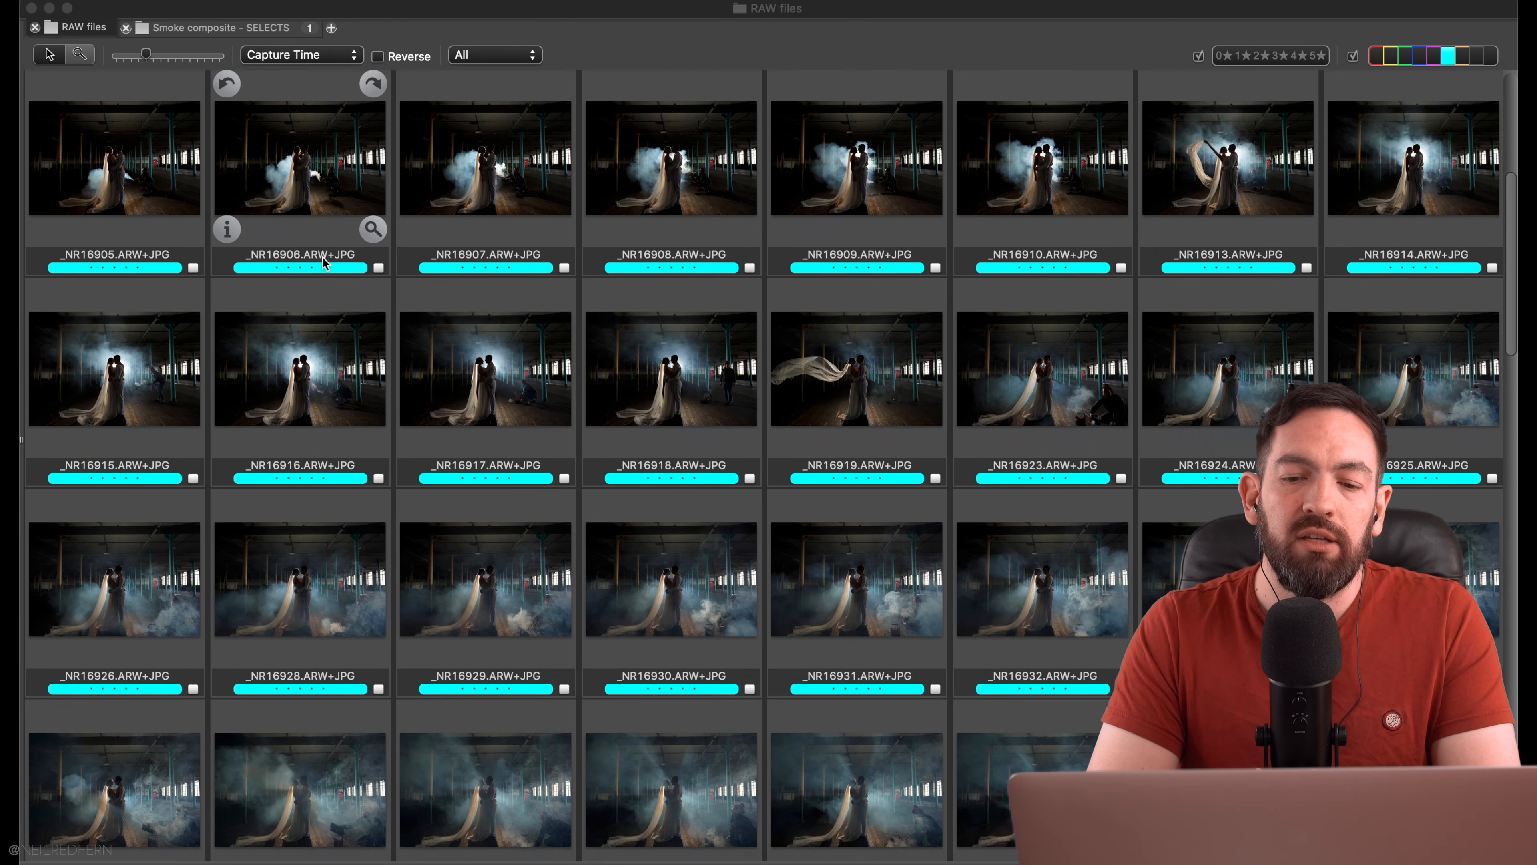
Scroll through the RAW contact sheet and switch to the 'Smoke composite - SELECTS' collection.
scroll(down, 3)
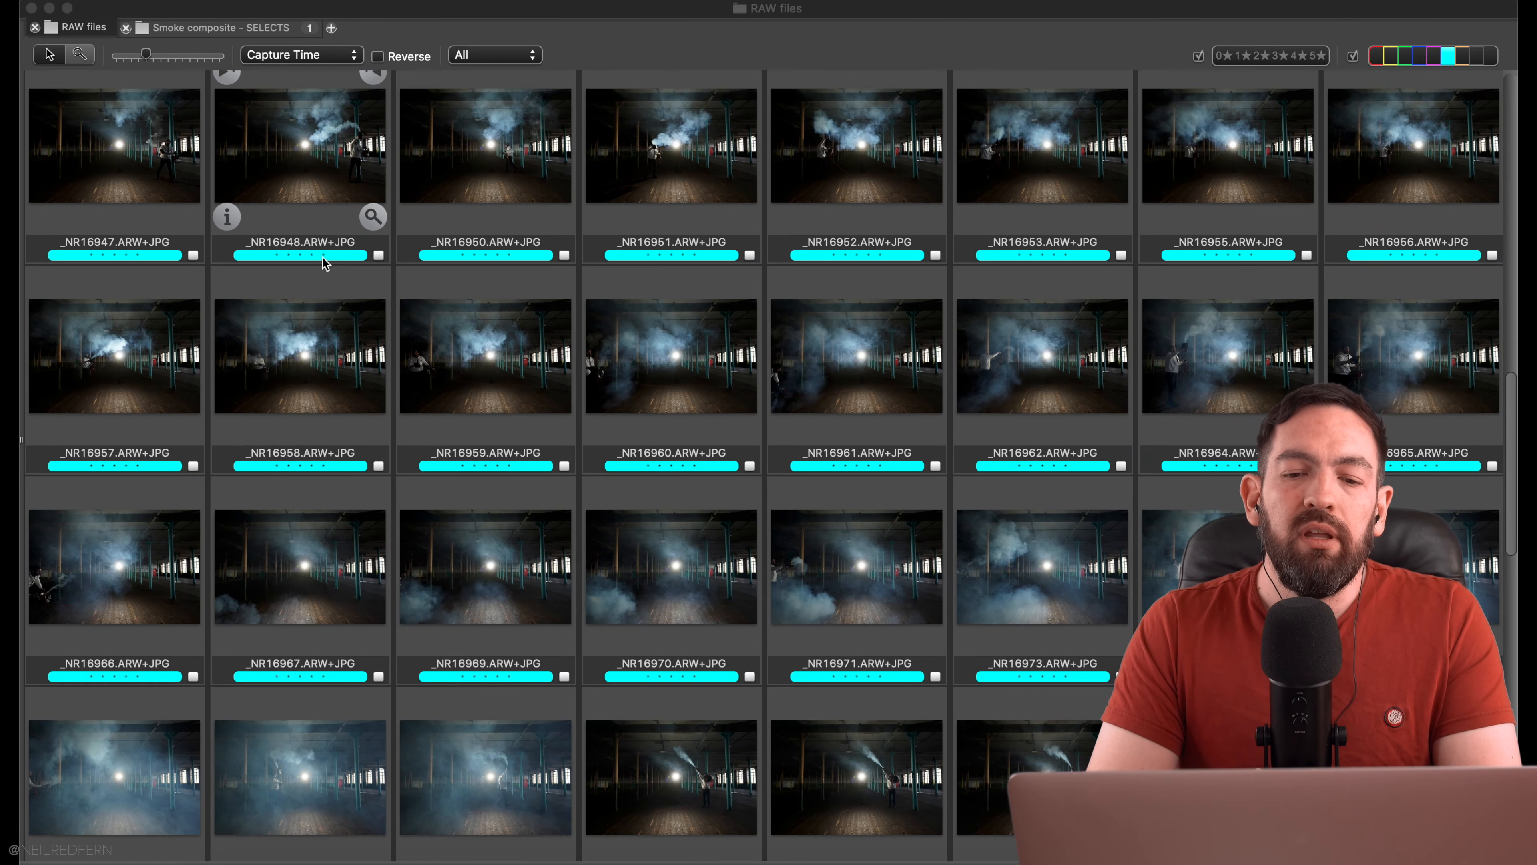
scroll(down, 3)
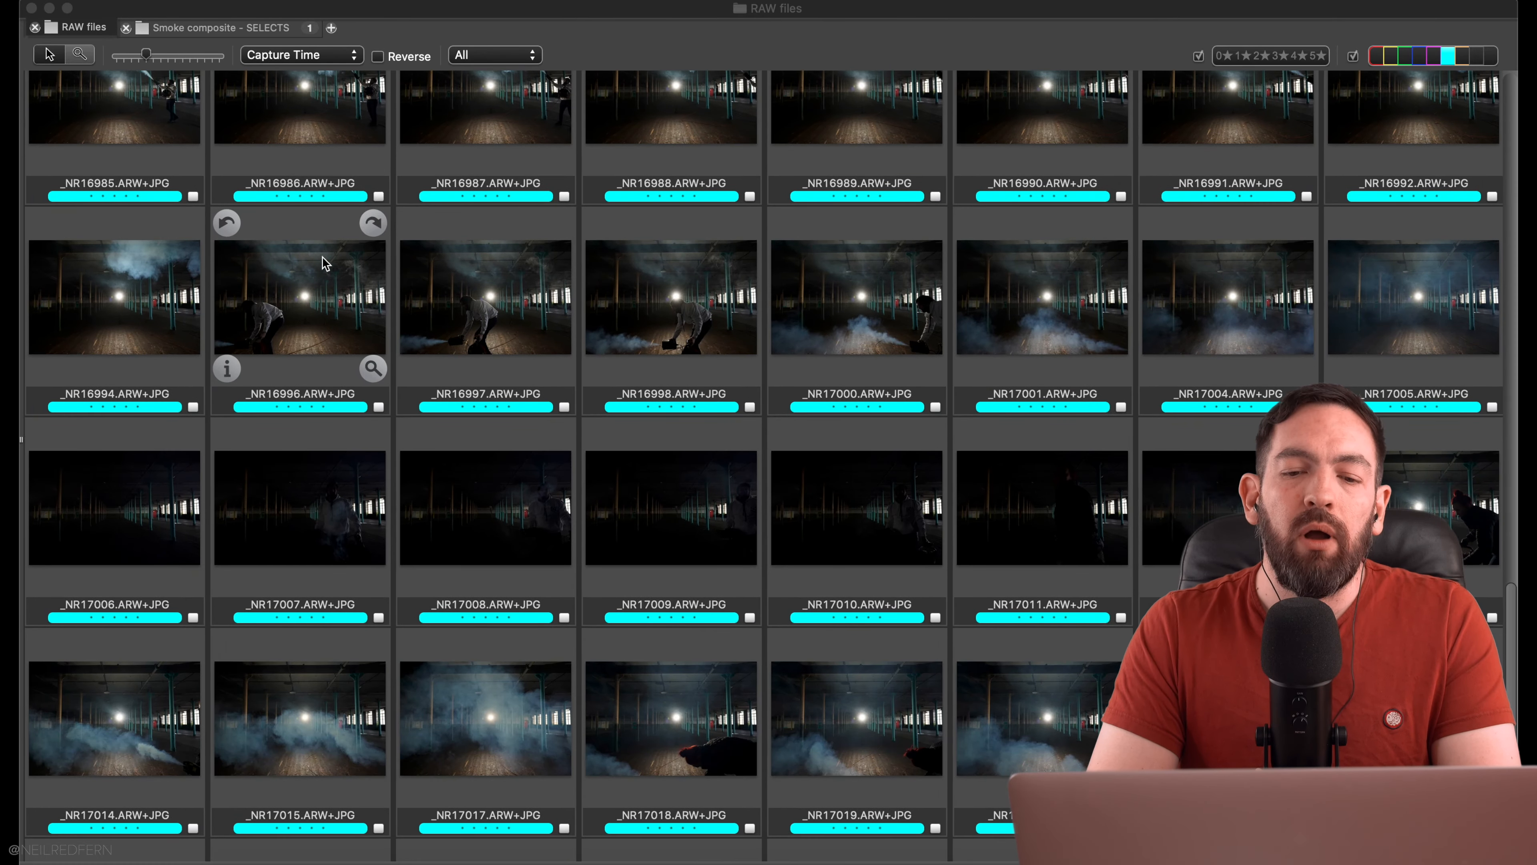
scroll(up, 3)
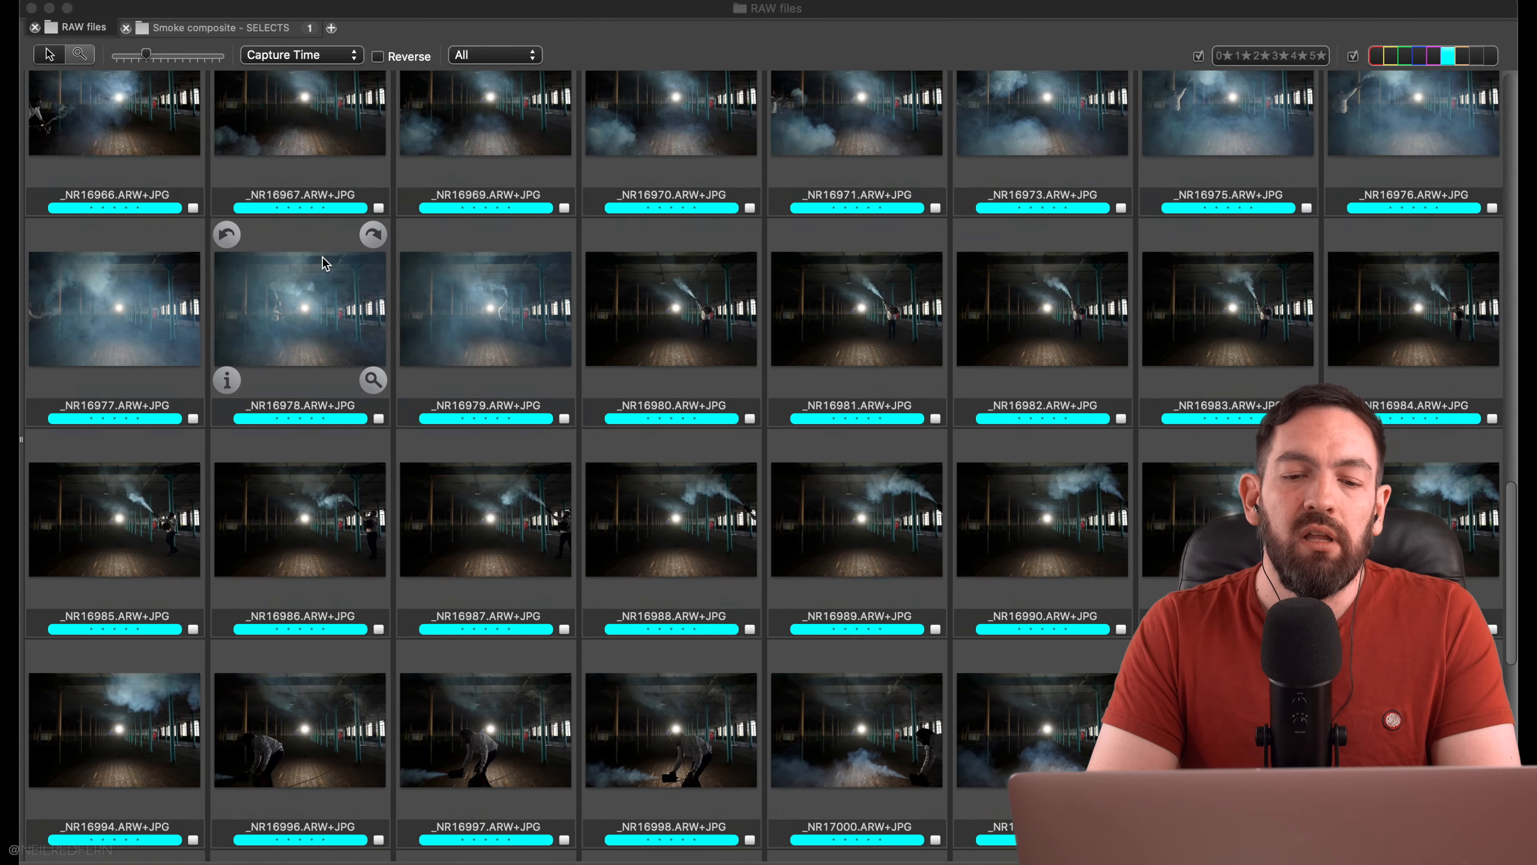
click(210, 27)
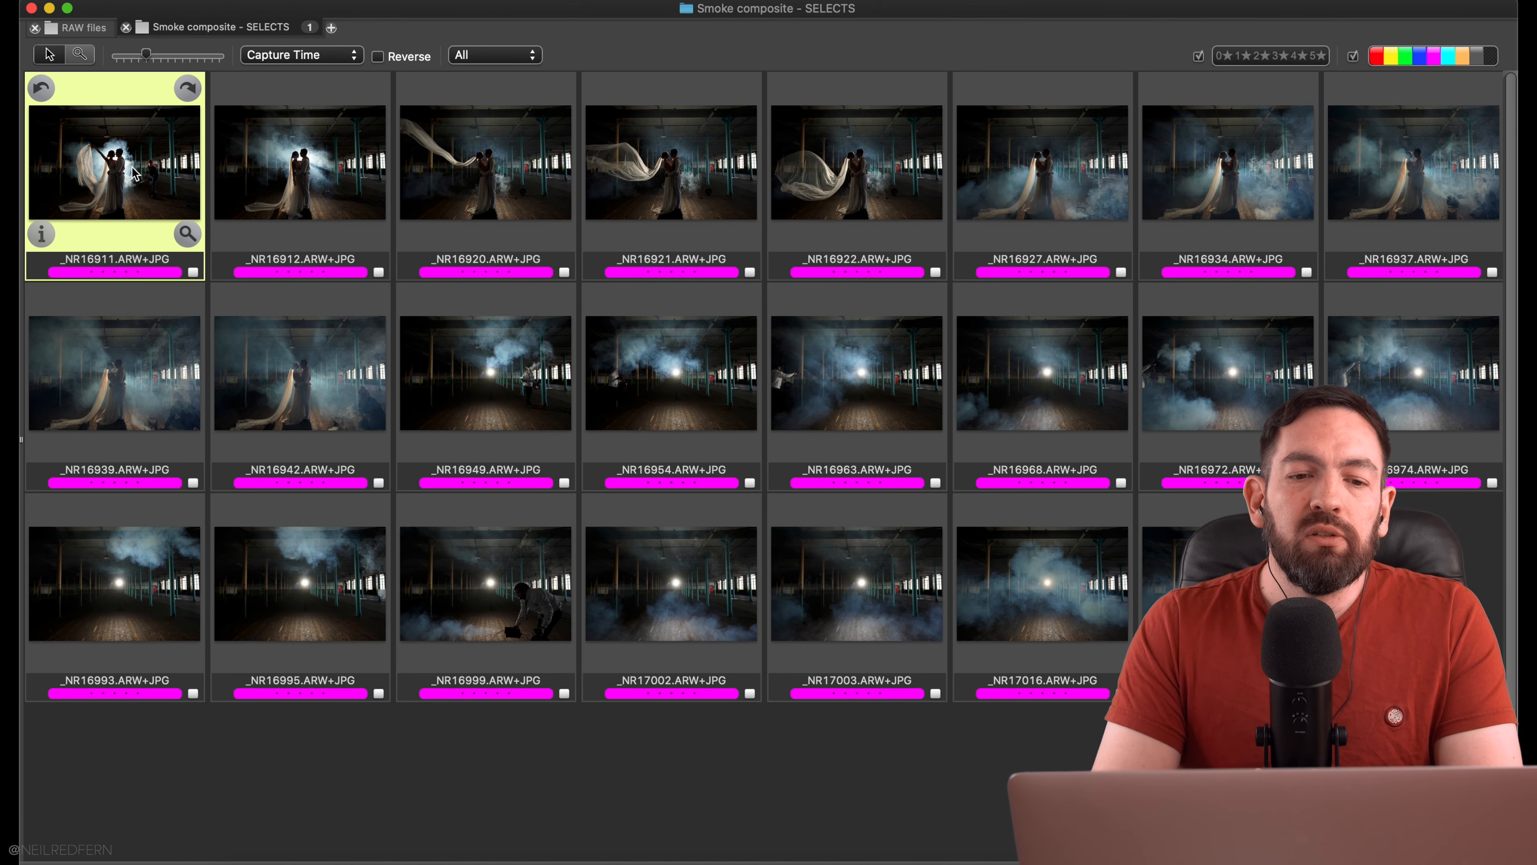
Preview the first select full-size and step through the smoky warehouse and flying-veil couple frames.
double_click(114, 162)
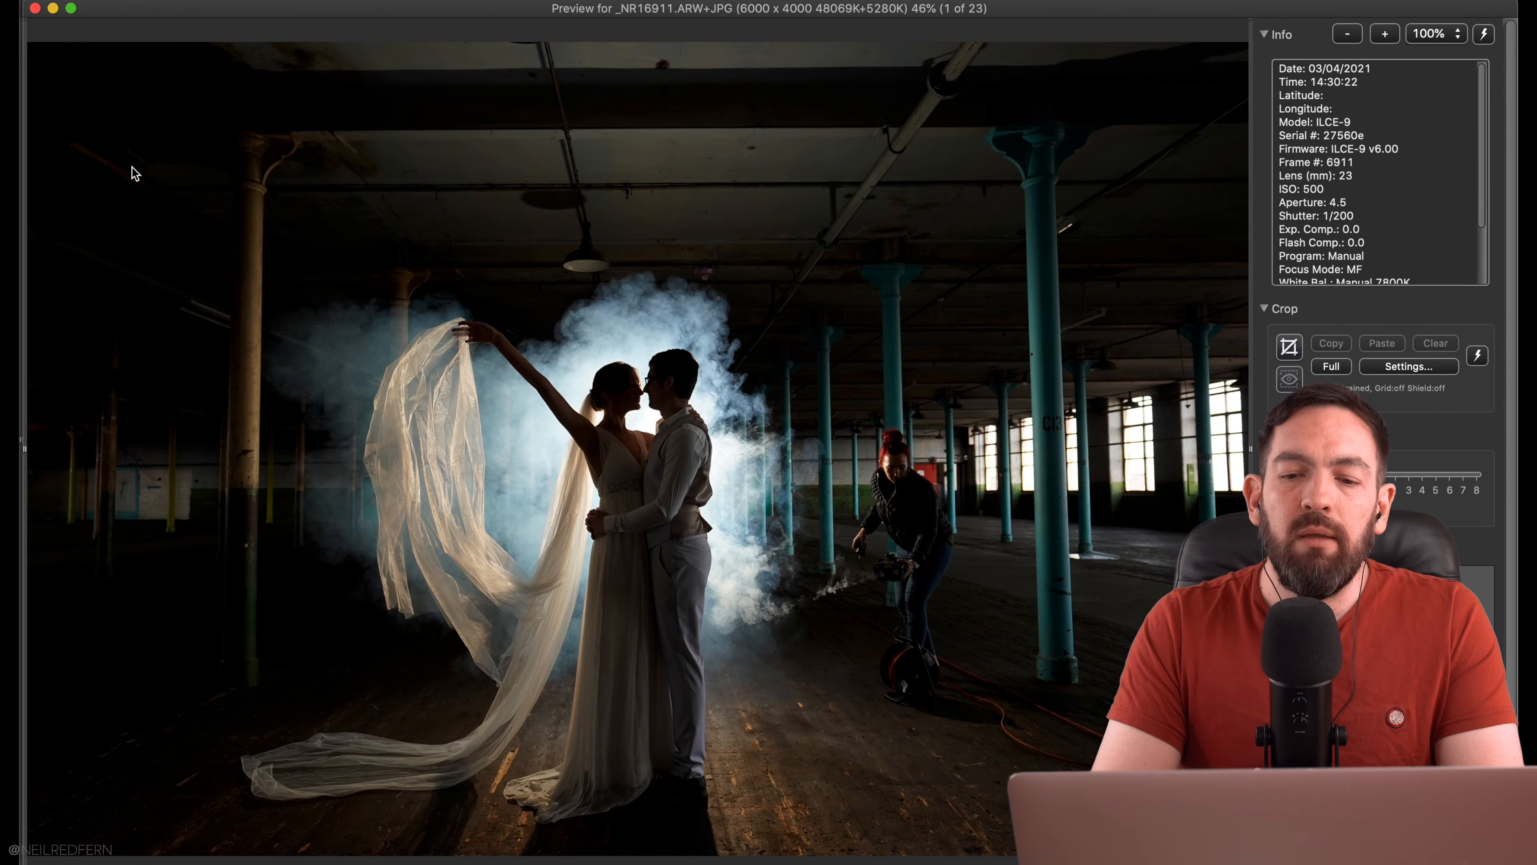
key(Right)
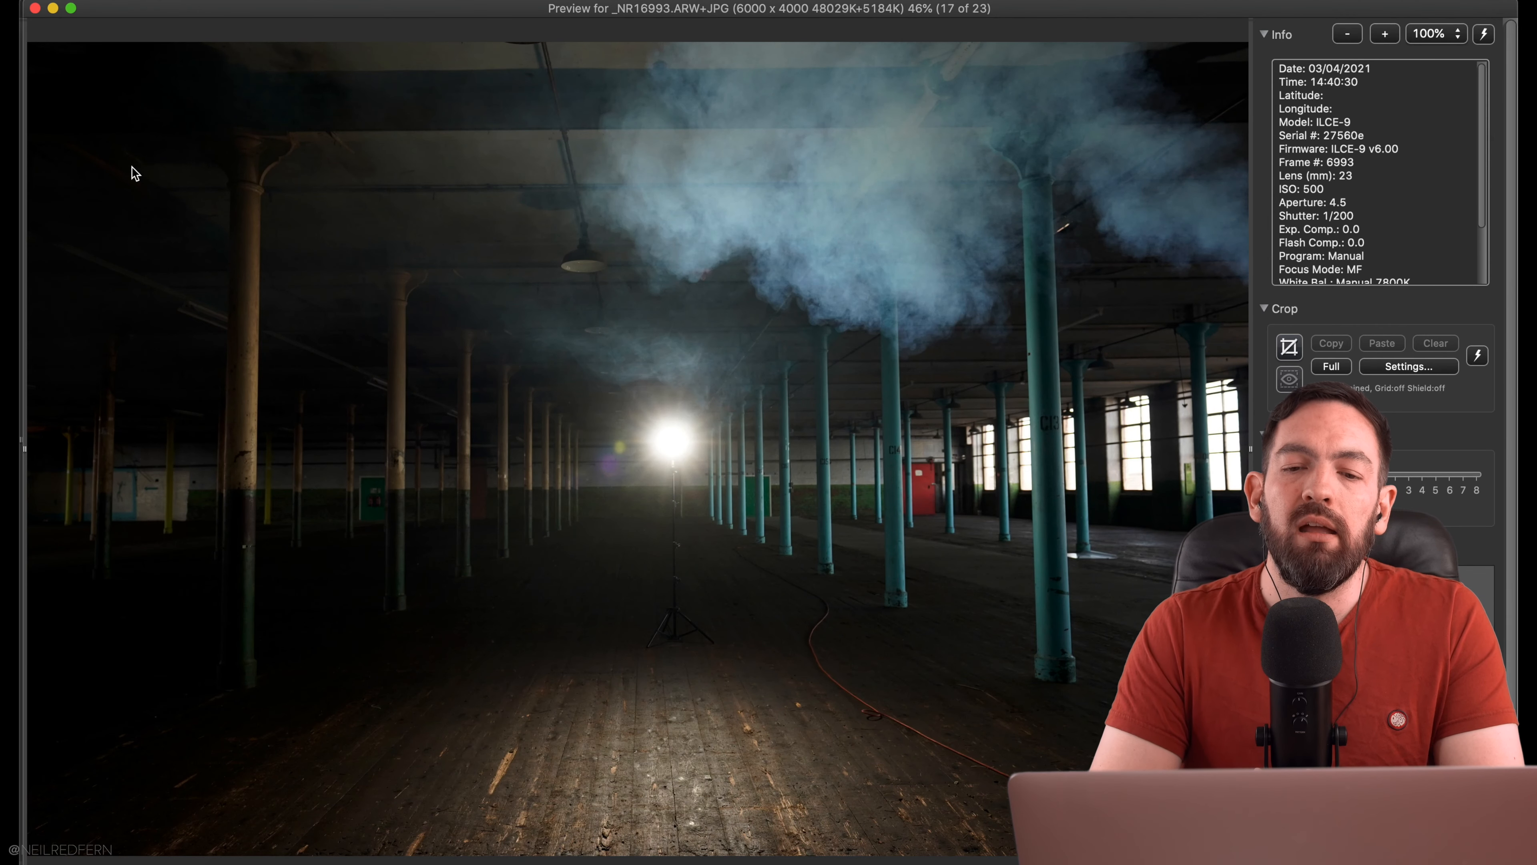
mouse_move(771, 498)
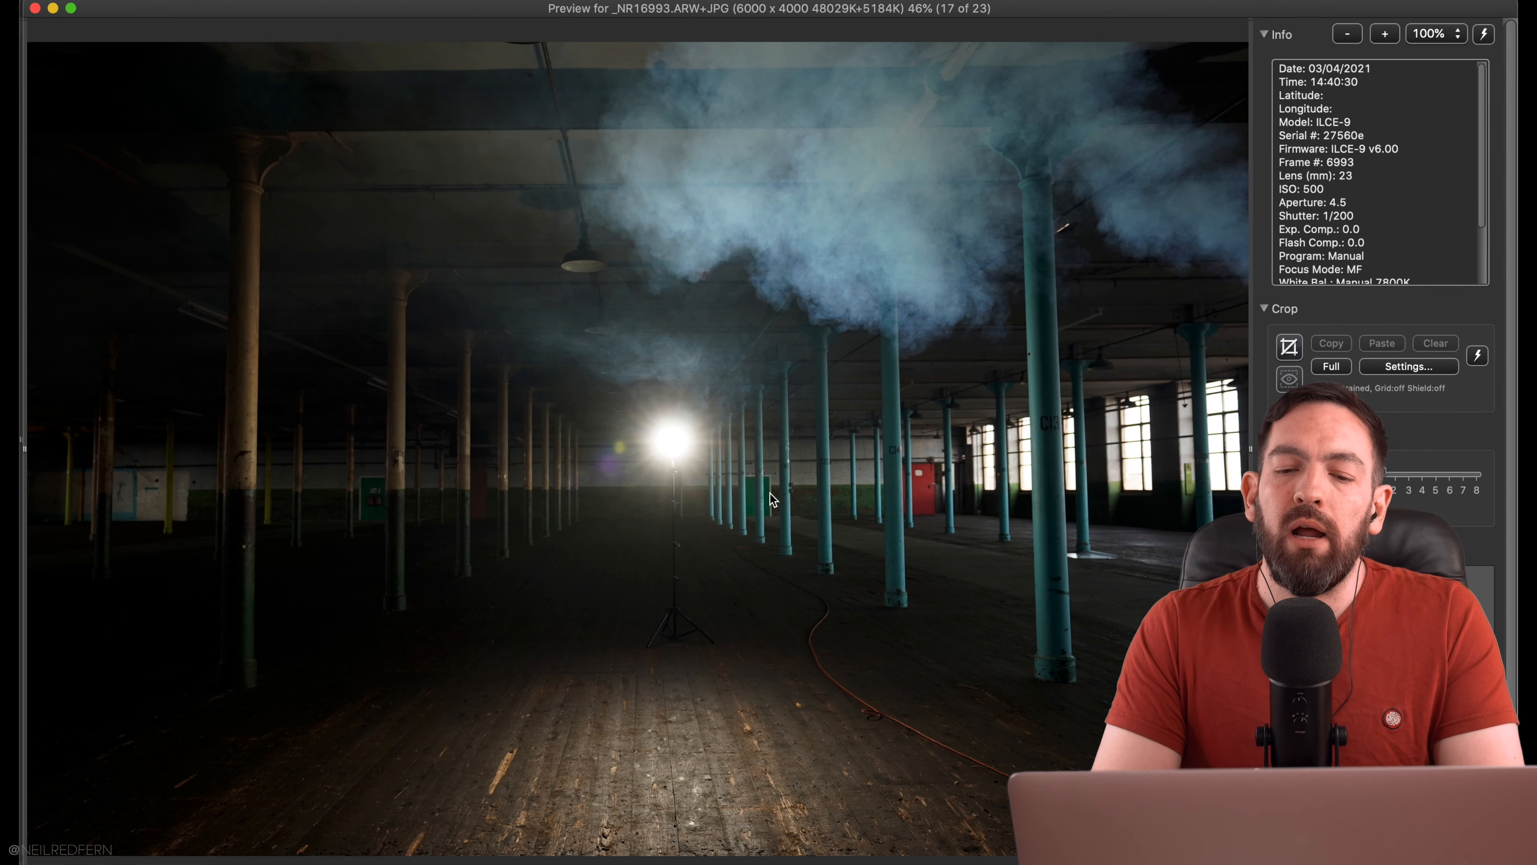
mouse_move(894, 174)
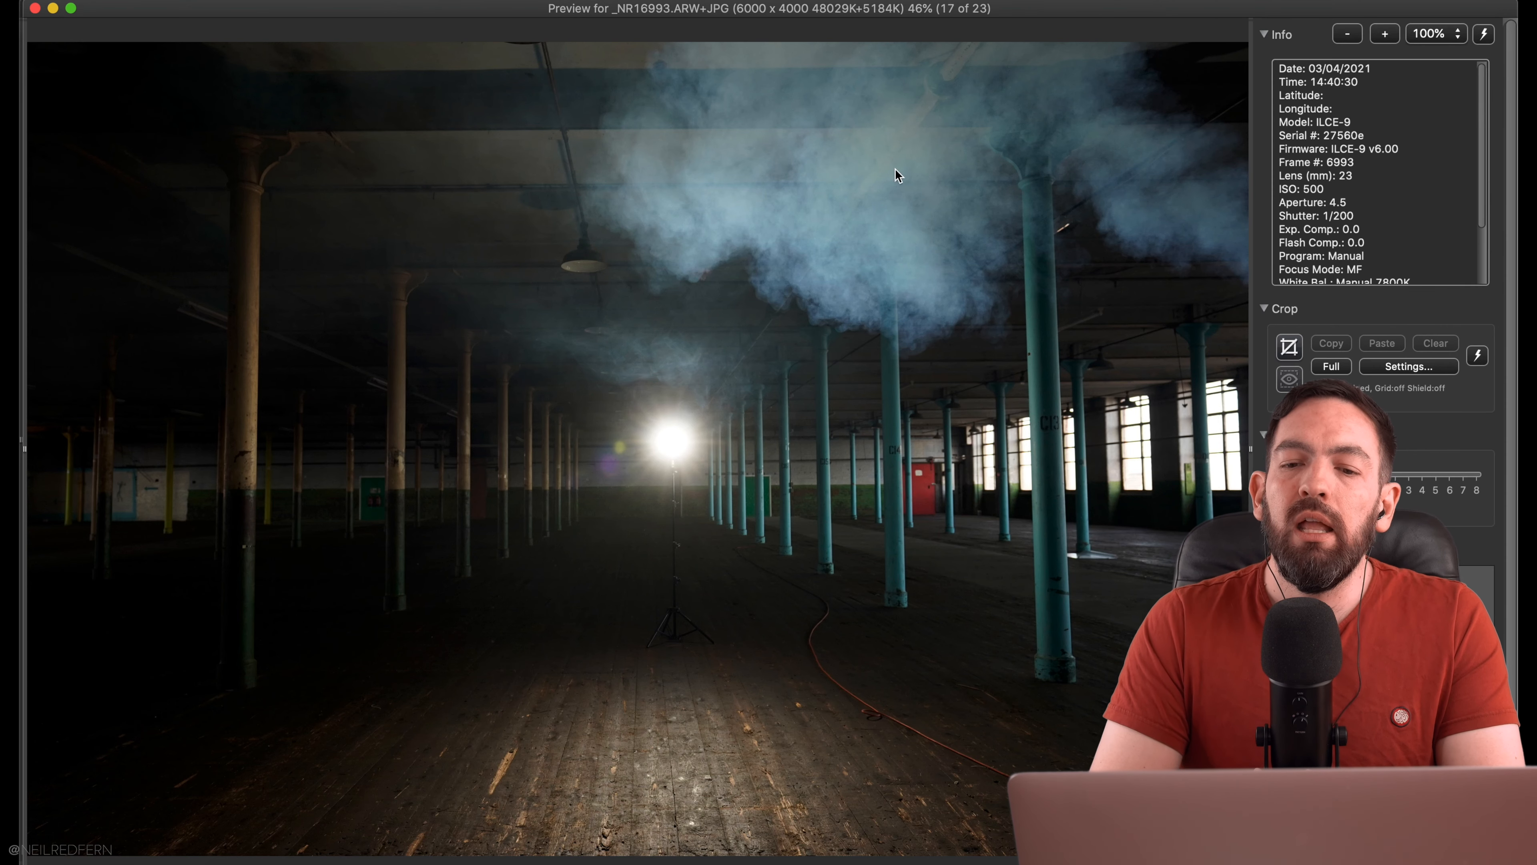
mouse_move(1145, 57)
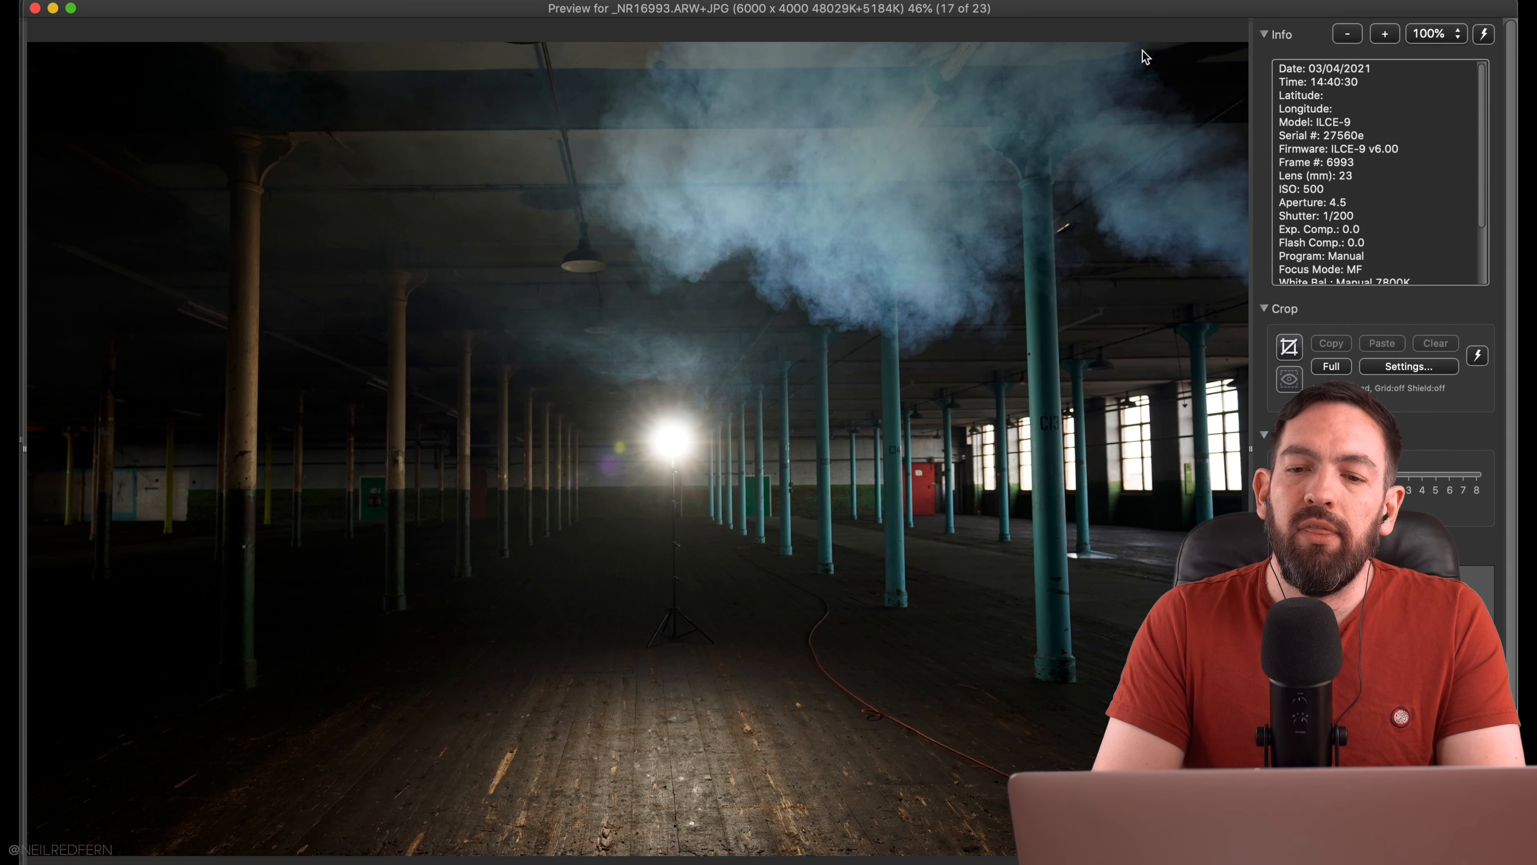
key(right)
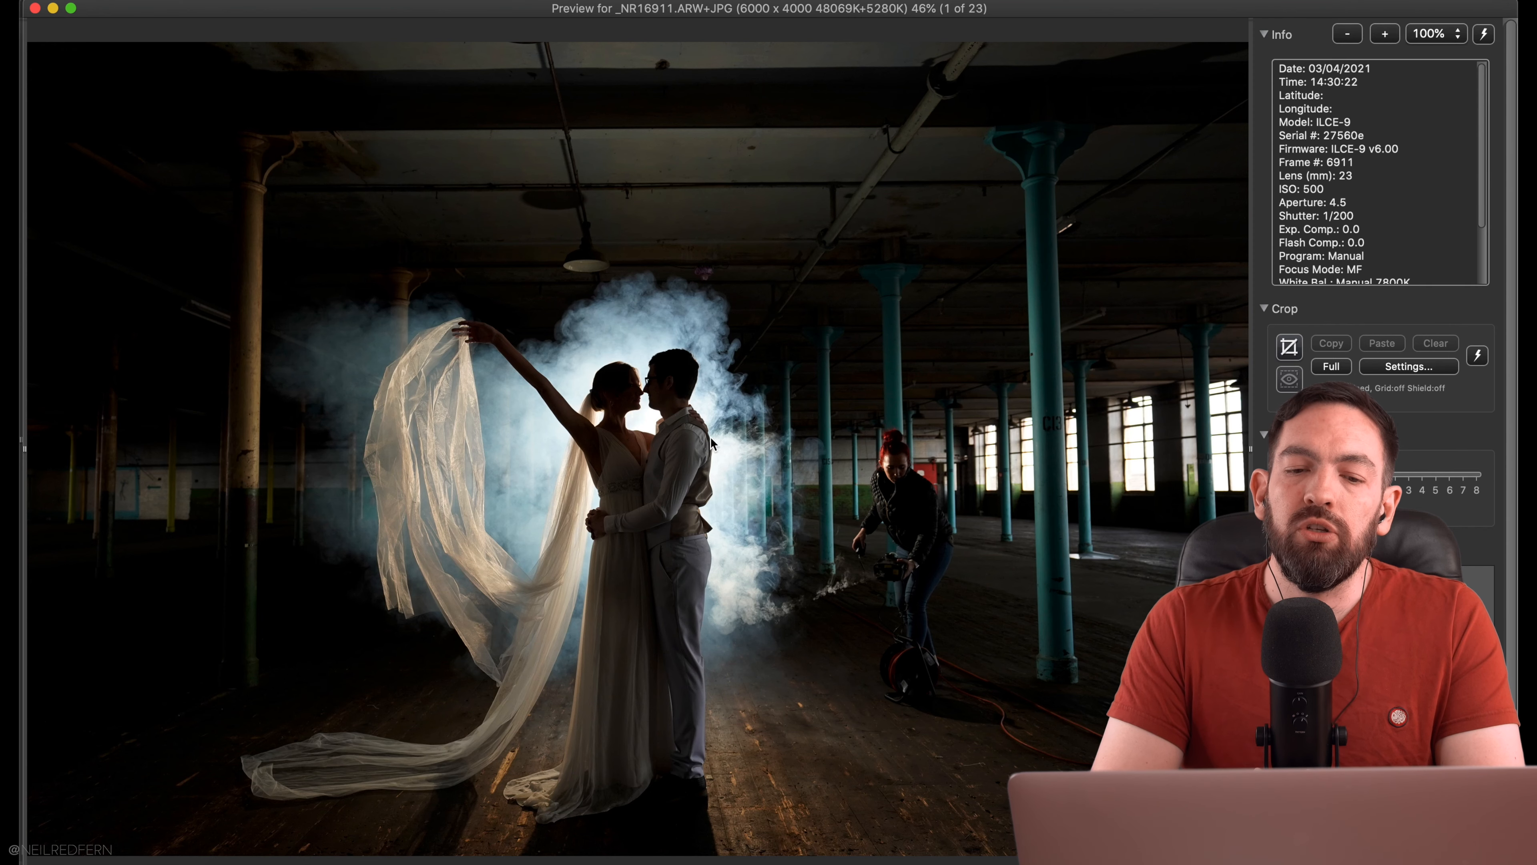
mouse_move(720, 423)
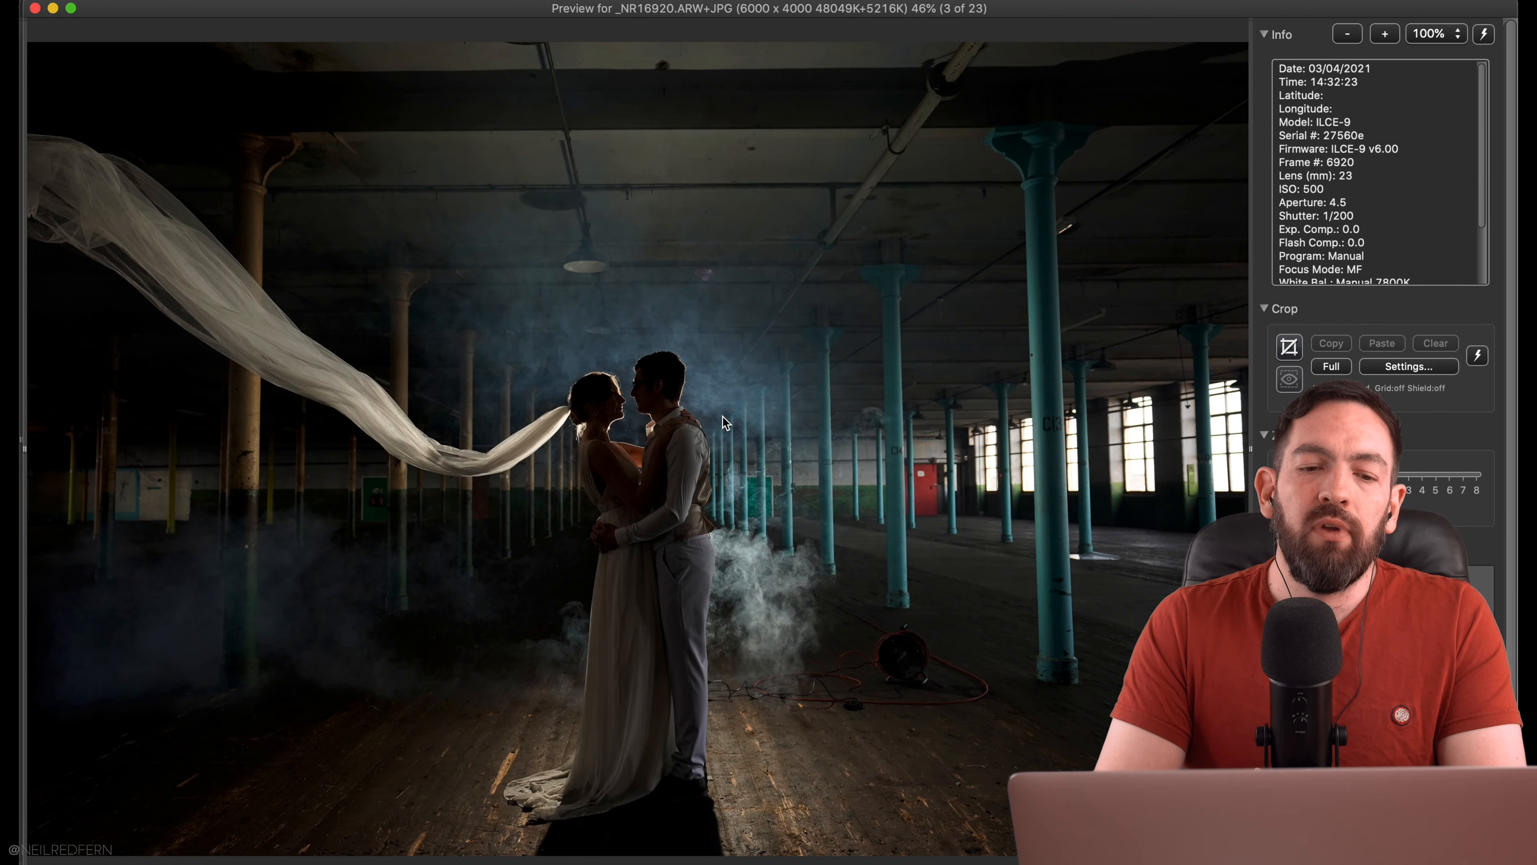
key(right)
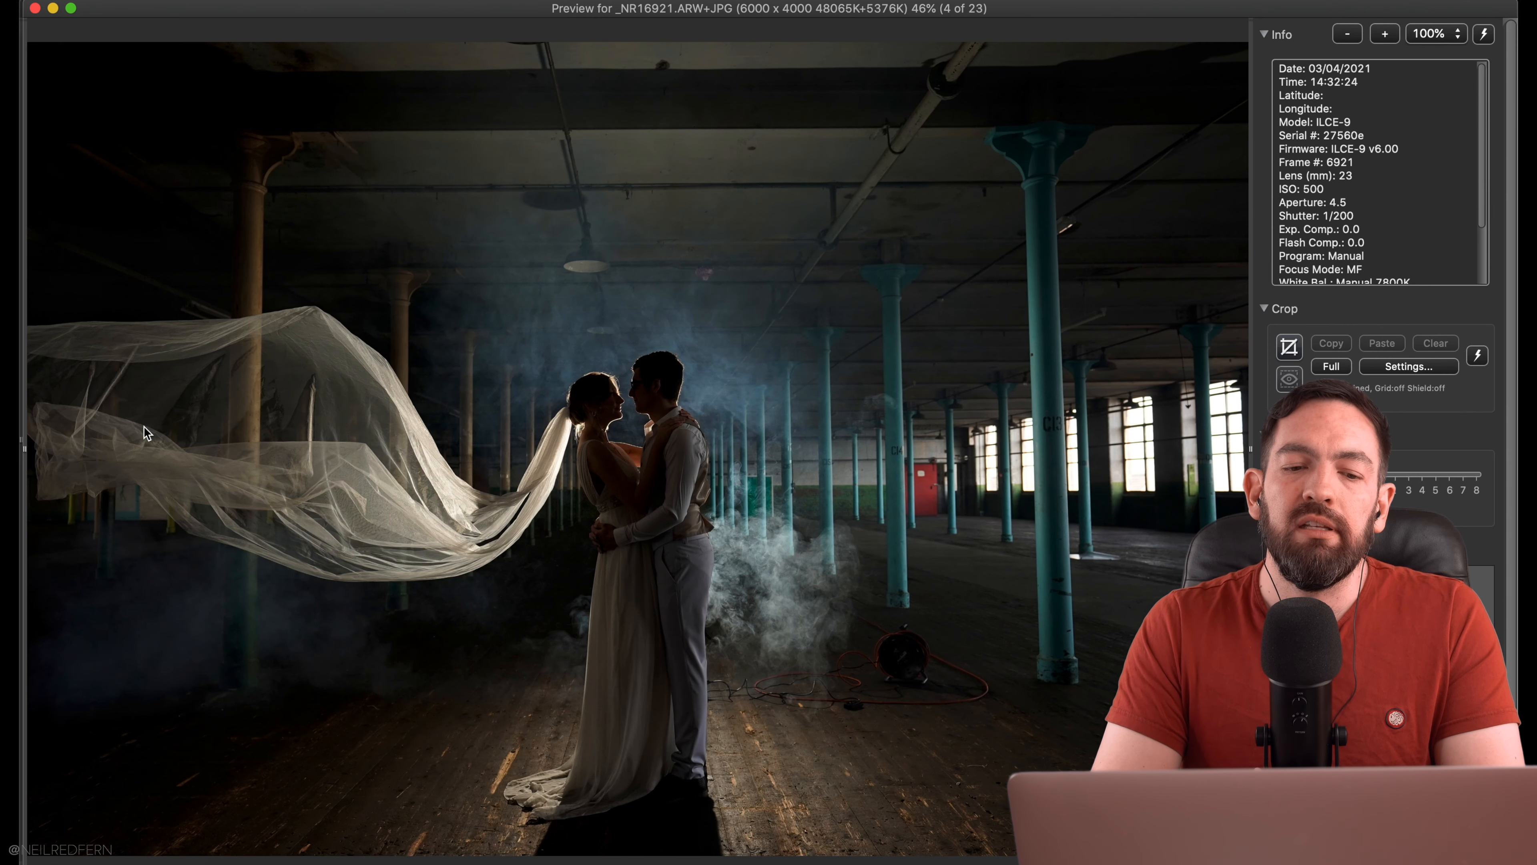
key(right)
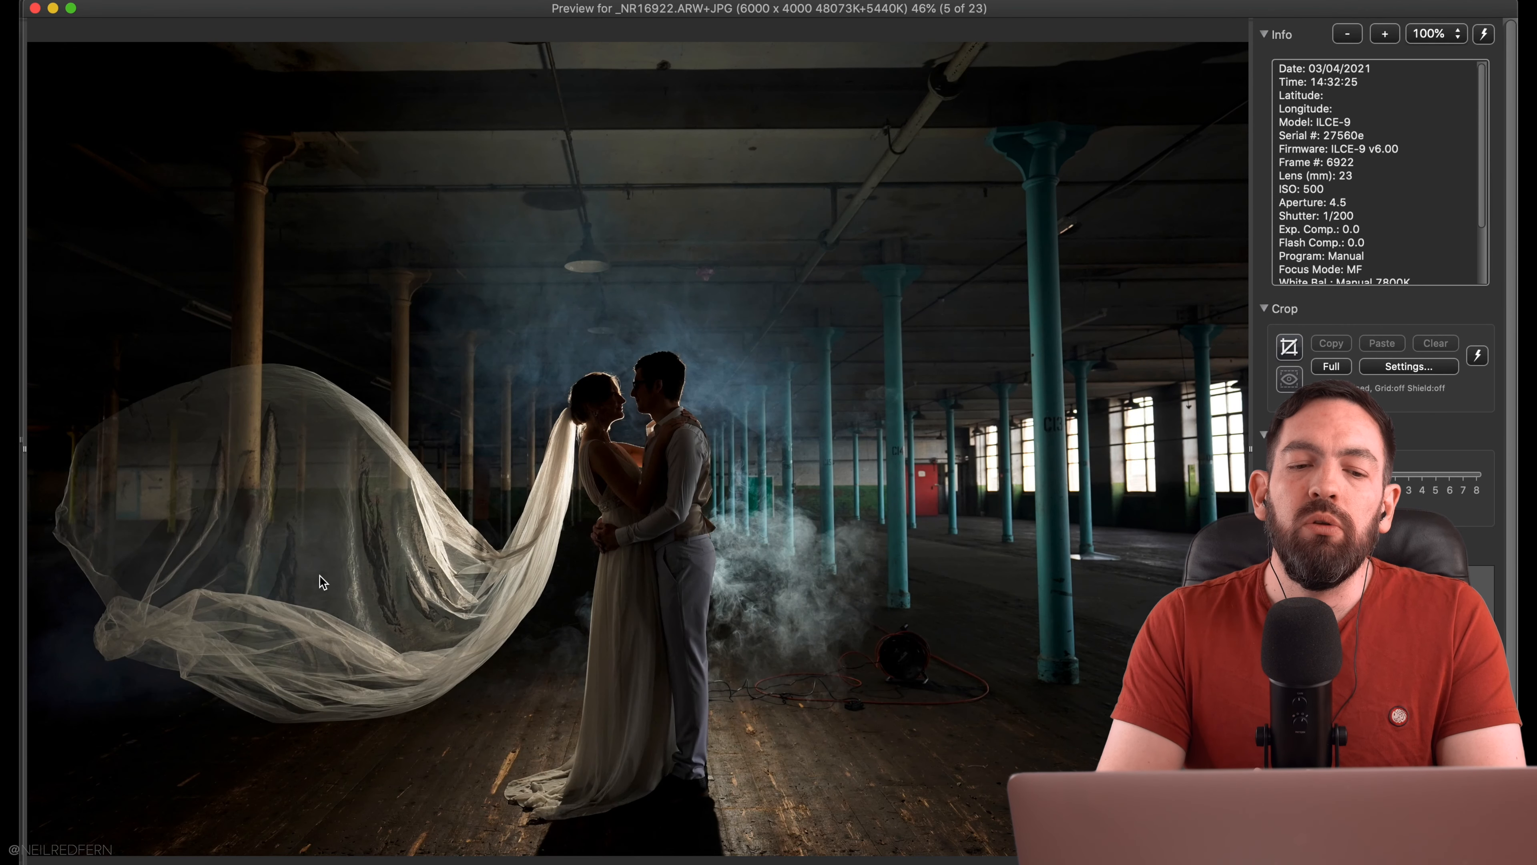
key(left)
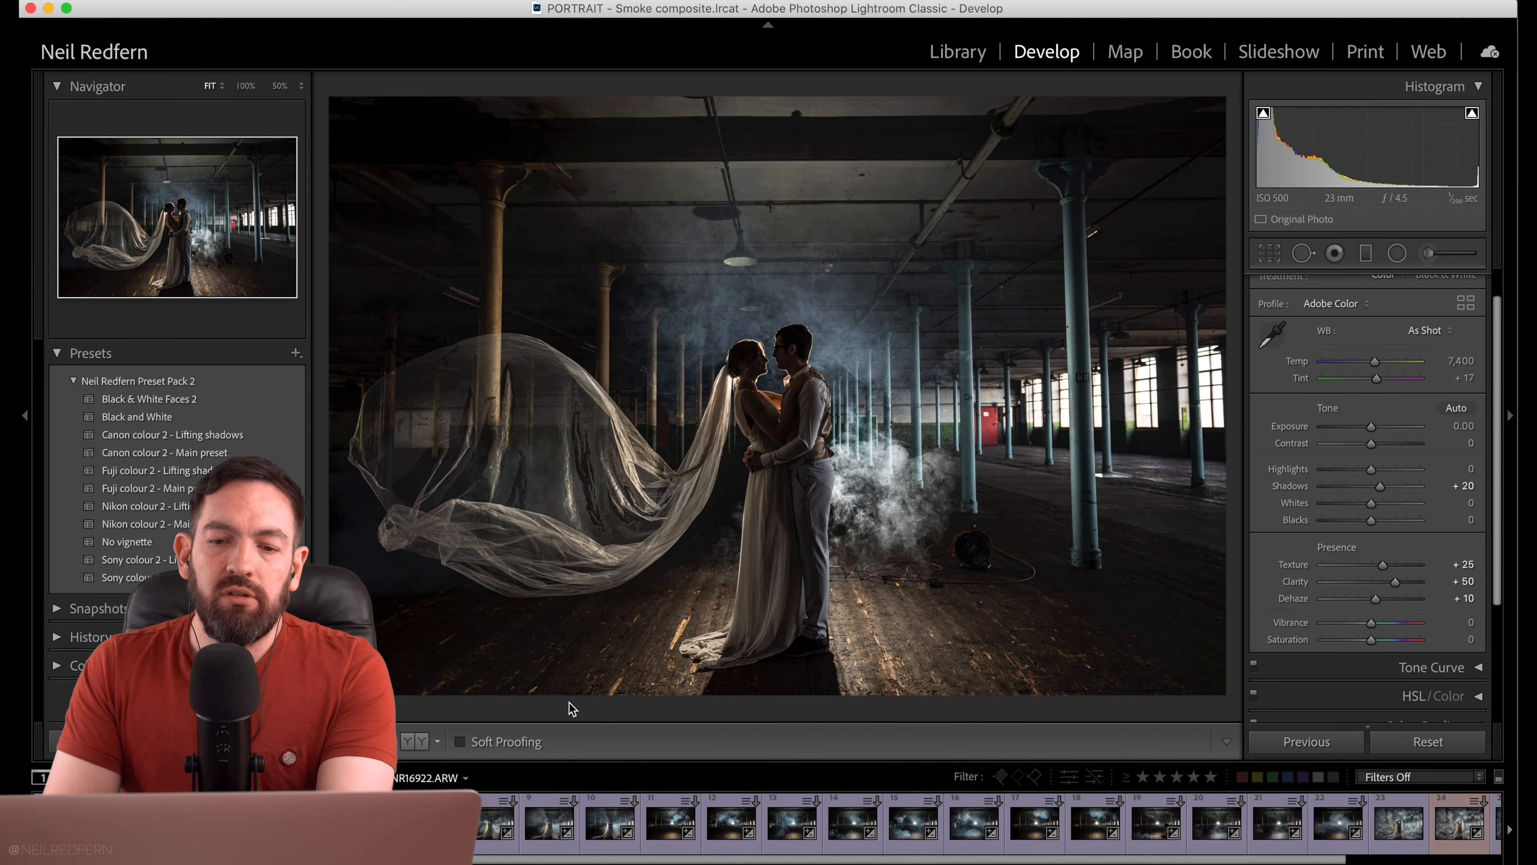
Compare the veil frame before/after in Develop, then review other smoke frames from the filmstrip.
key(backslash)
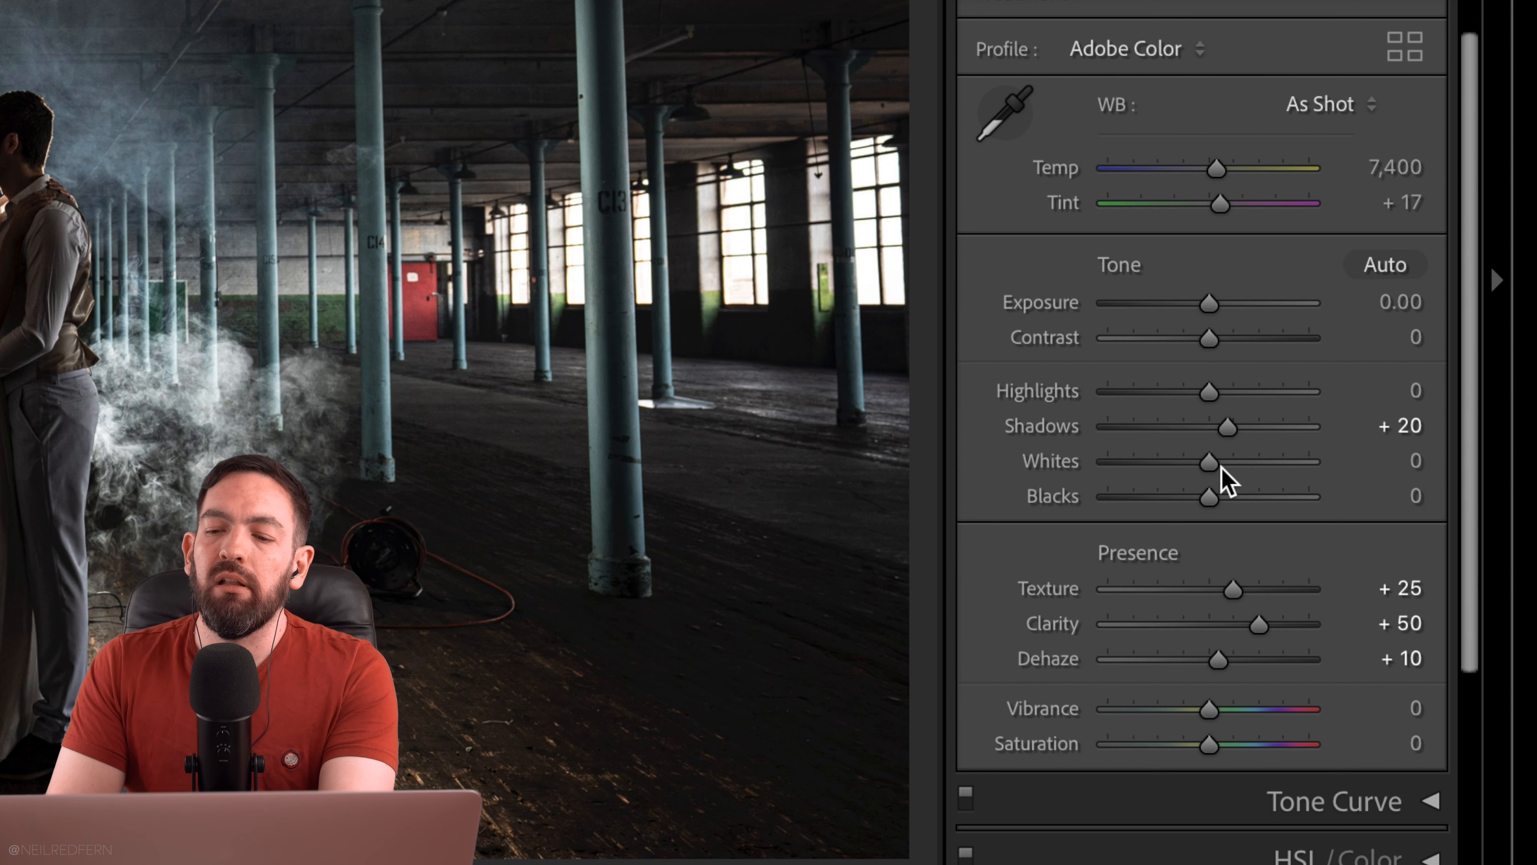
mouse_move(1372, 623)
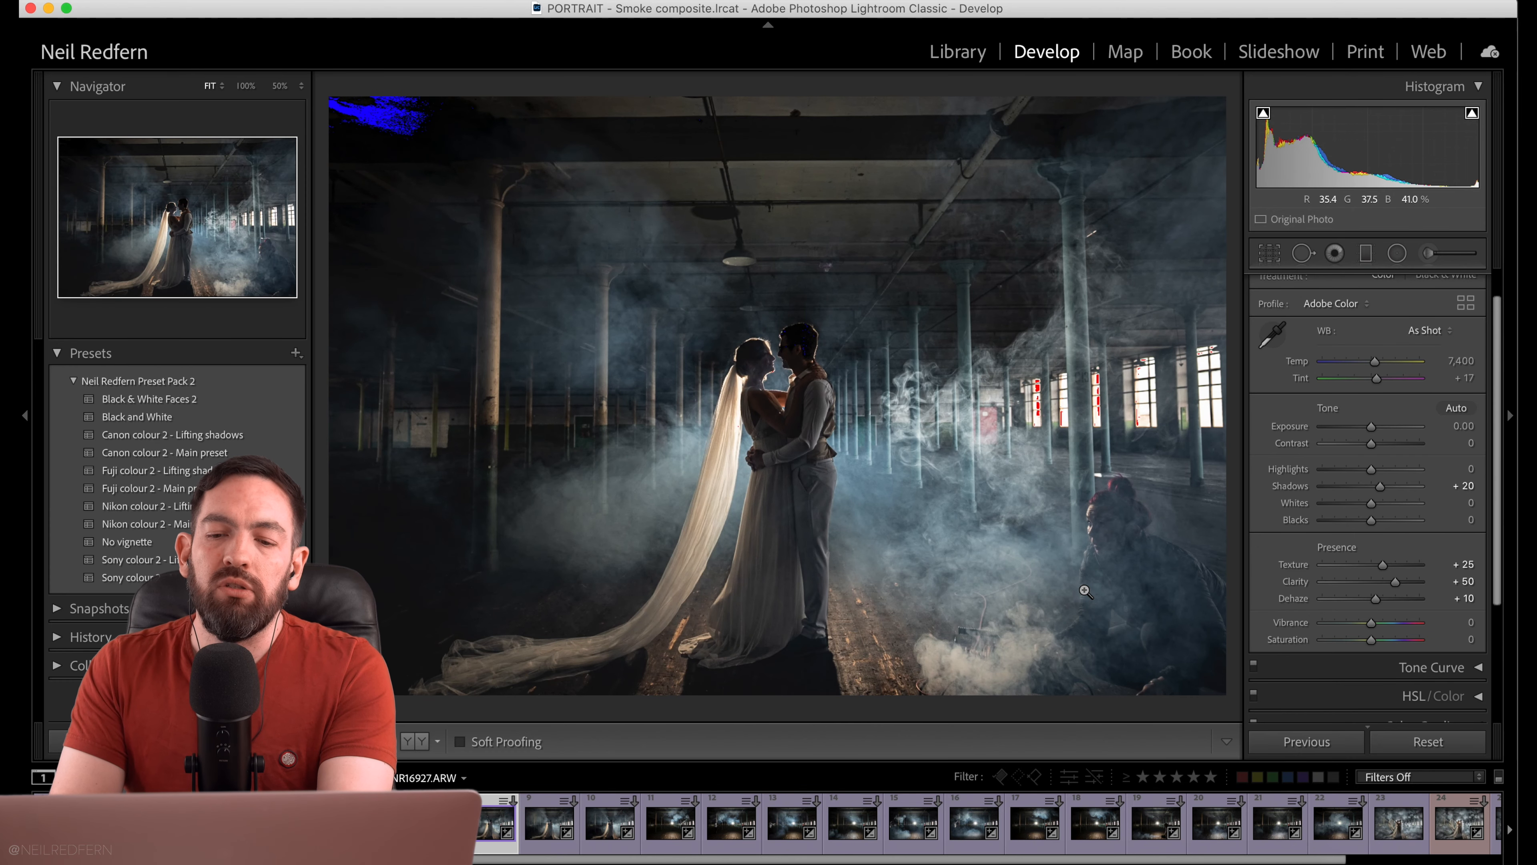
click(671, 822)
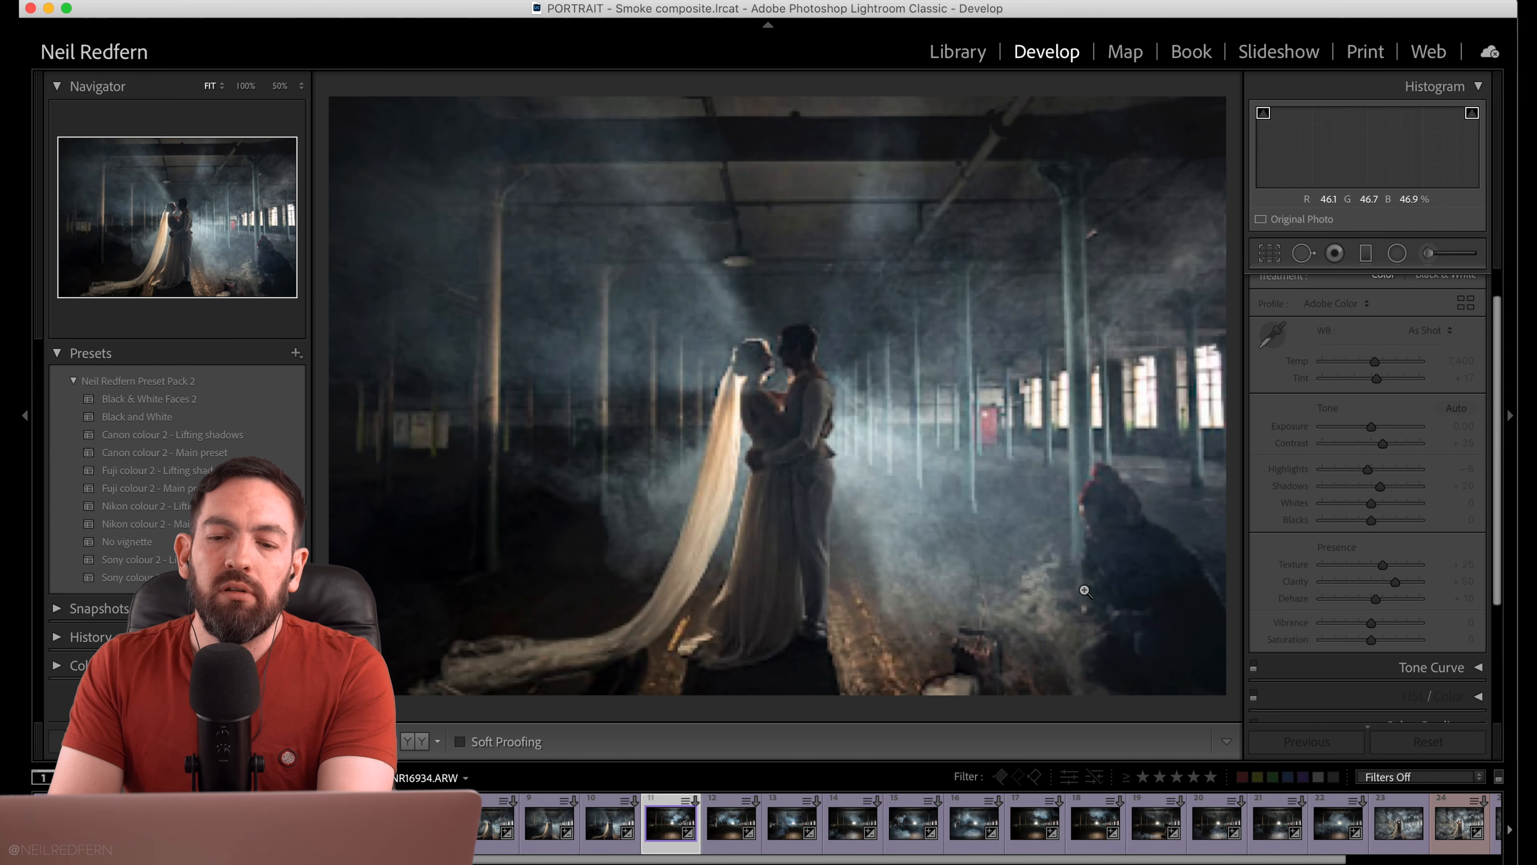
click(768, 823)
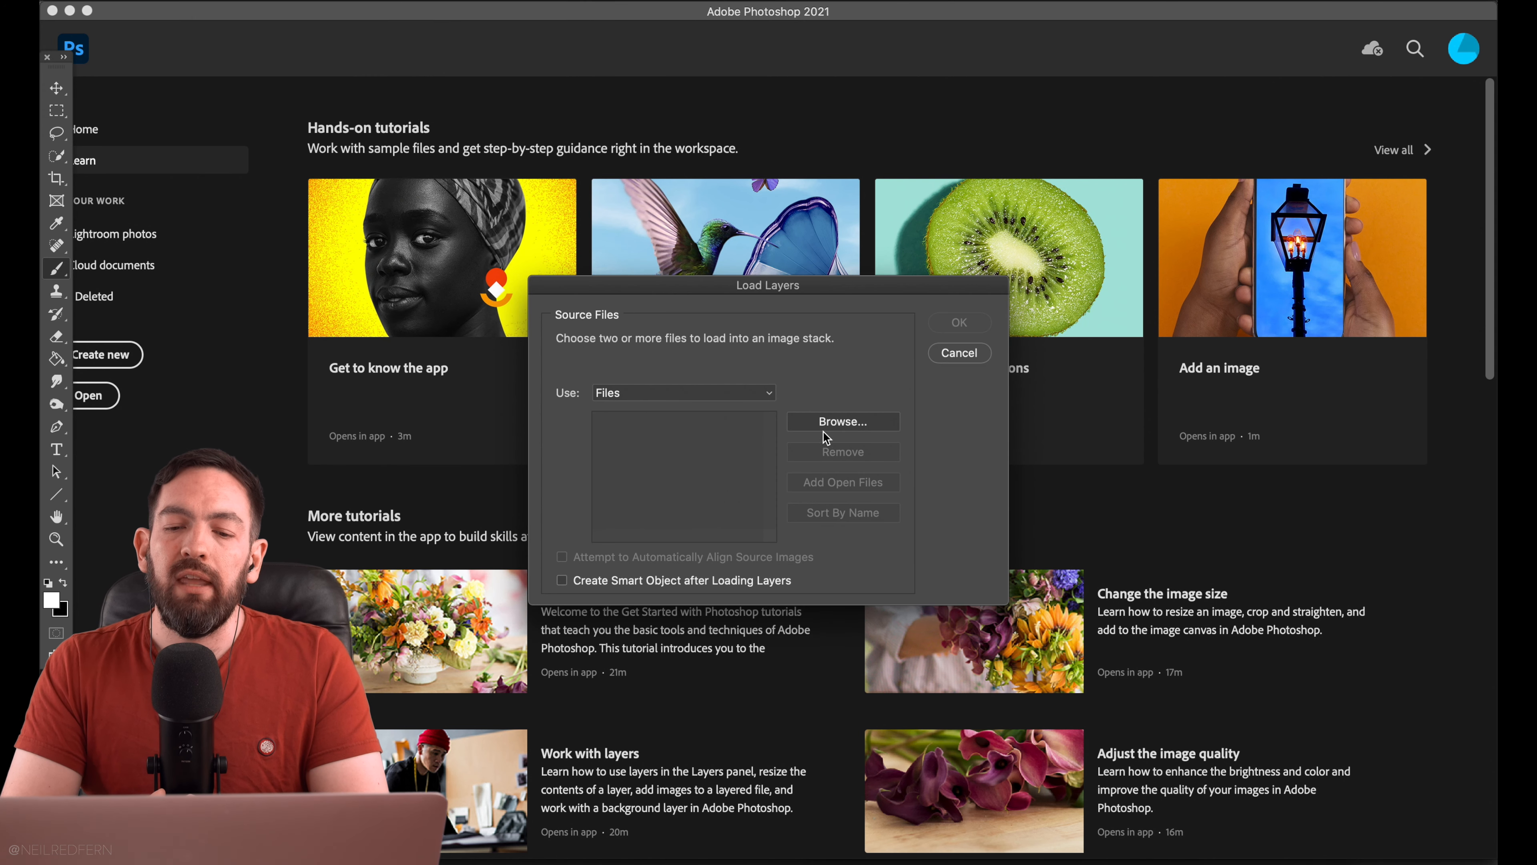
Browse to the numbered Smoke composite JPEGs and load them as one stack of layers.
click(839, 422)
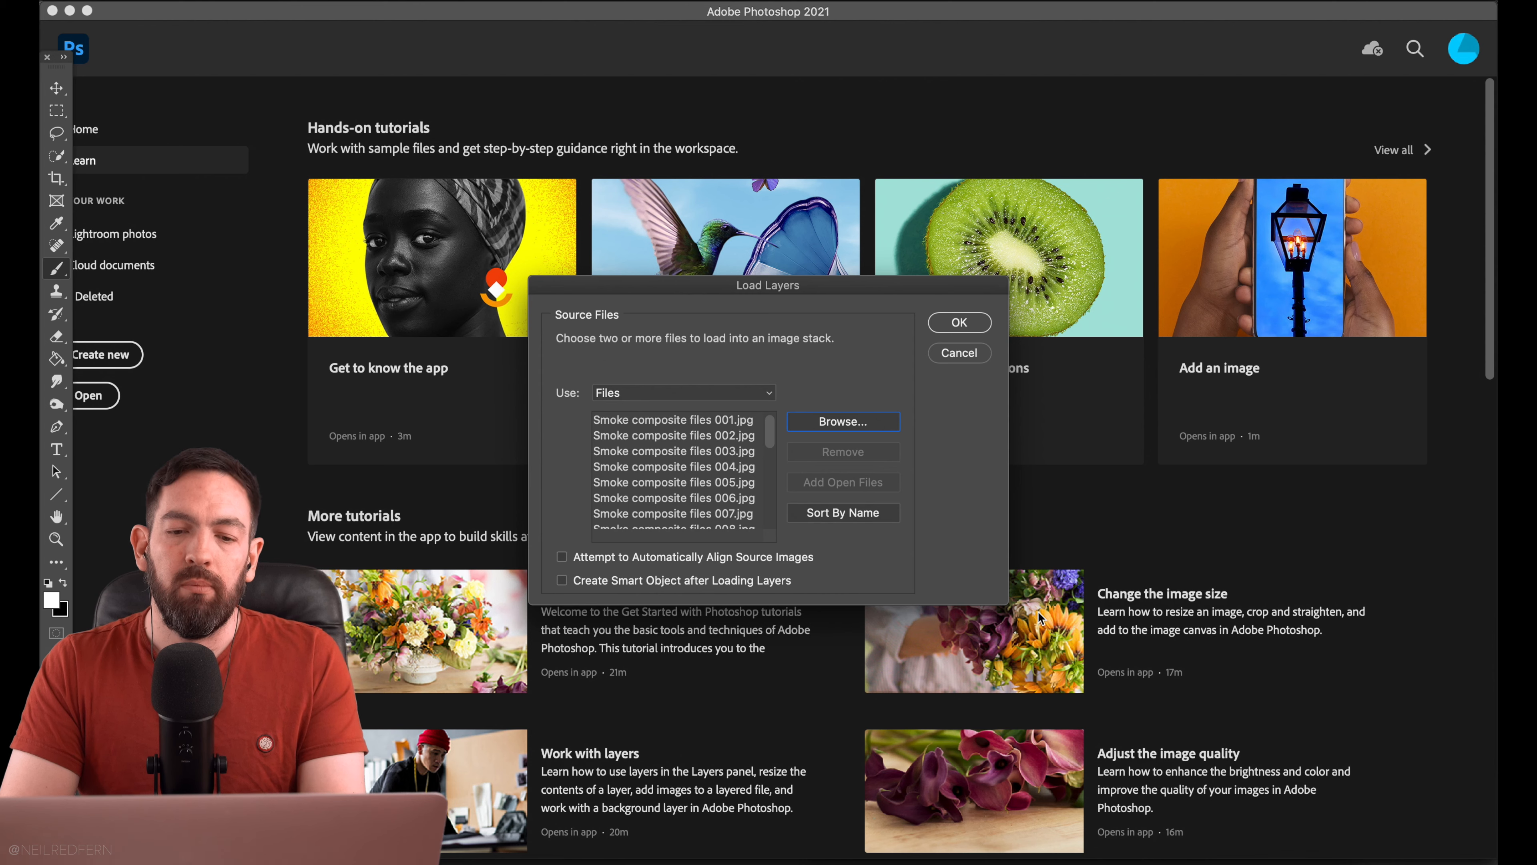
mouse_move(939, 451)
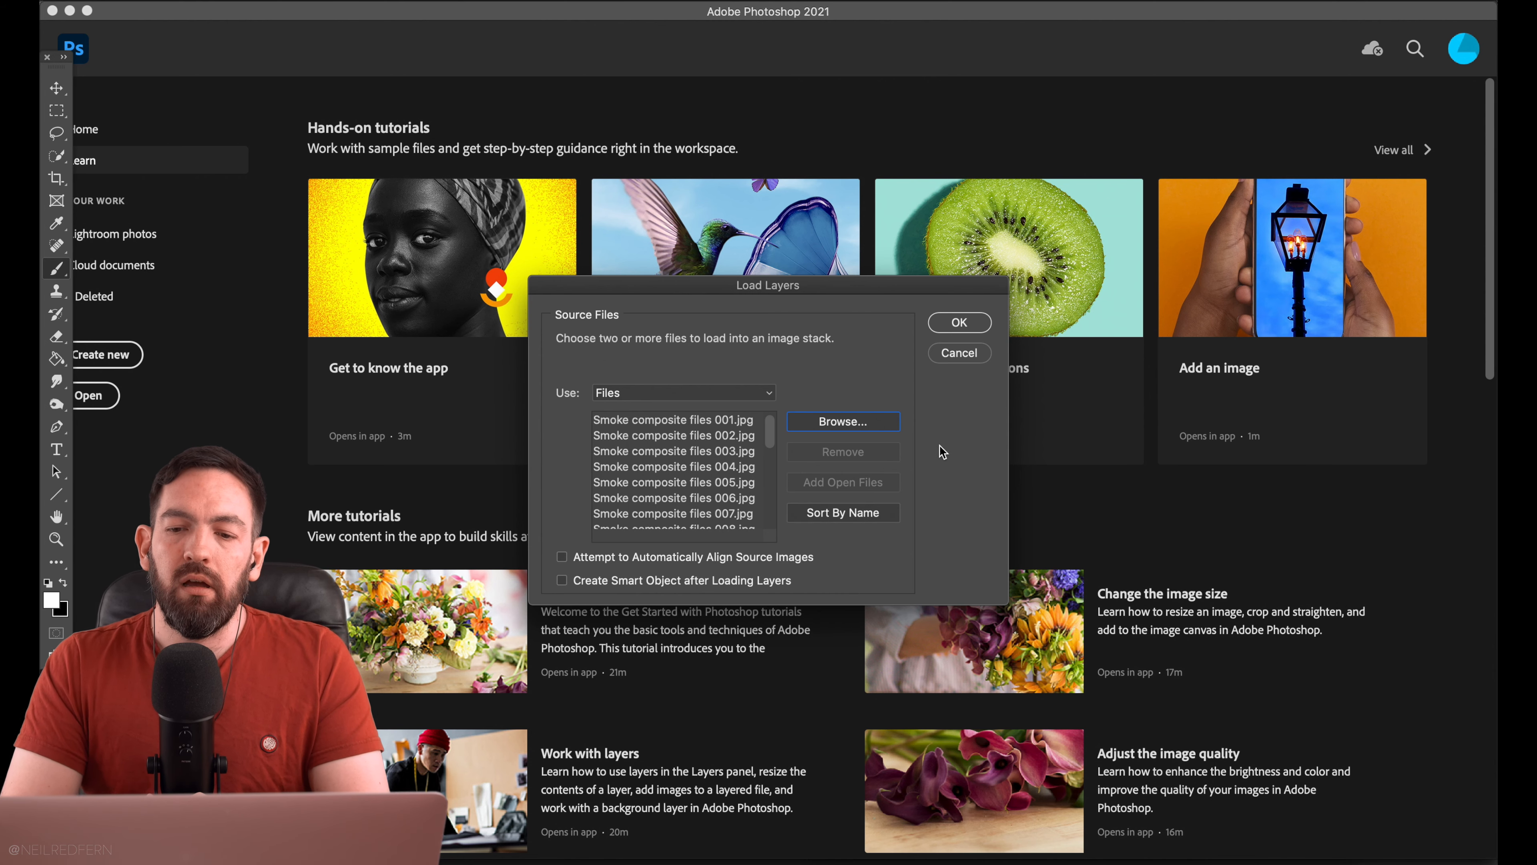
click(958, 322)
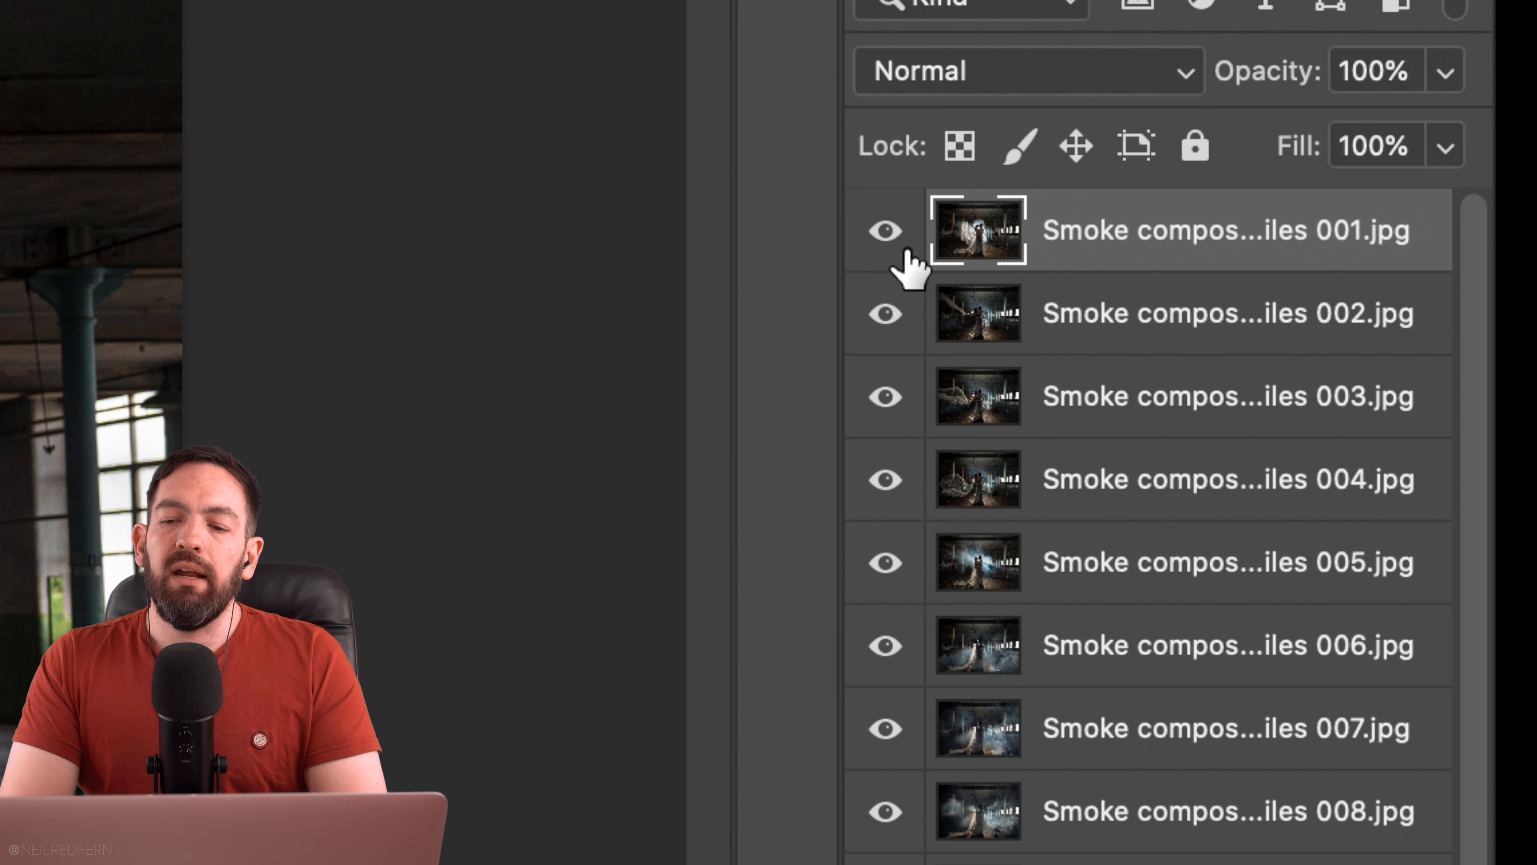
mouse_move(863, 231)
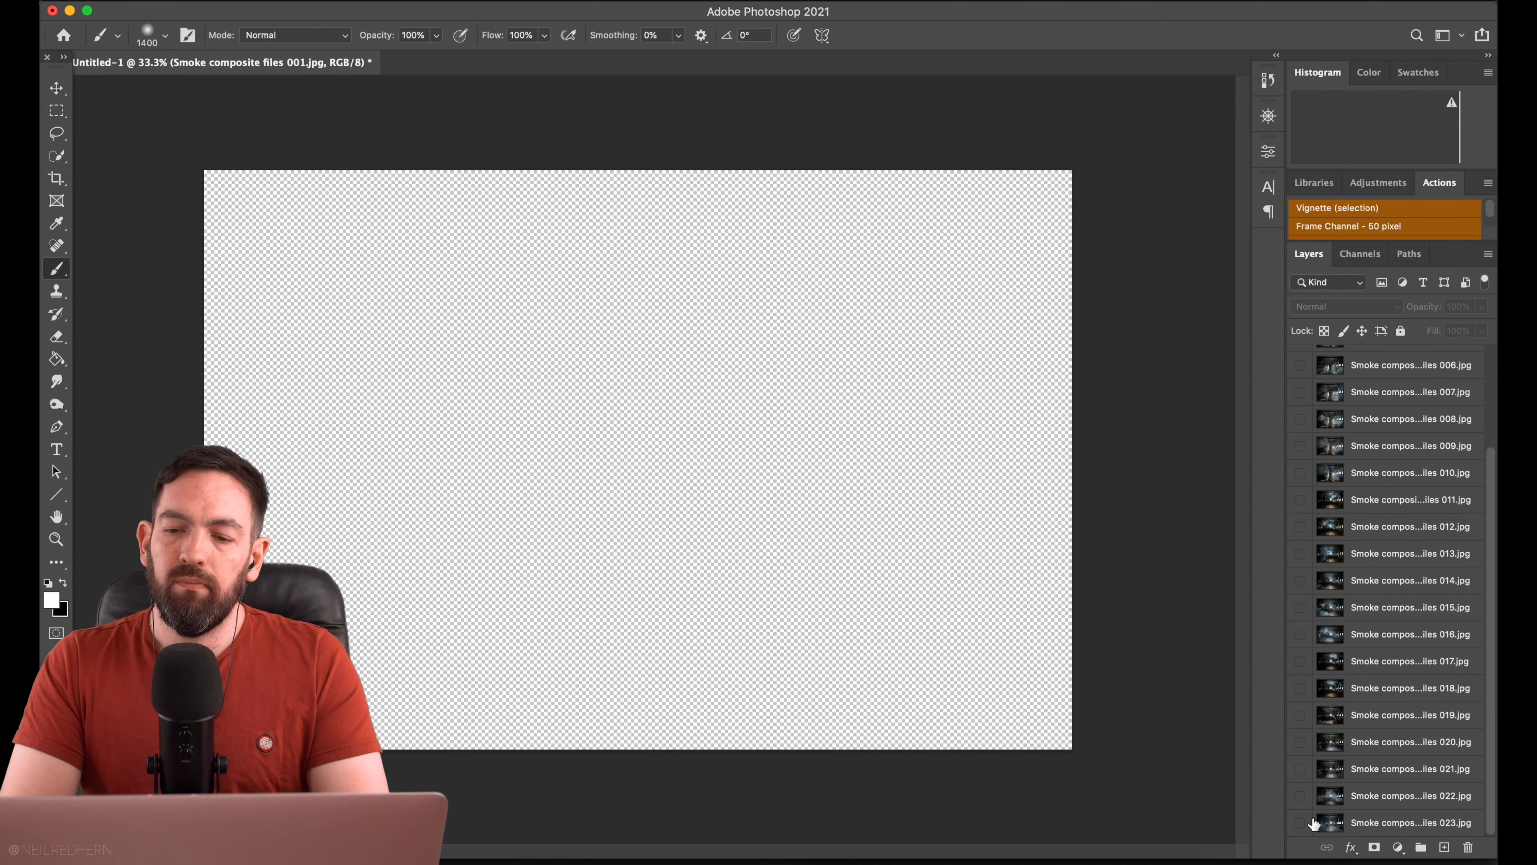
Select exposure layer 001, the couple in smoke, as the base at the bottom of the stack.
scroll(up, 3)
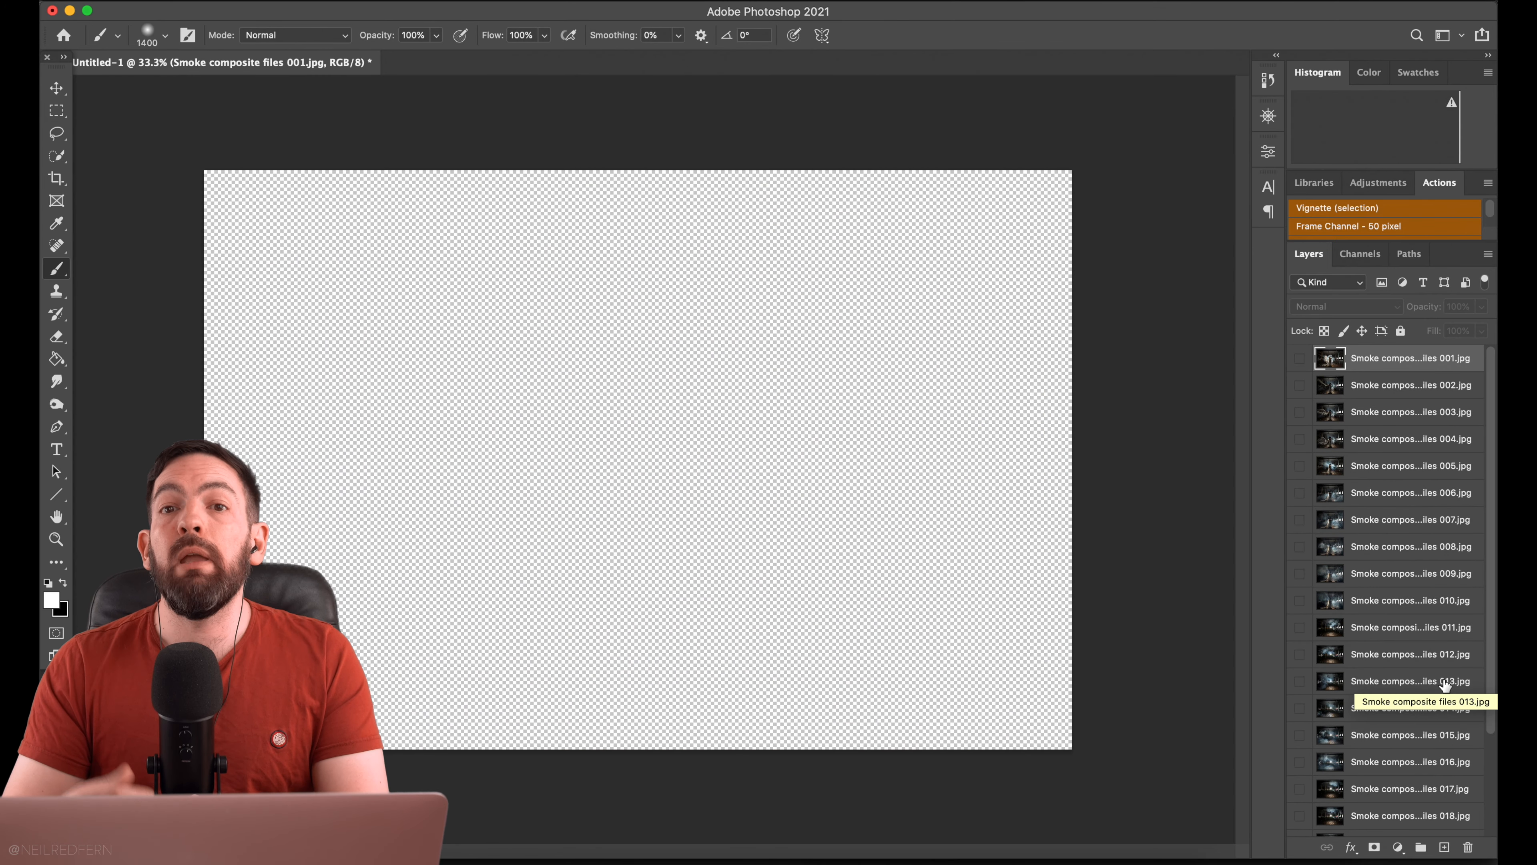
mouse_move(1437, 384)
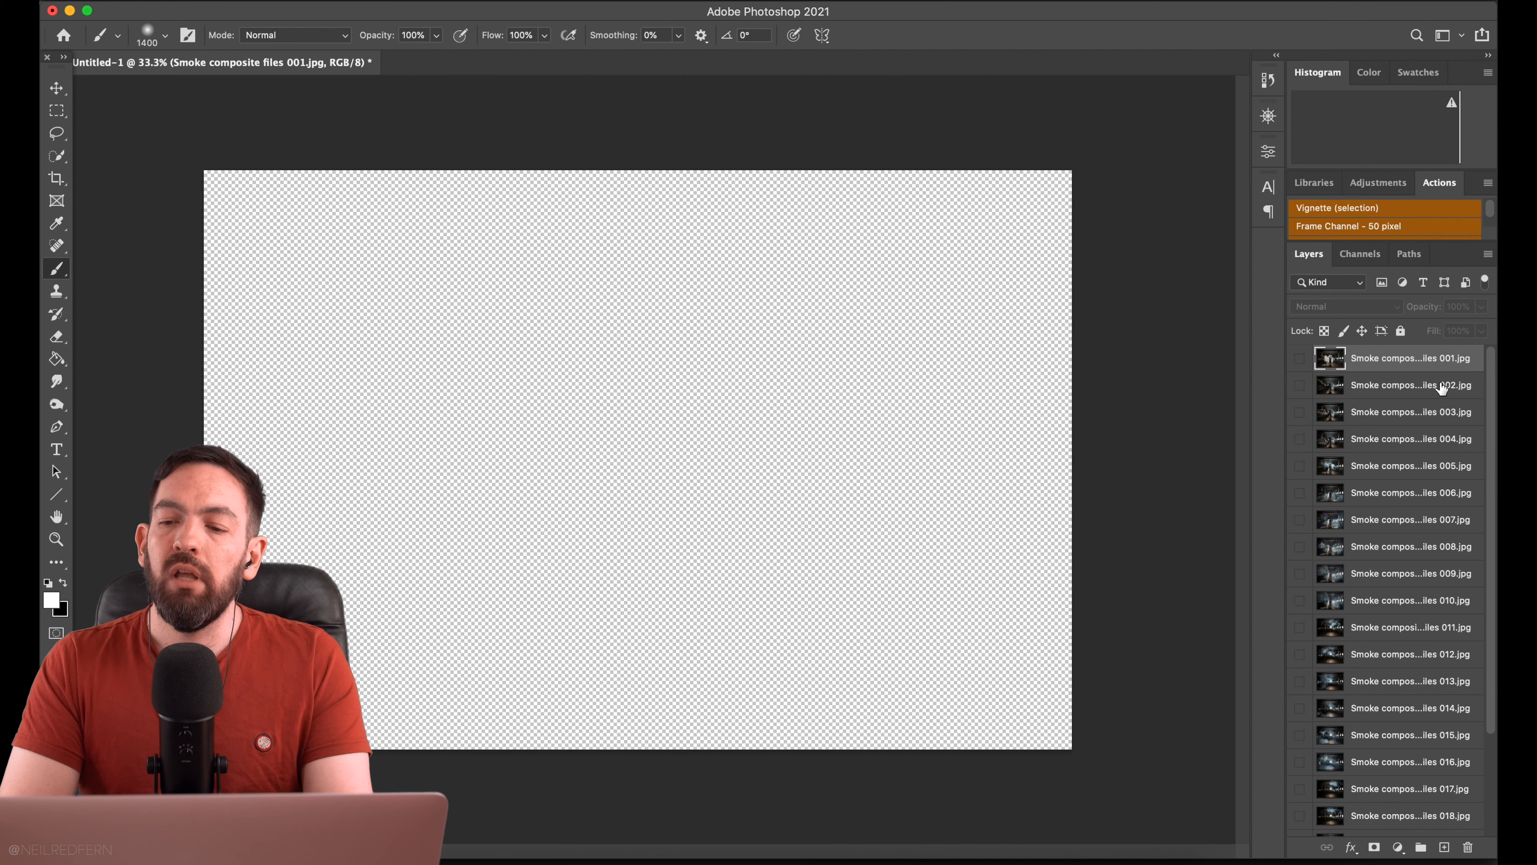
mouse_move(1421, 371)
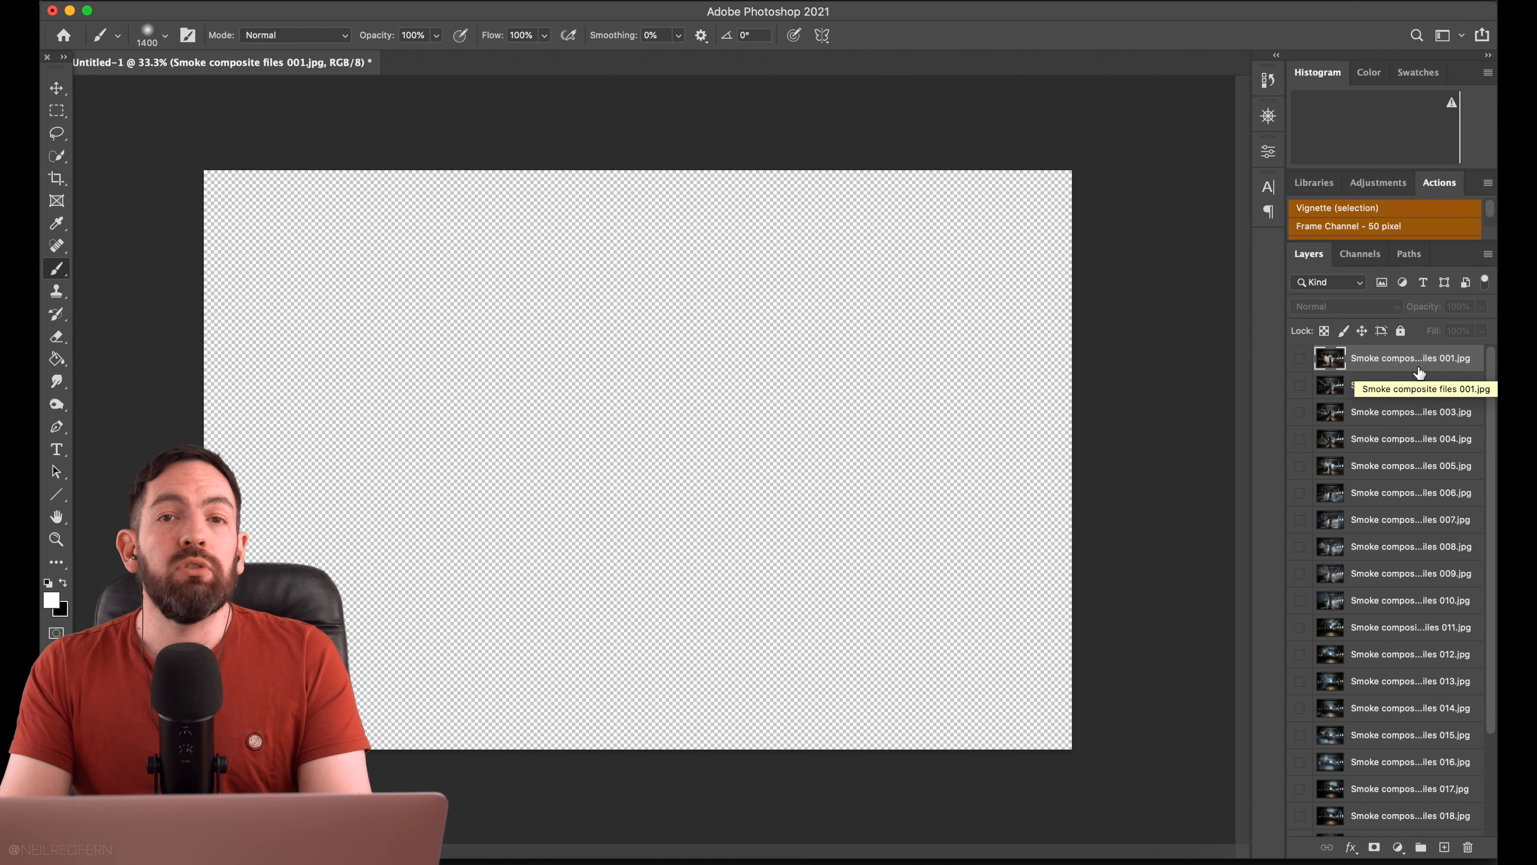
click(1300, 358)
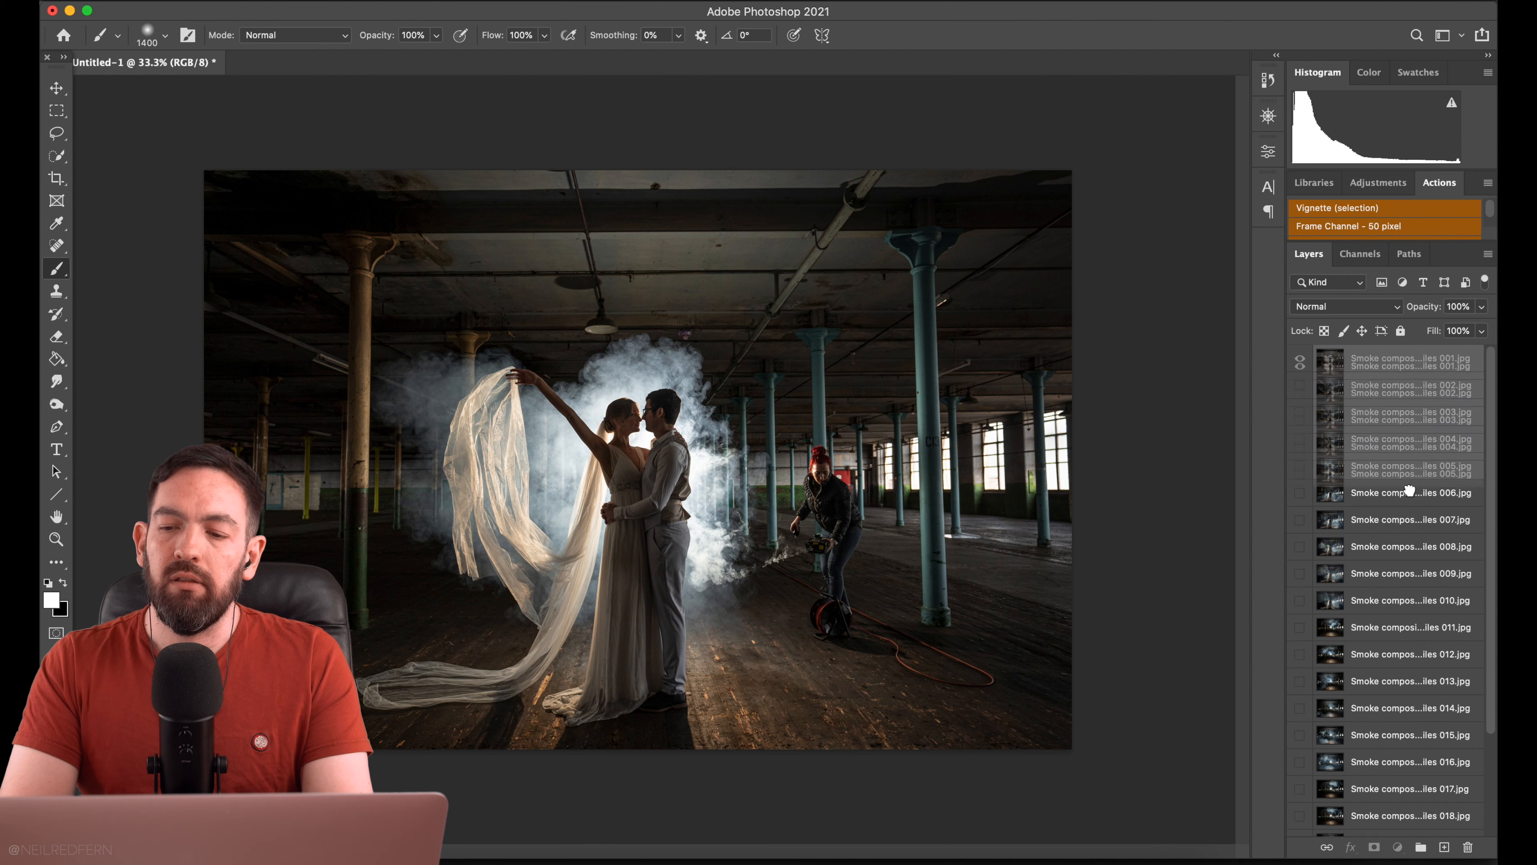
scroll(down, 3)
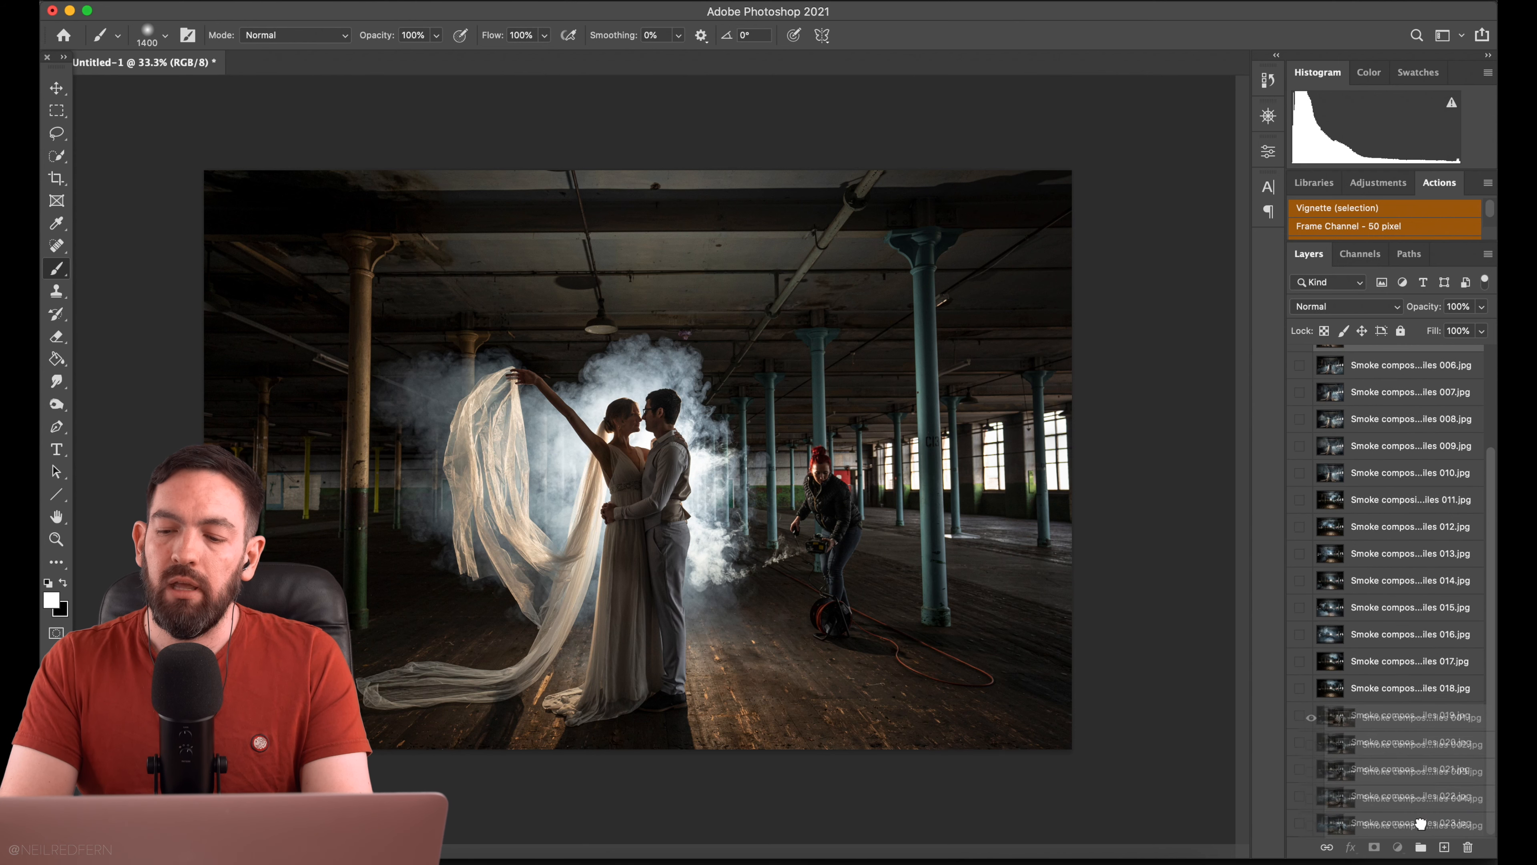
scroll(down, 3)
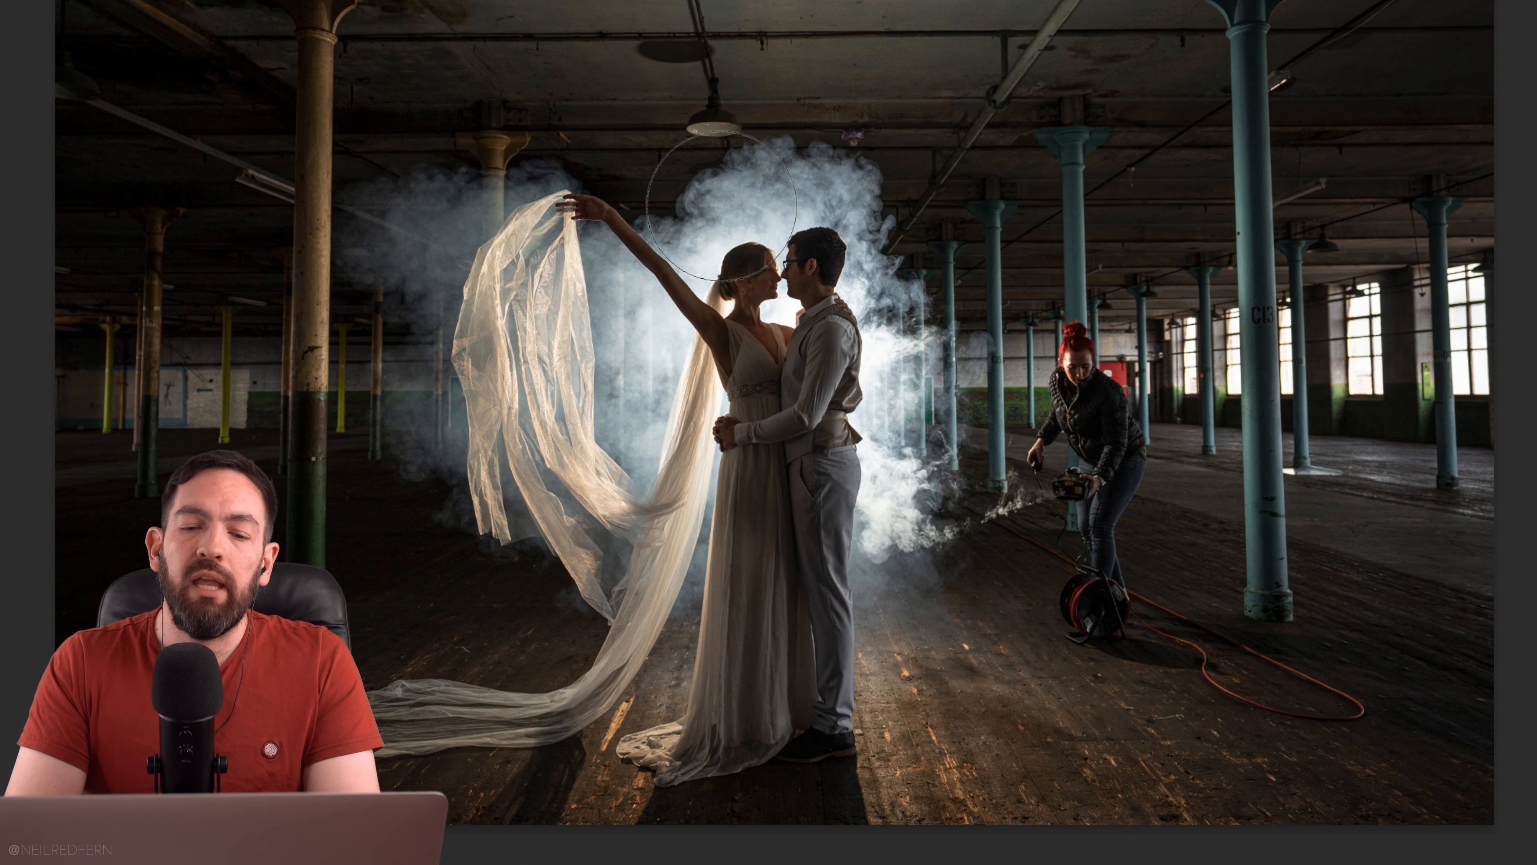
mouse_move(191, 147)
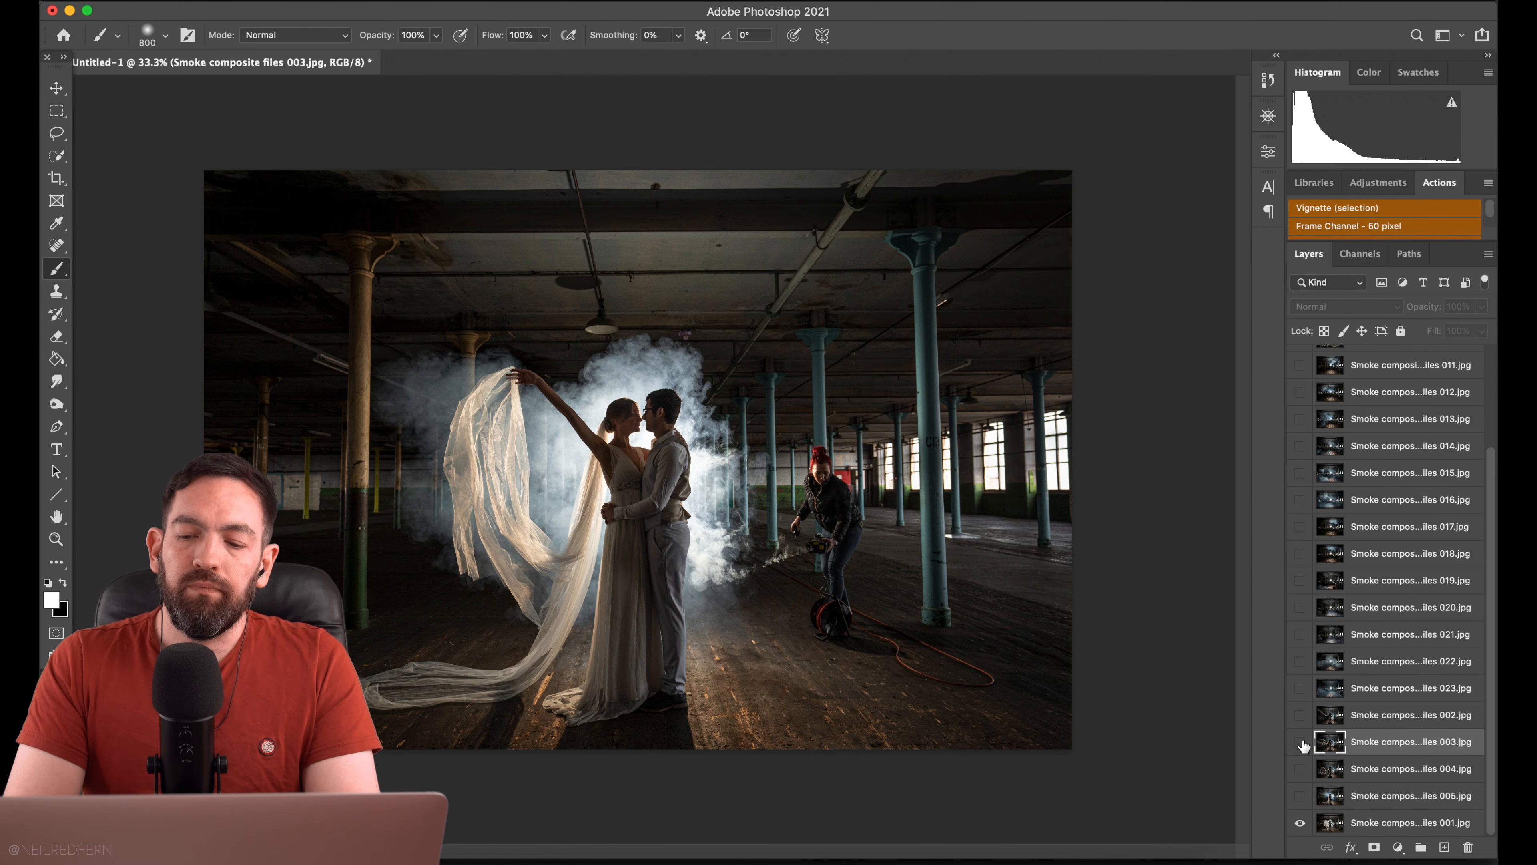
Show veil exposure 003 above the base and hide it behind a fully black layer mask.
click(1301, 741)
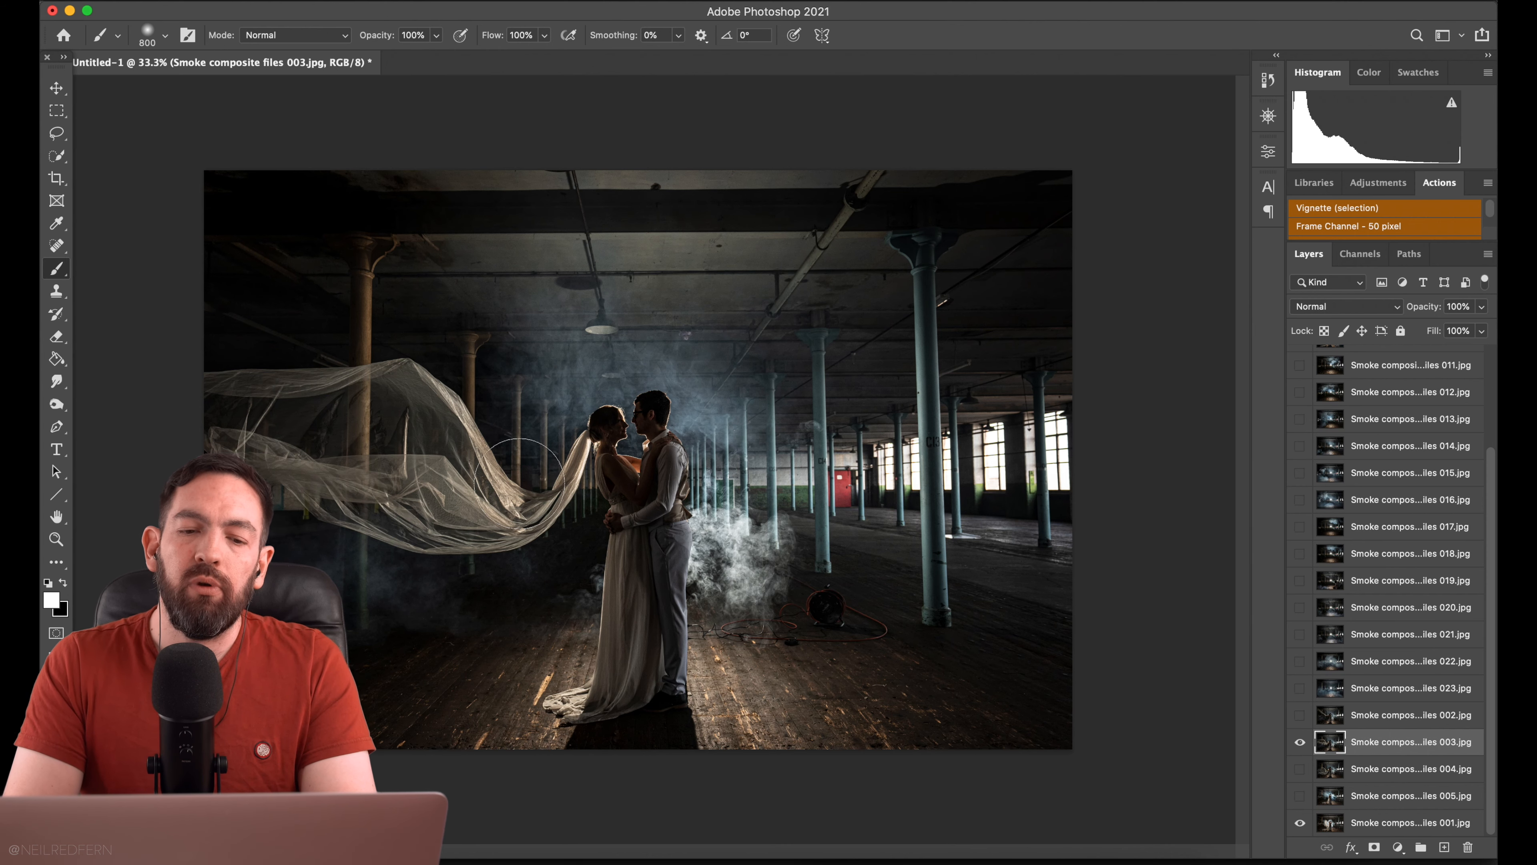
mouse_move(364, 495)
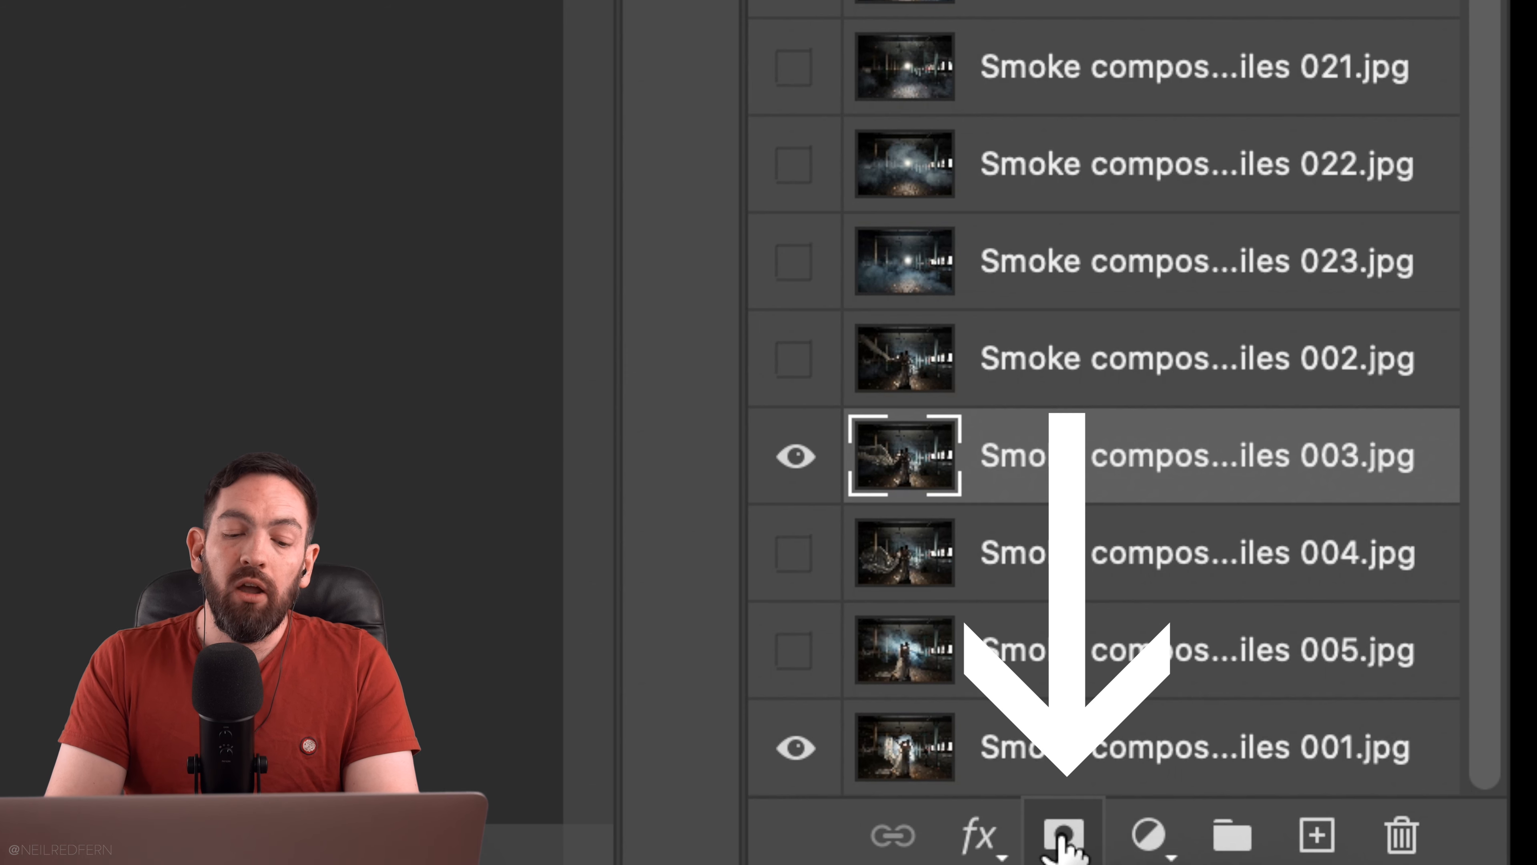
click(1060, 835)
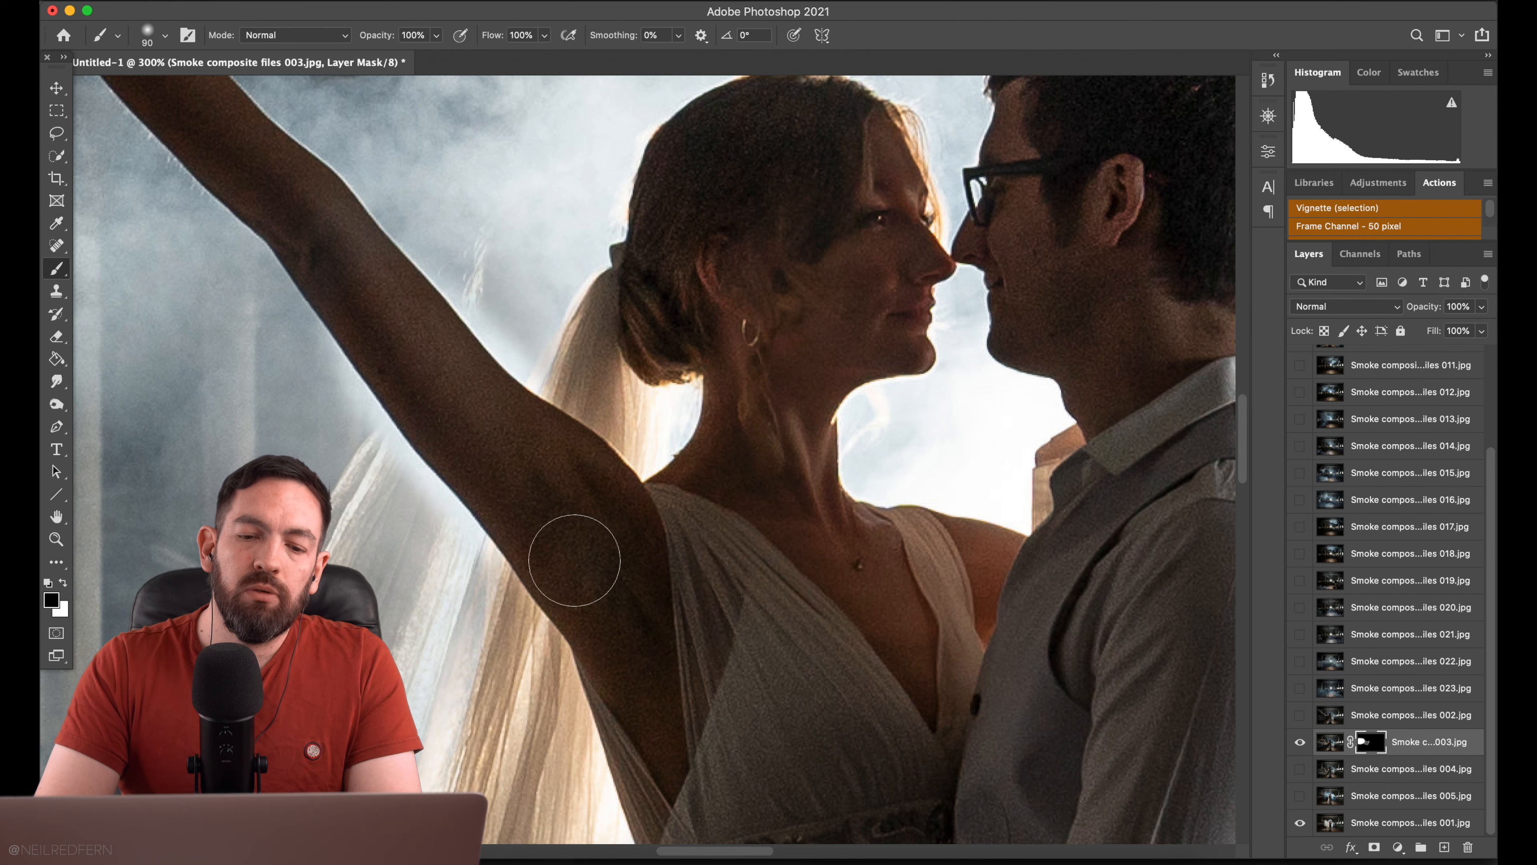
mouse_move(585, 540)
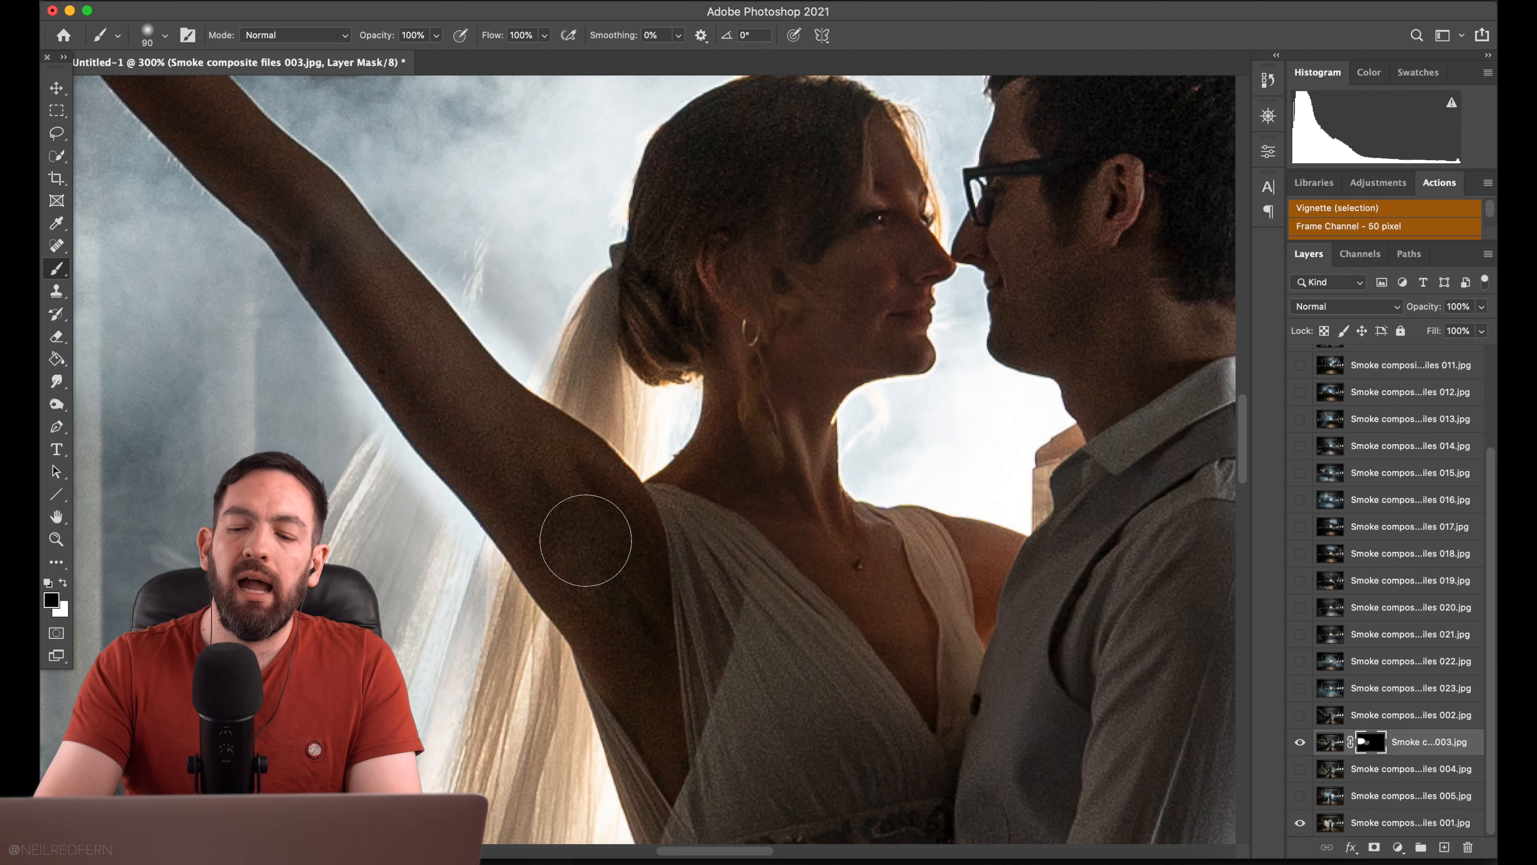
mouse_move(588, 458)
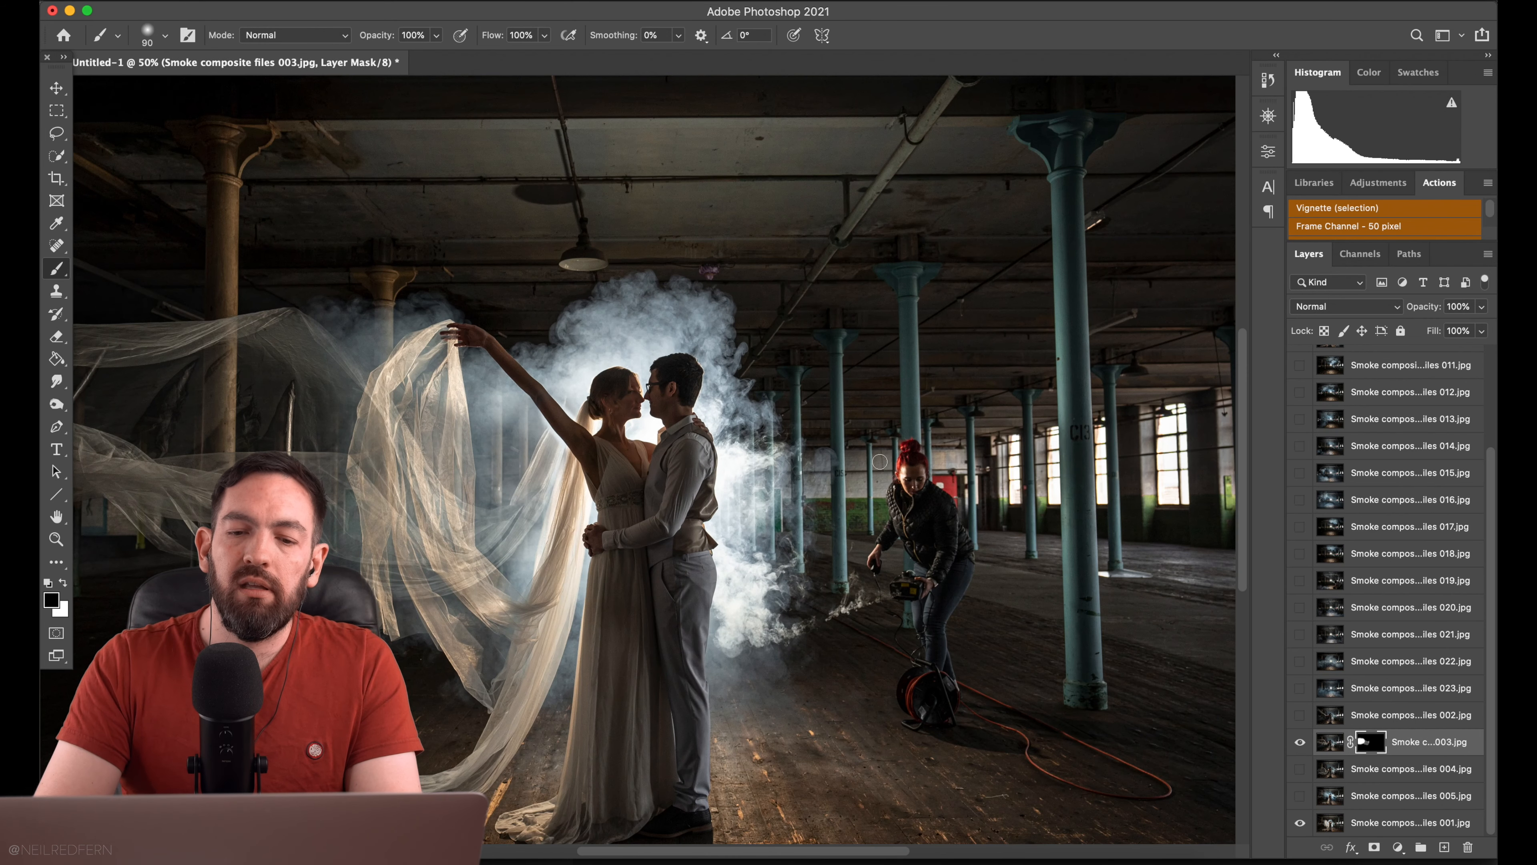
mouse_move(974, 333)
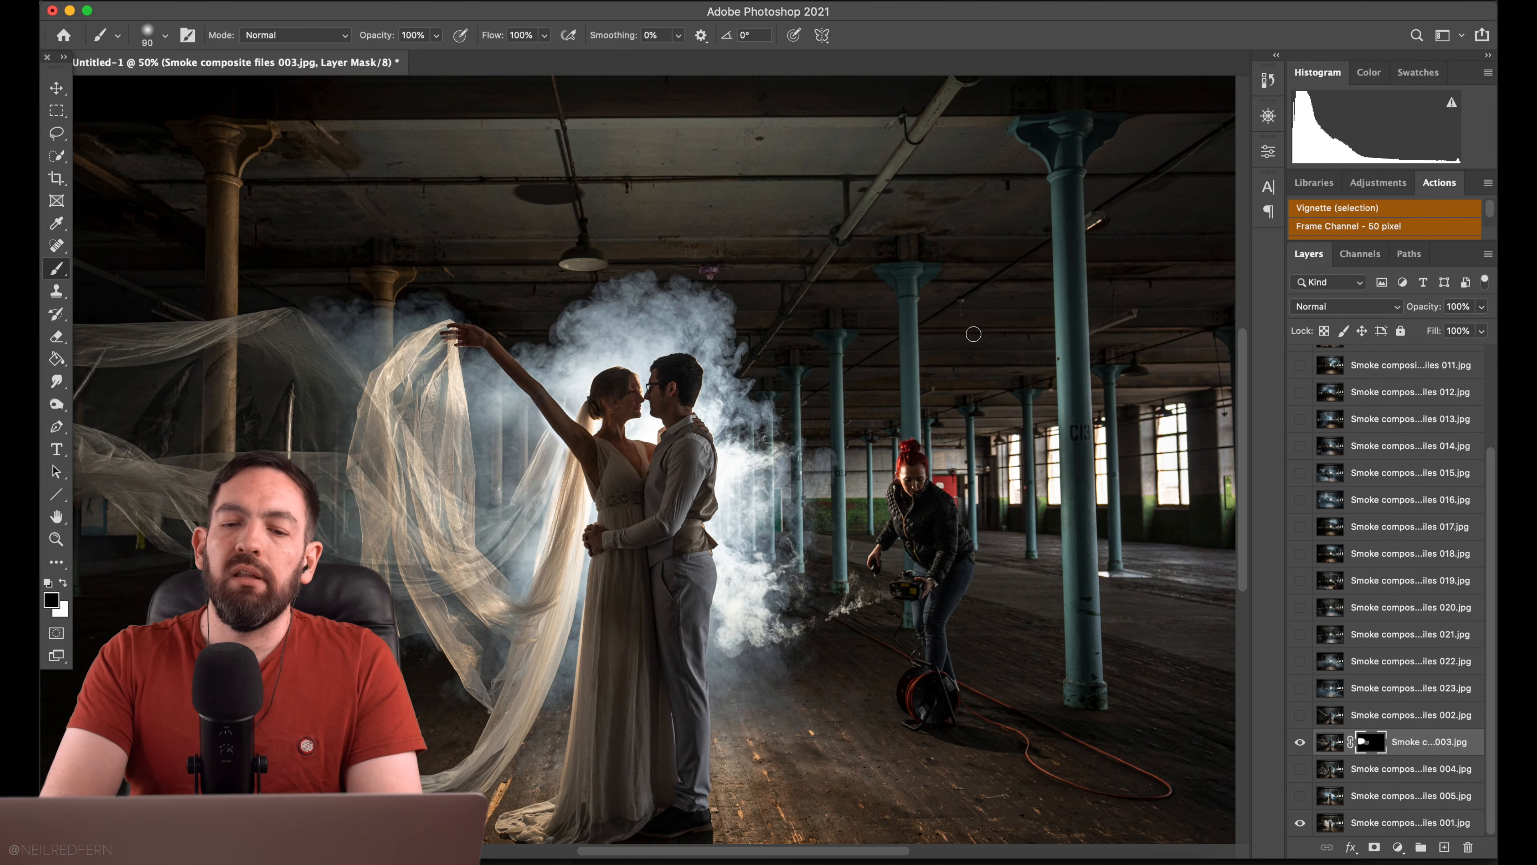
mouse_move(1392, 514)
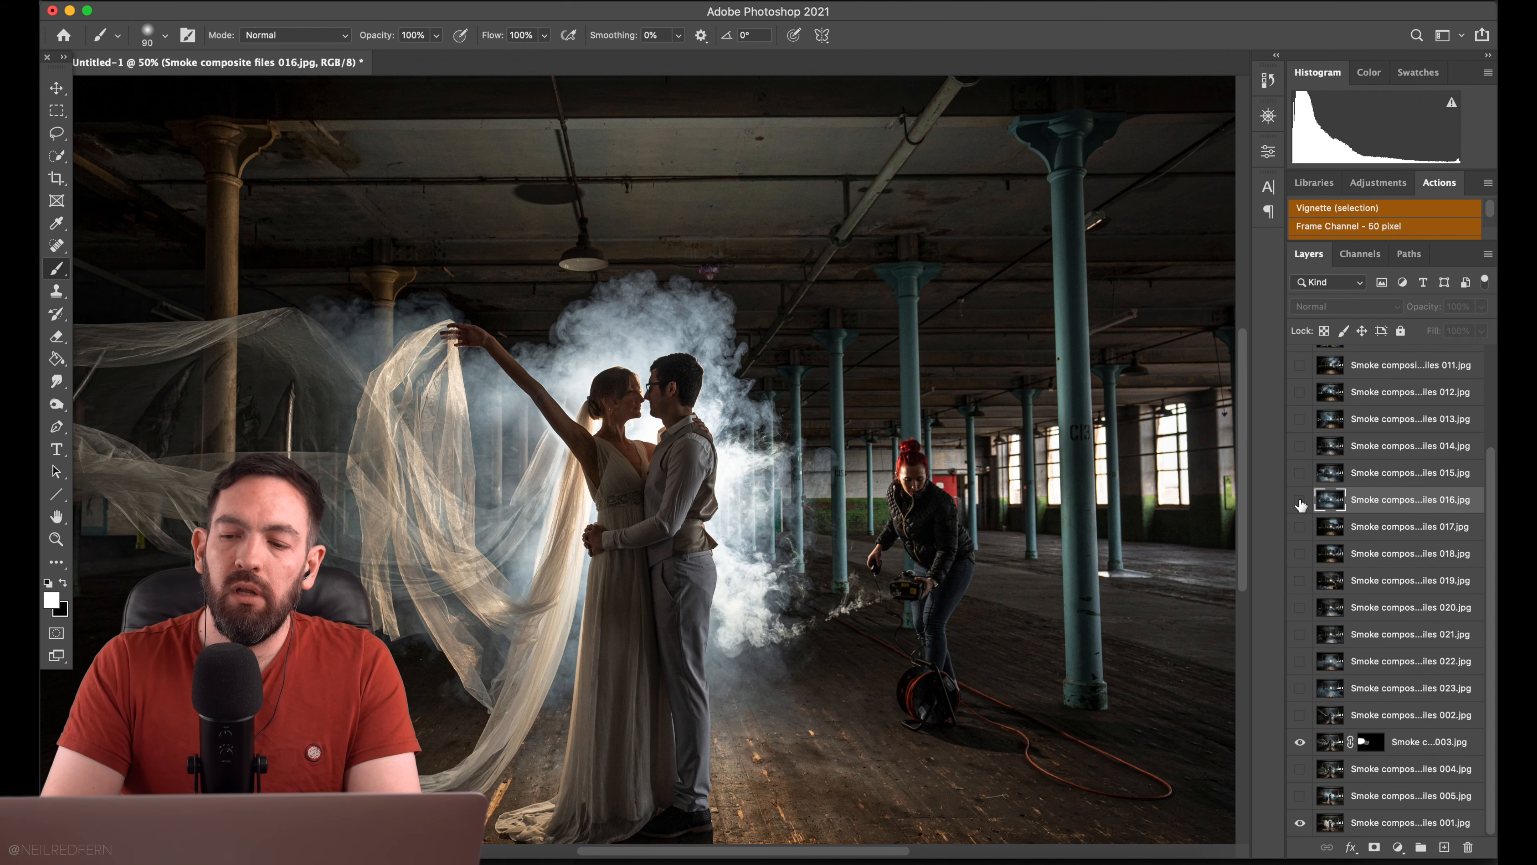
Show smoke exposure 016 behind a black mask for painting, then select exposure layer 012.
click(1302, 499)
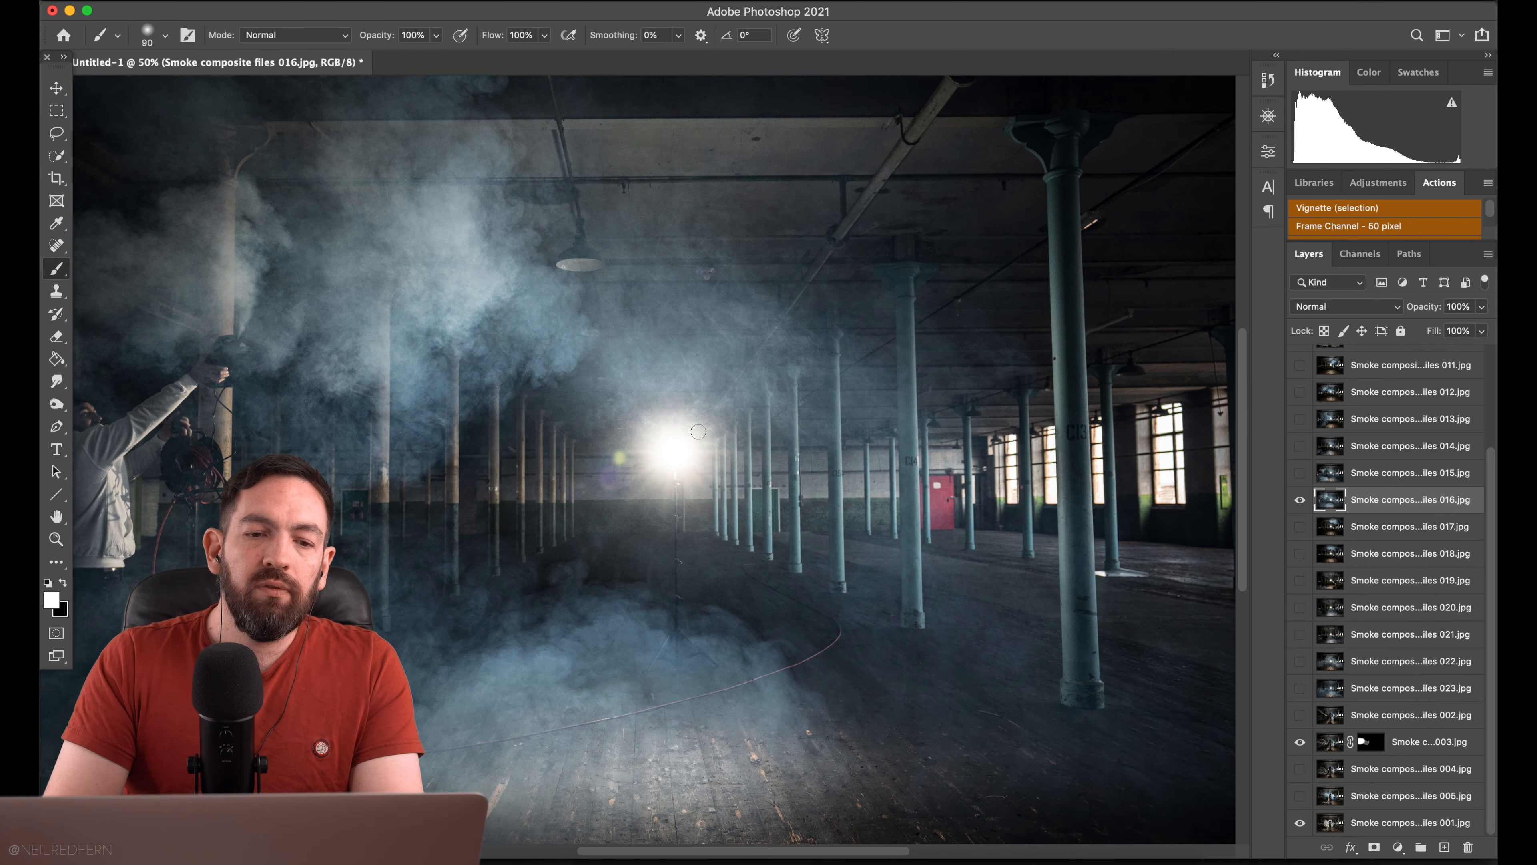
mouse_move(440, 177)
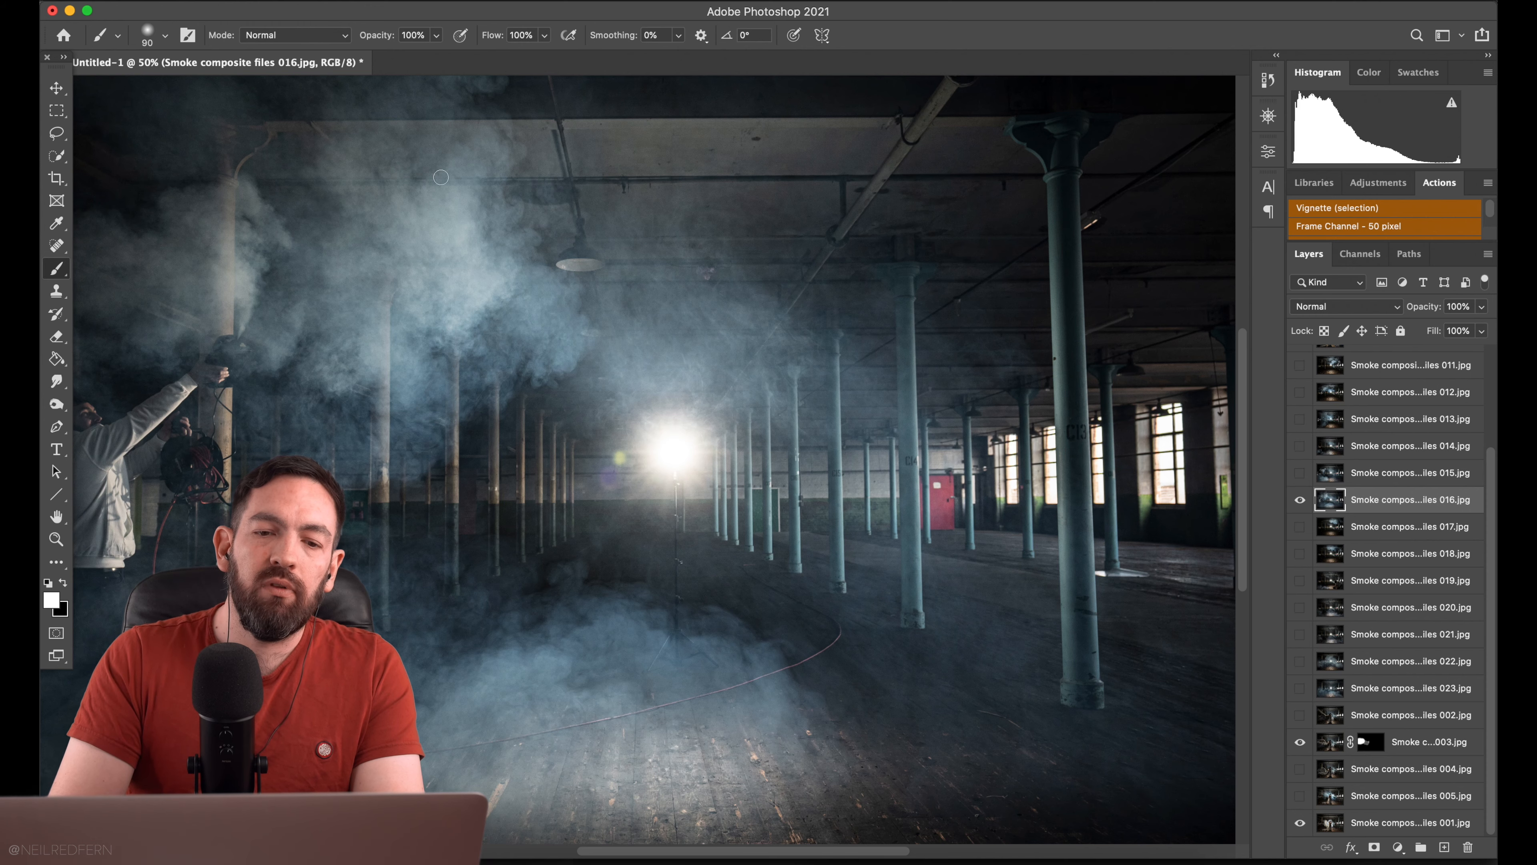
mouse_move(1385, 517)
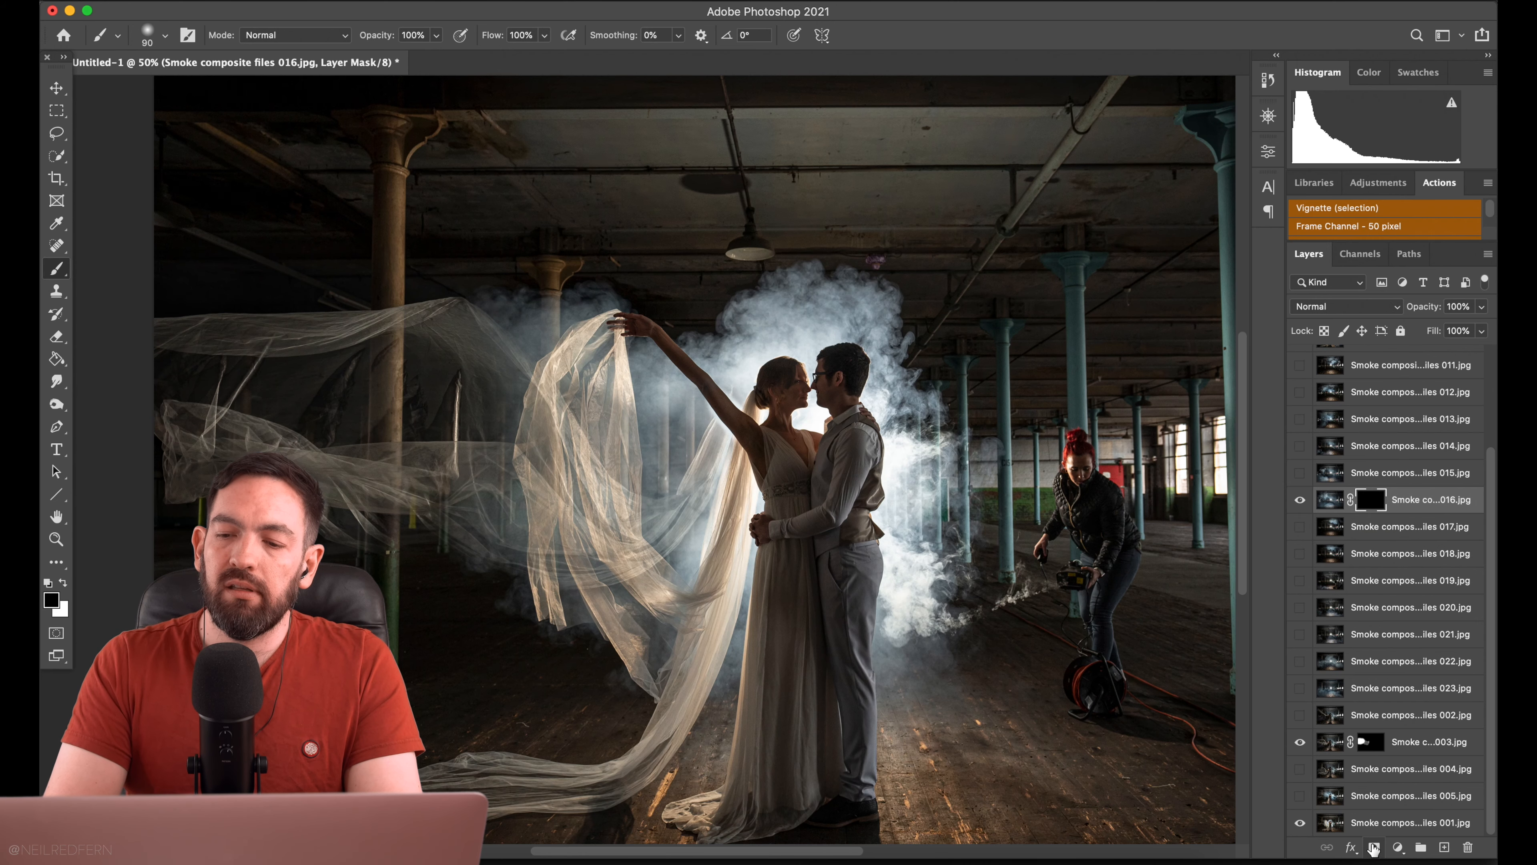
click(1301, 500)
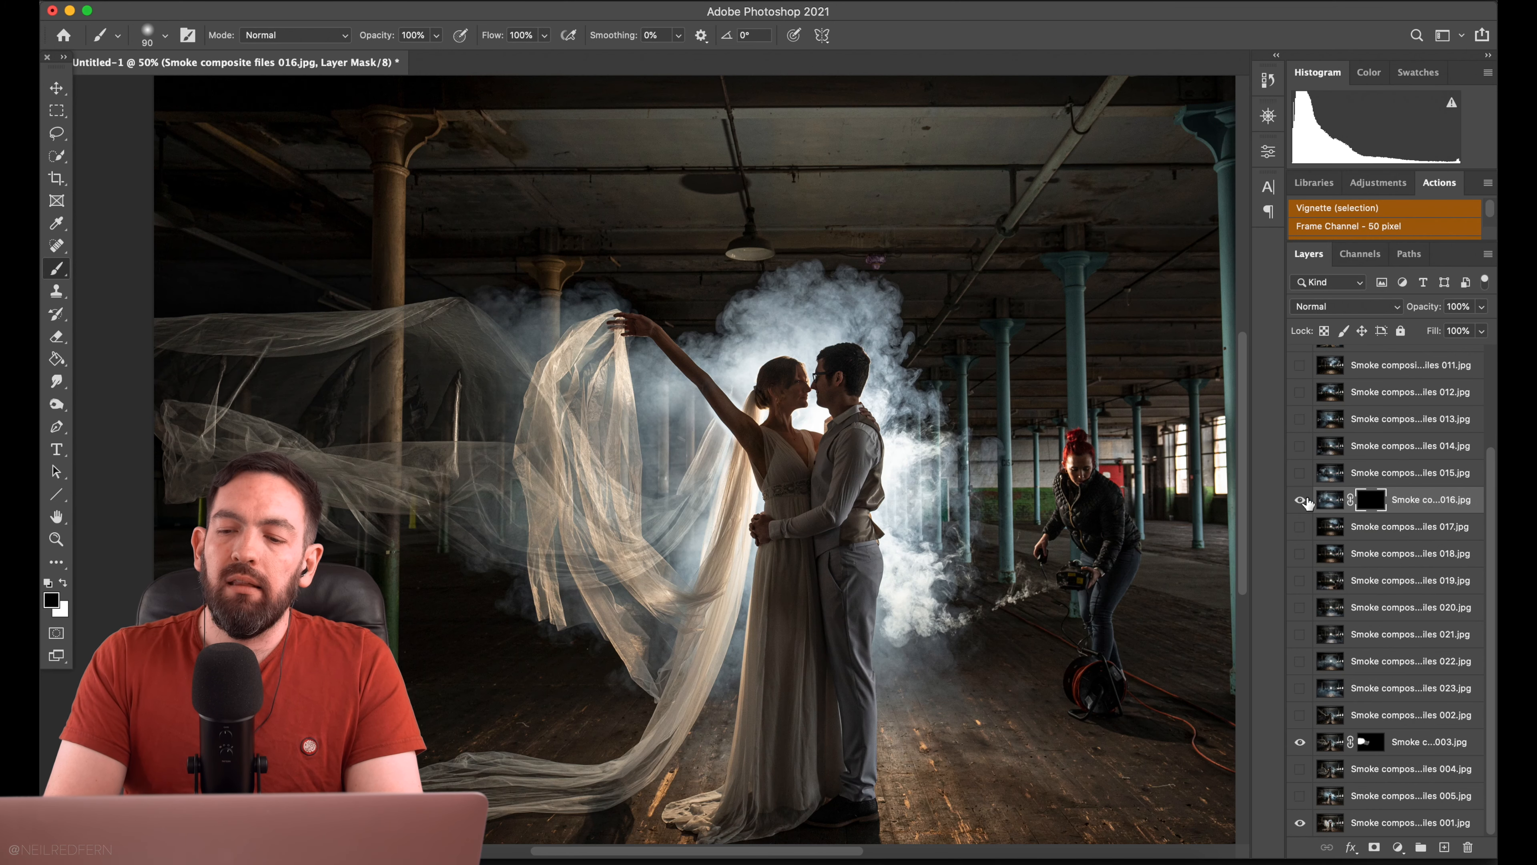
click(1301, 499)
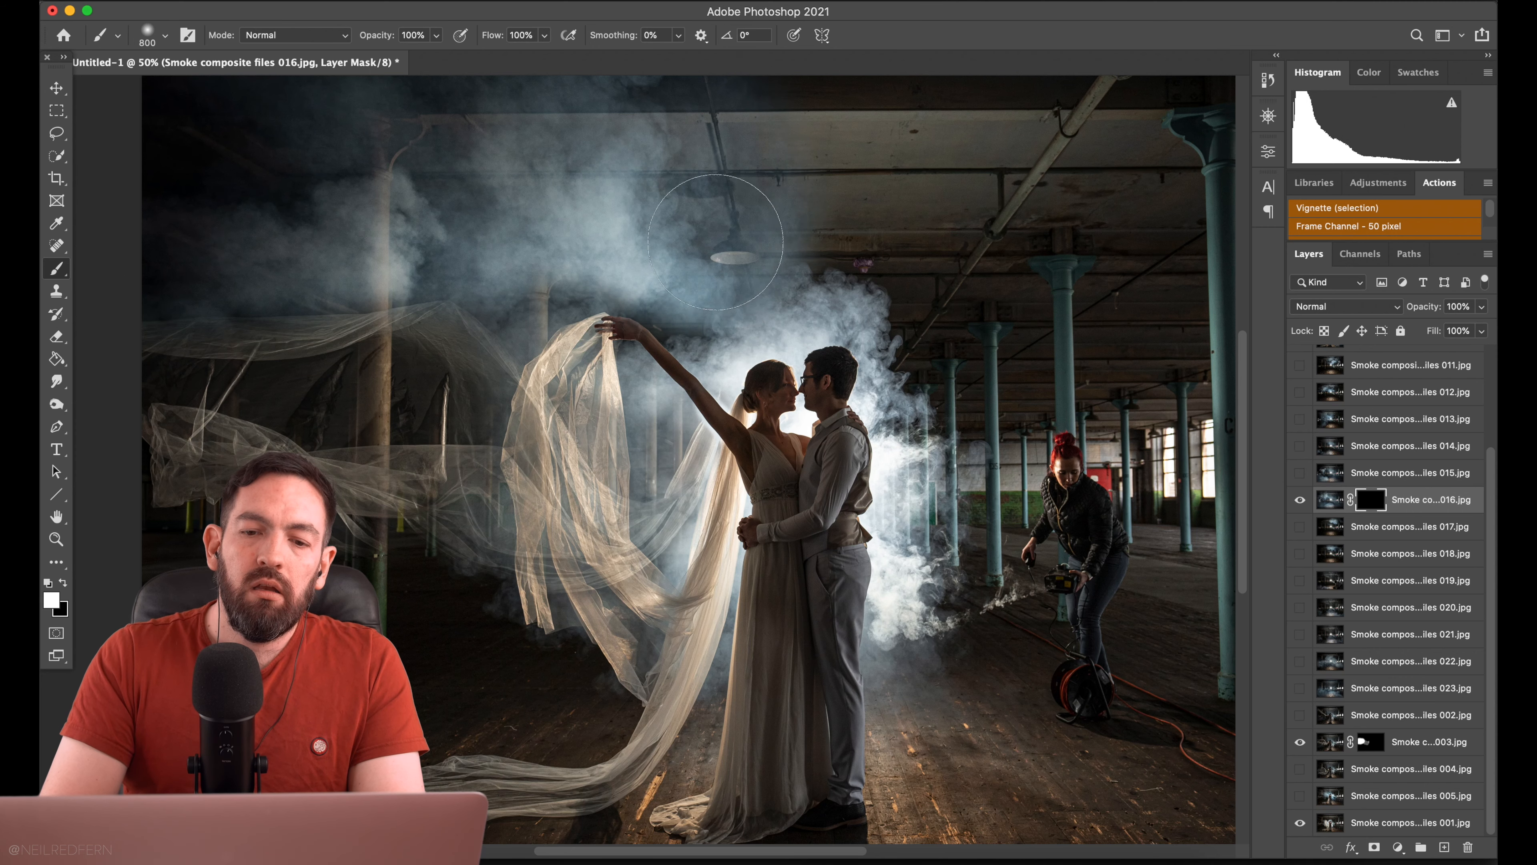
mouse_move(236, 167)
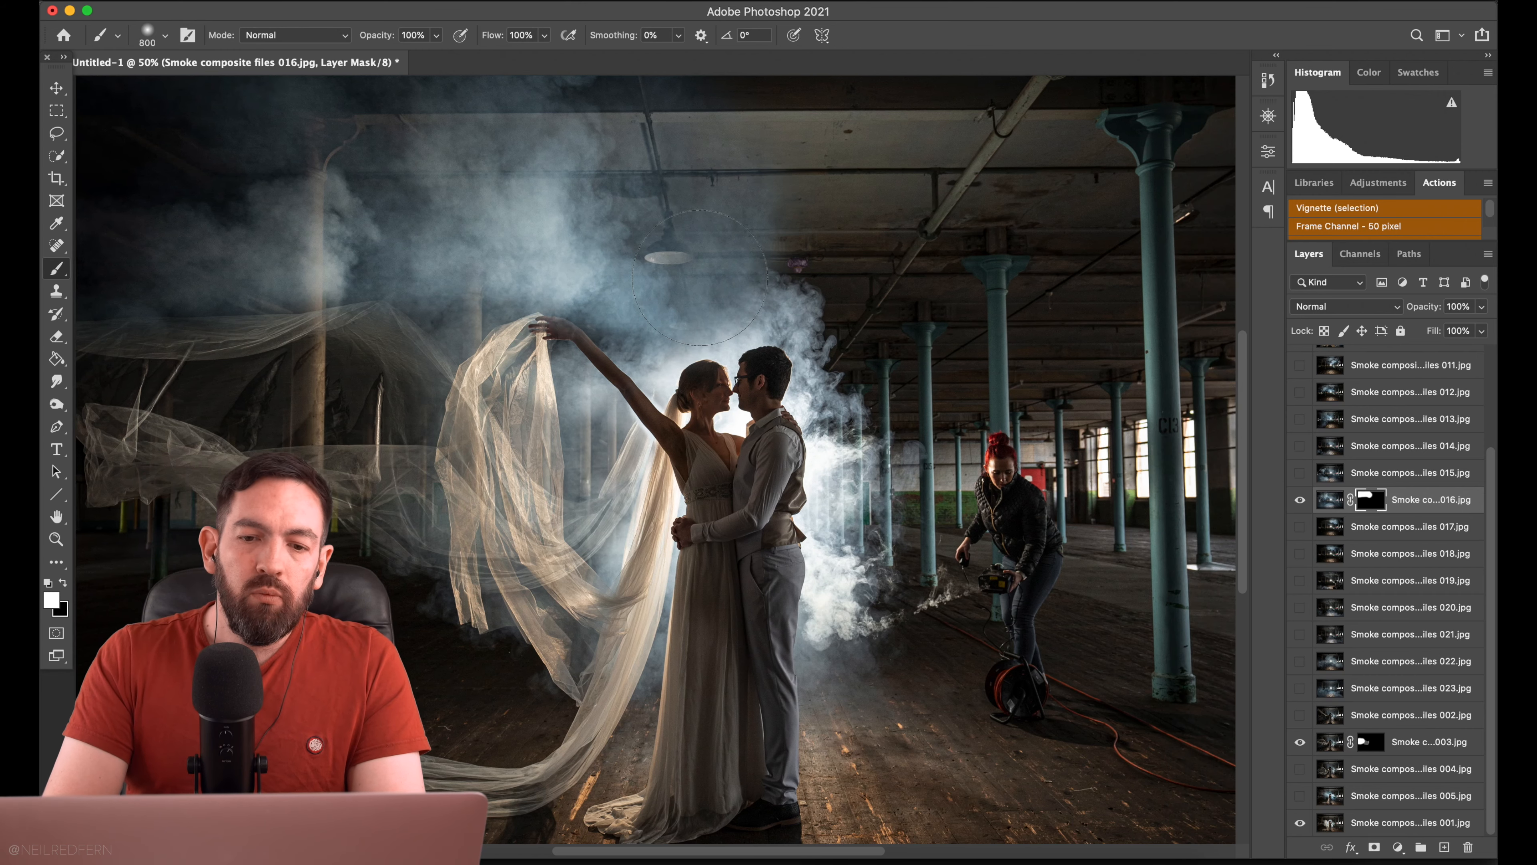
click(1331, 499)
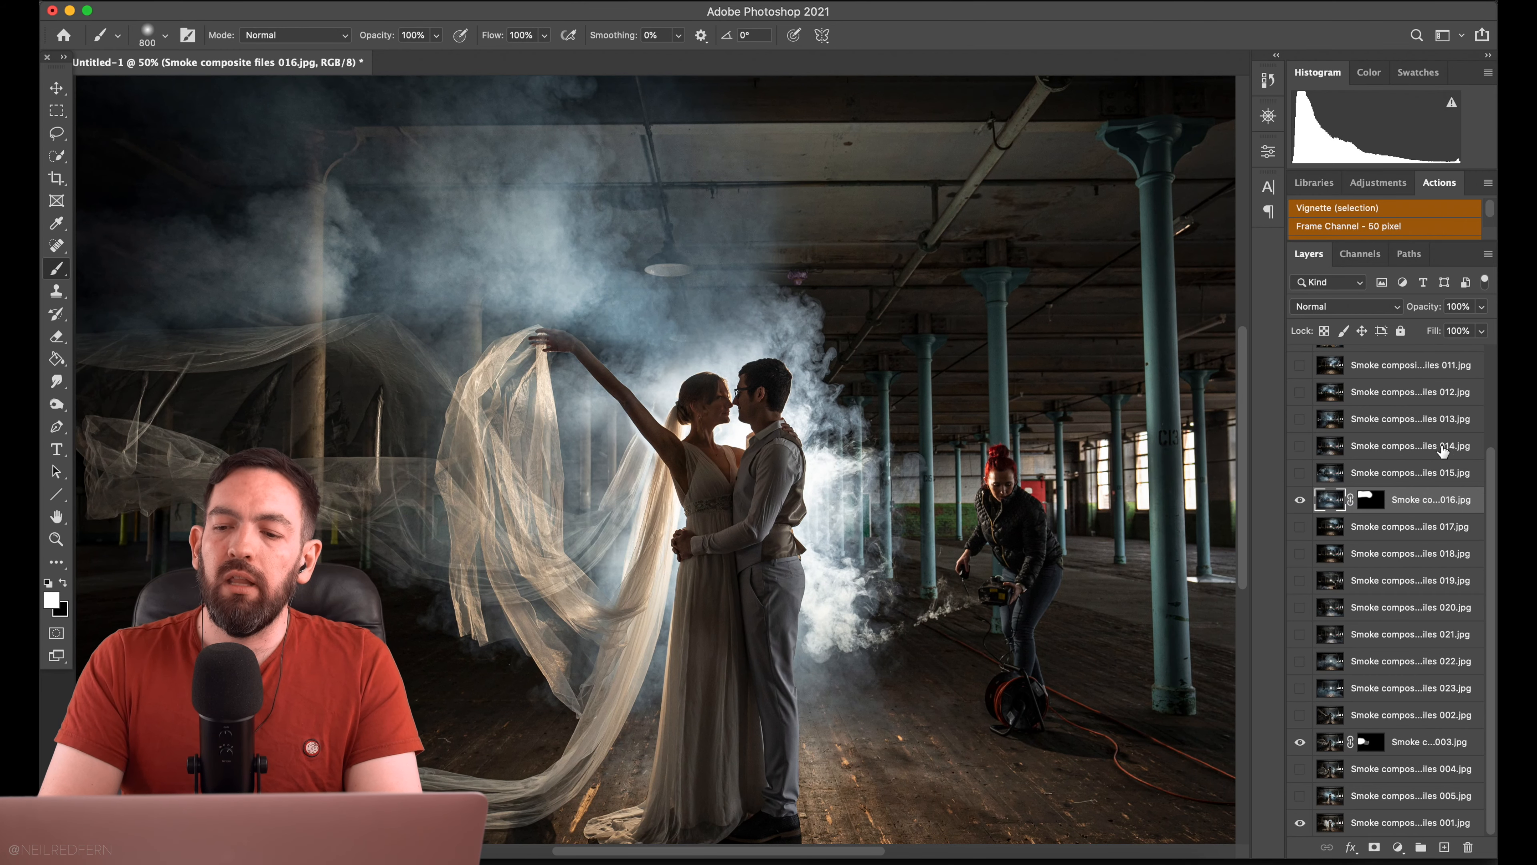
Show exposure 012 over the composite and hide it behind a fully black layer mask.
click(1300, 396)
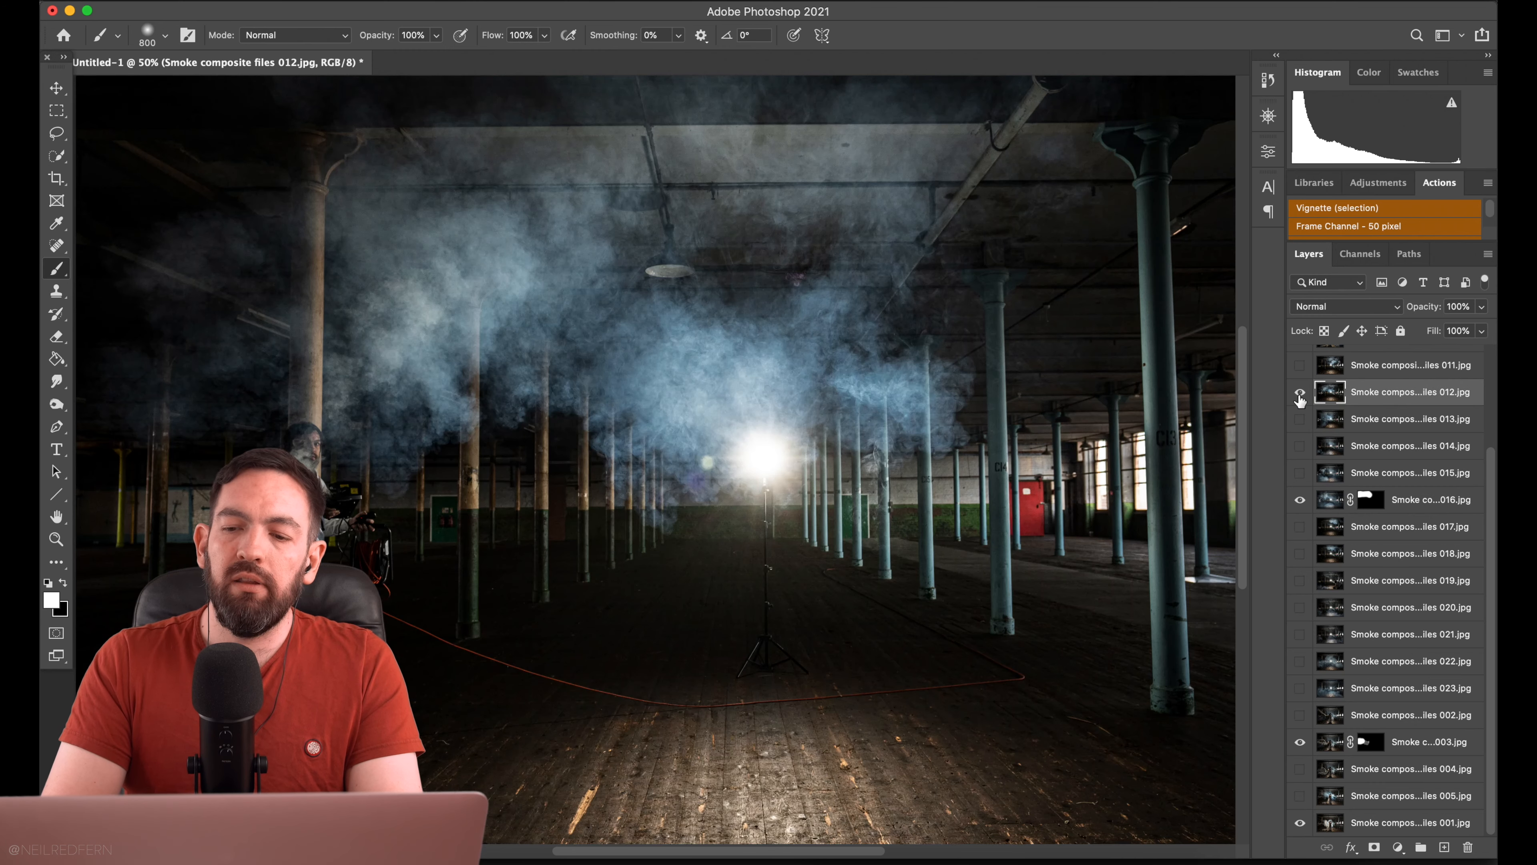
click(1300, 394)
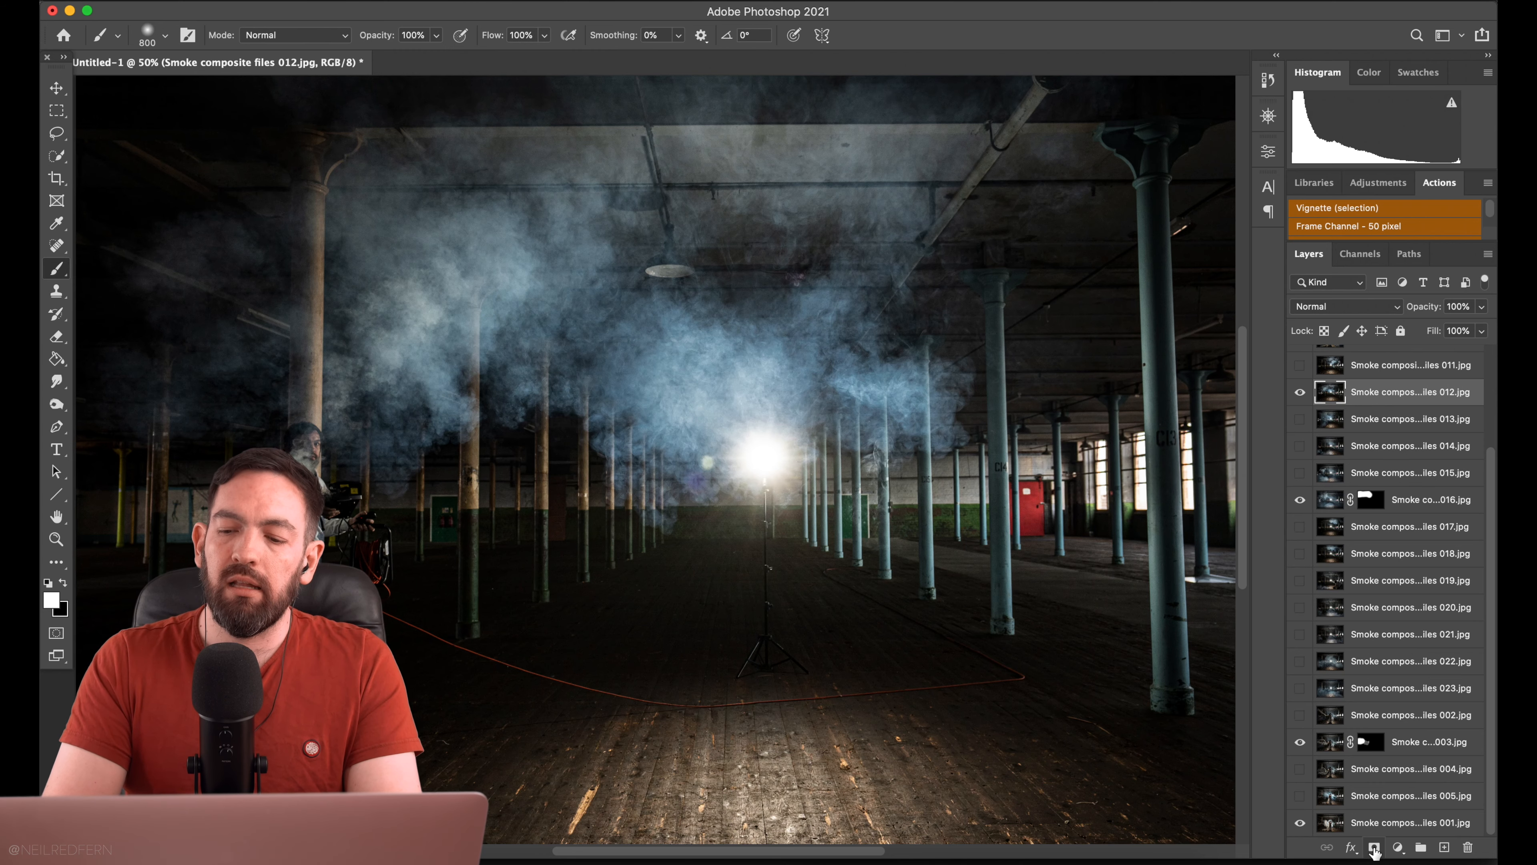
click(1375, 846)
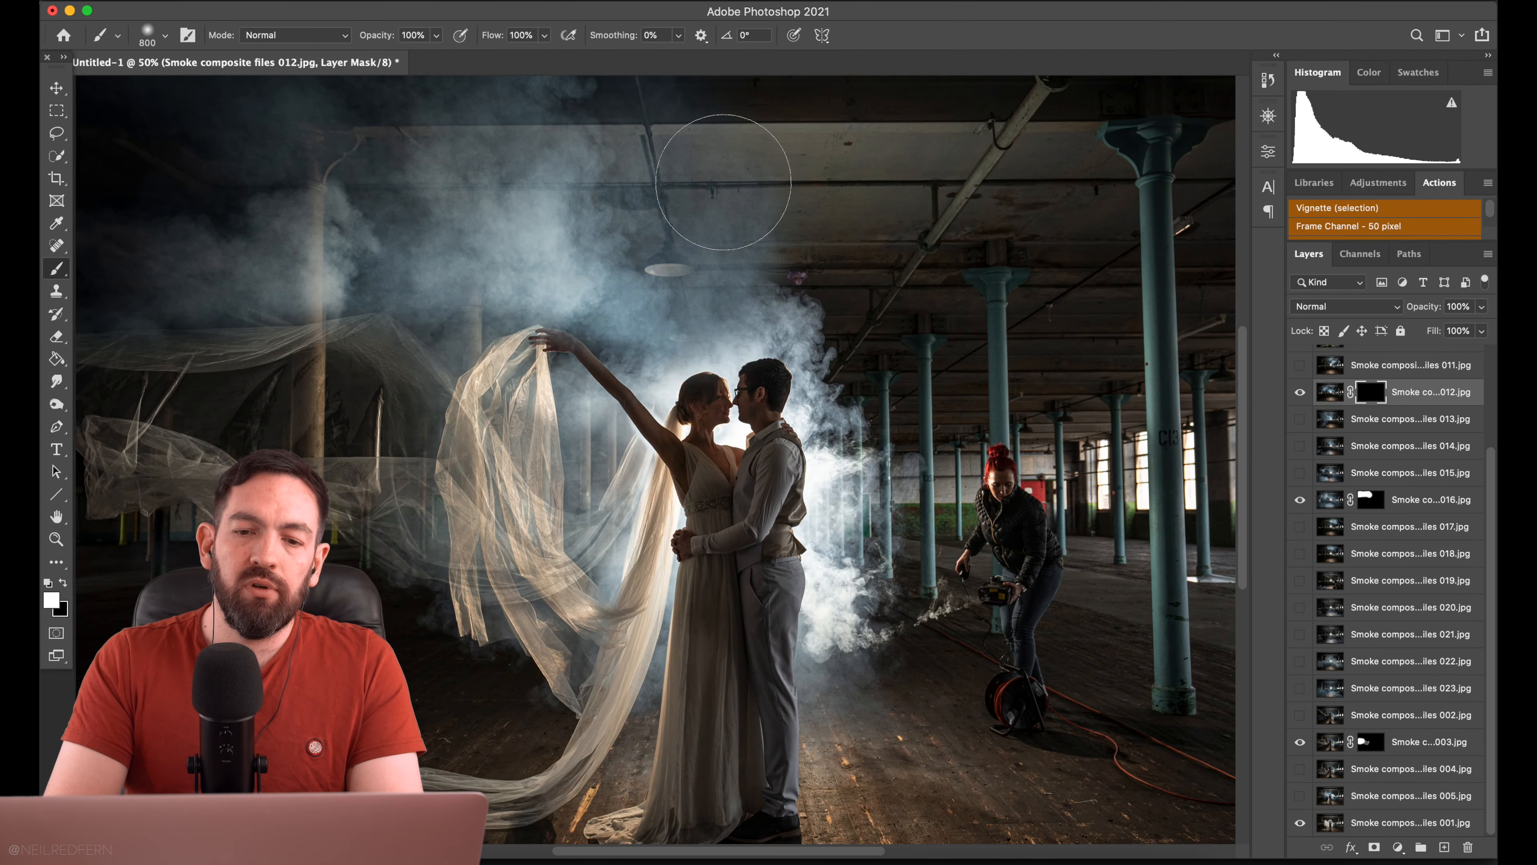
mouse_move(794, 126)
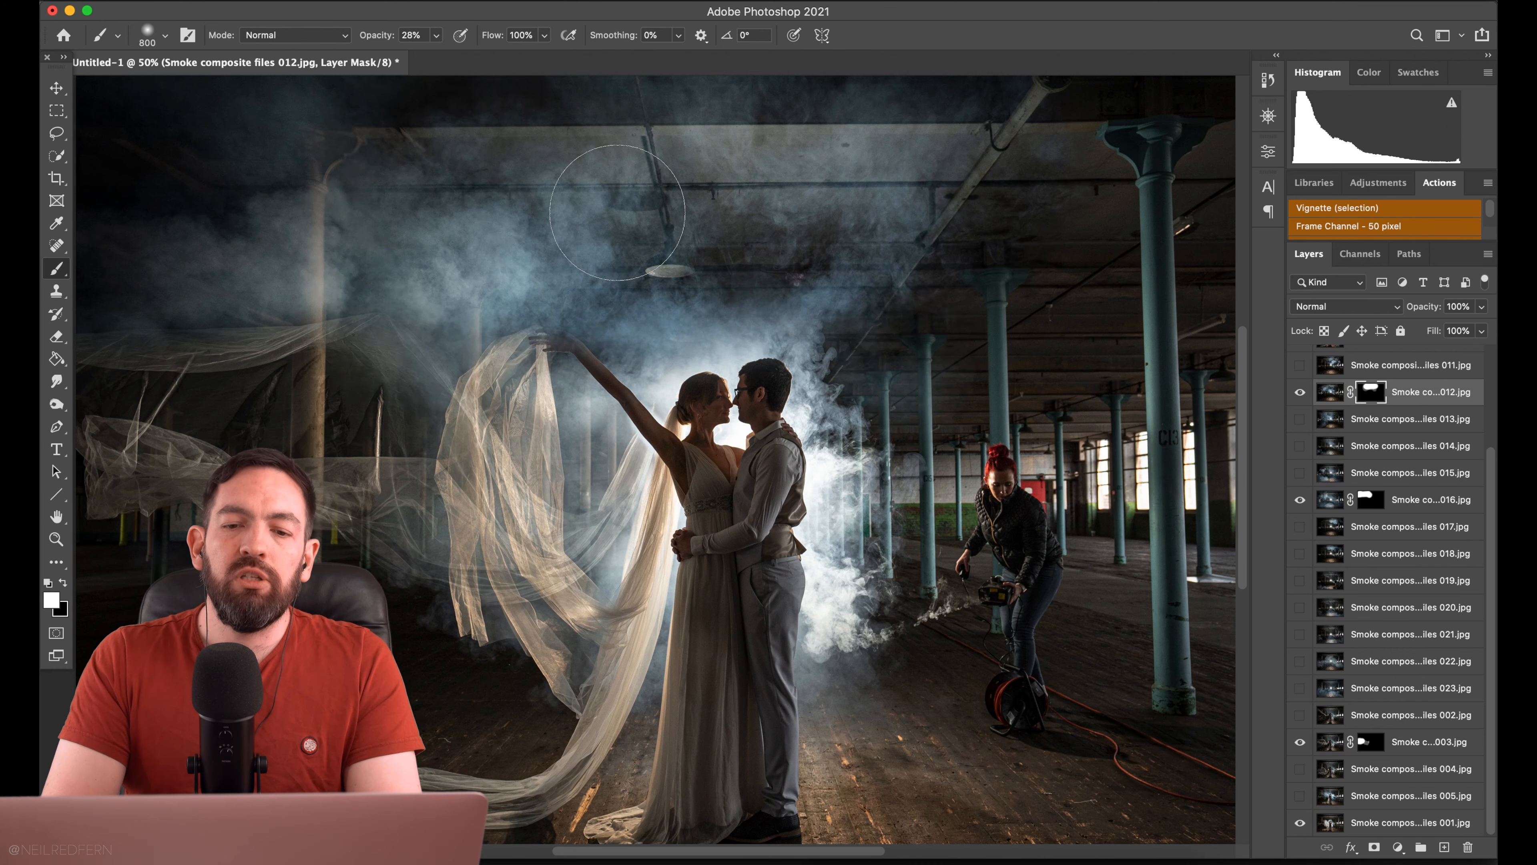
mouse_move(828, 161)
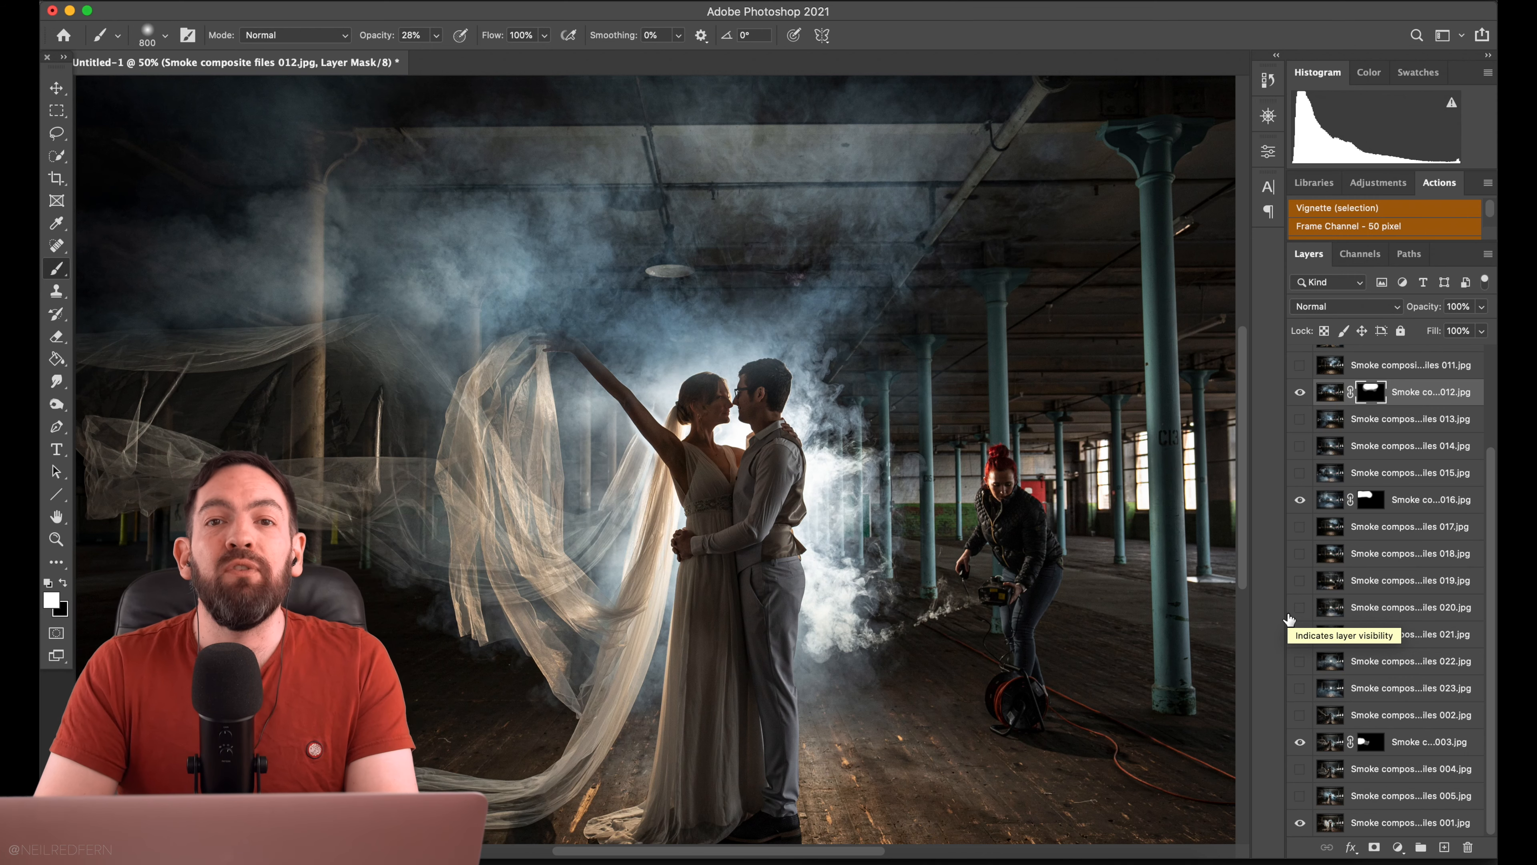
mouse_move(1250, 594)
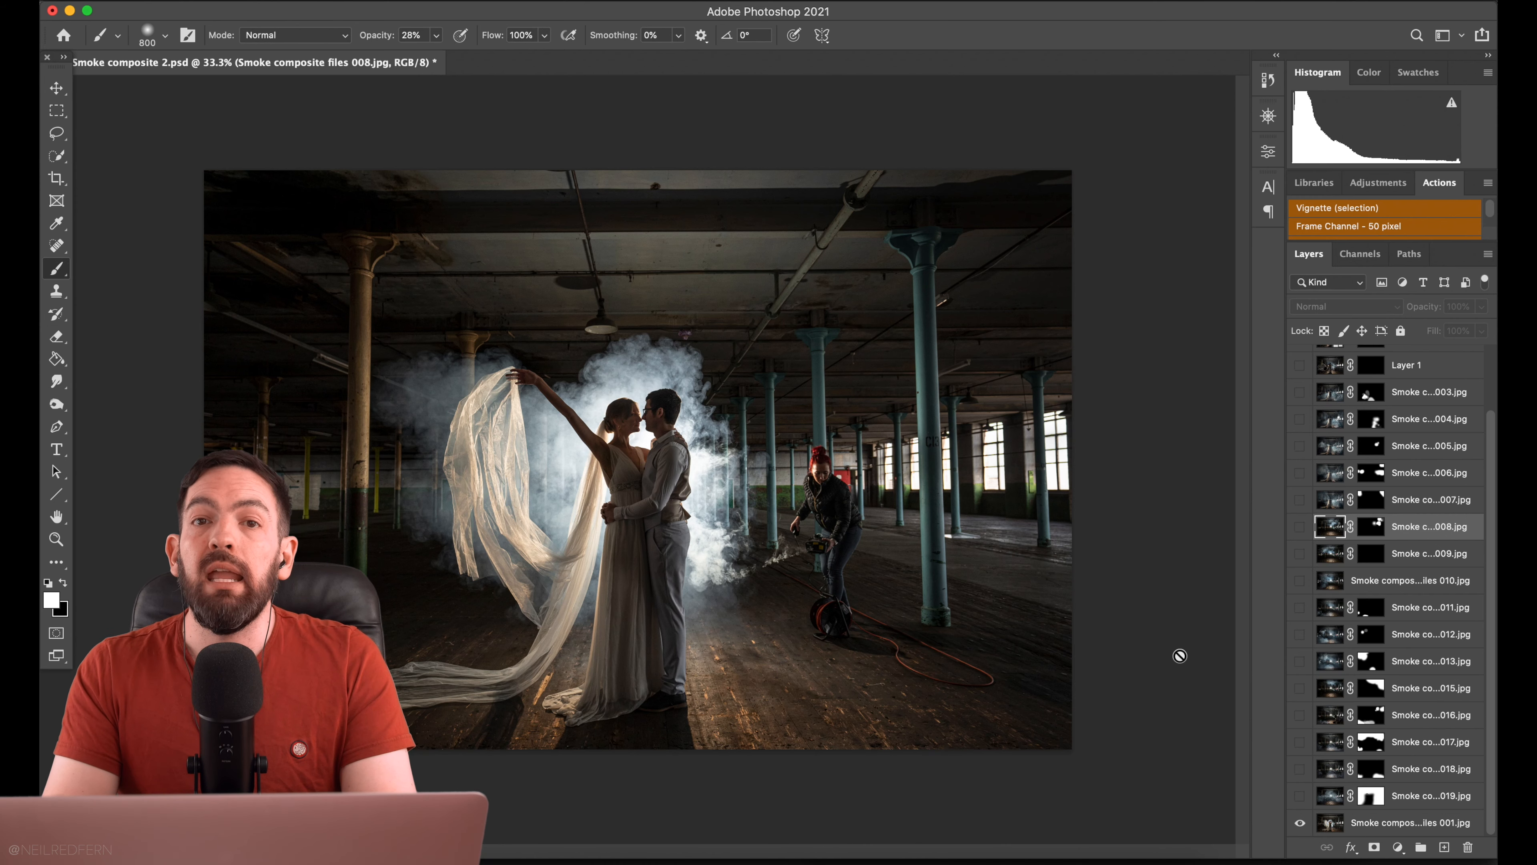
Make the masked smoke exposures 019 through 003 and the top veil layer visible.
click(1300, 794)
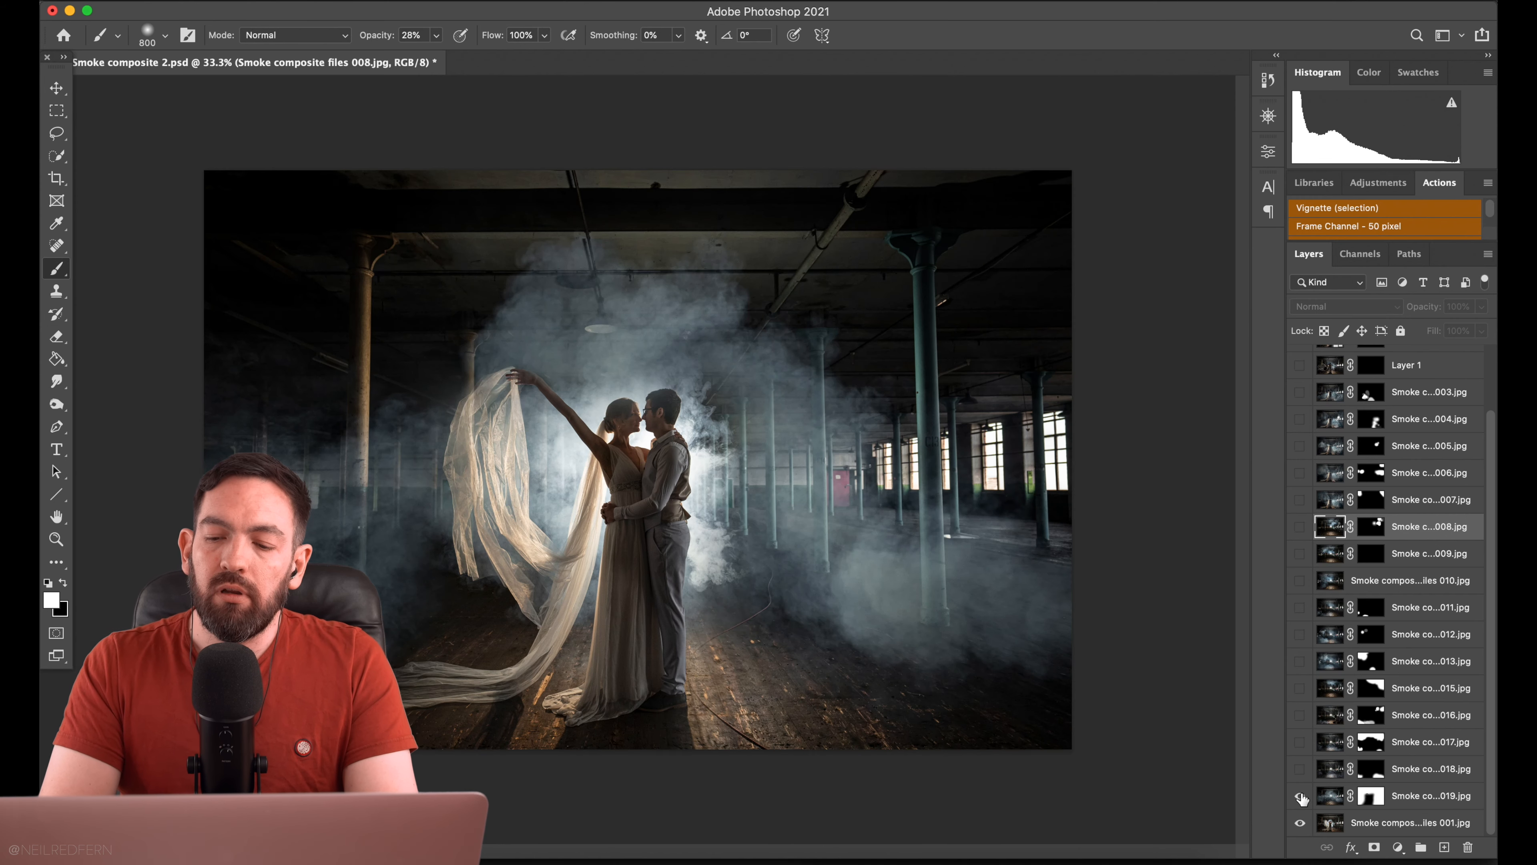
click(1301, 716)
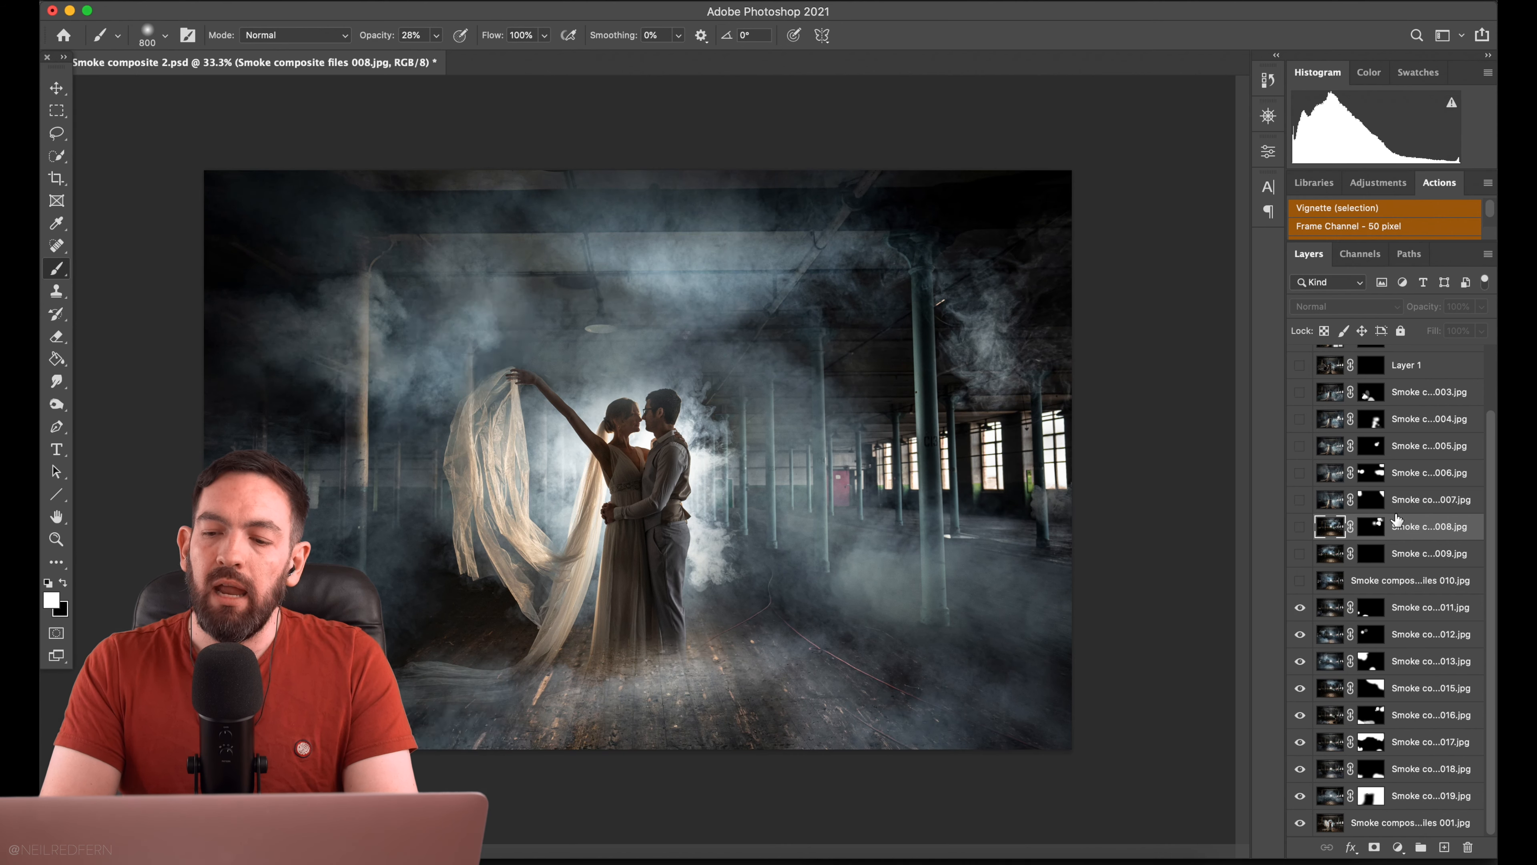
click(1300, 472)
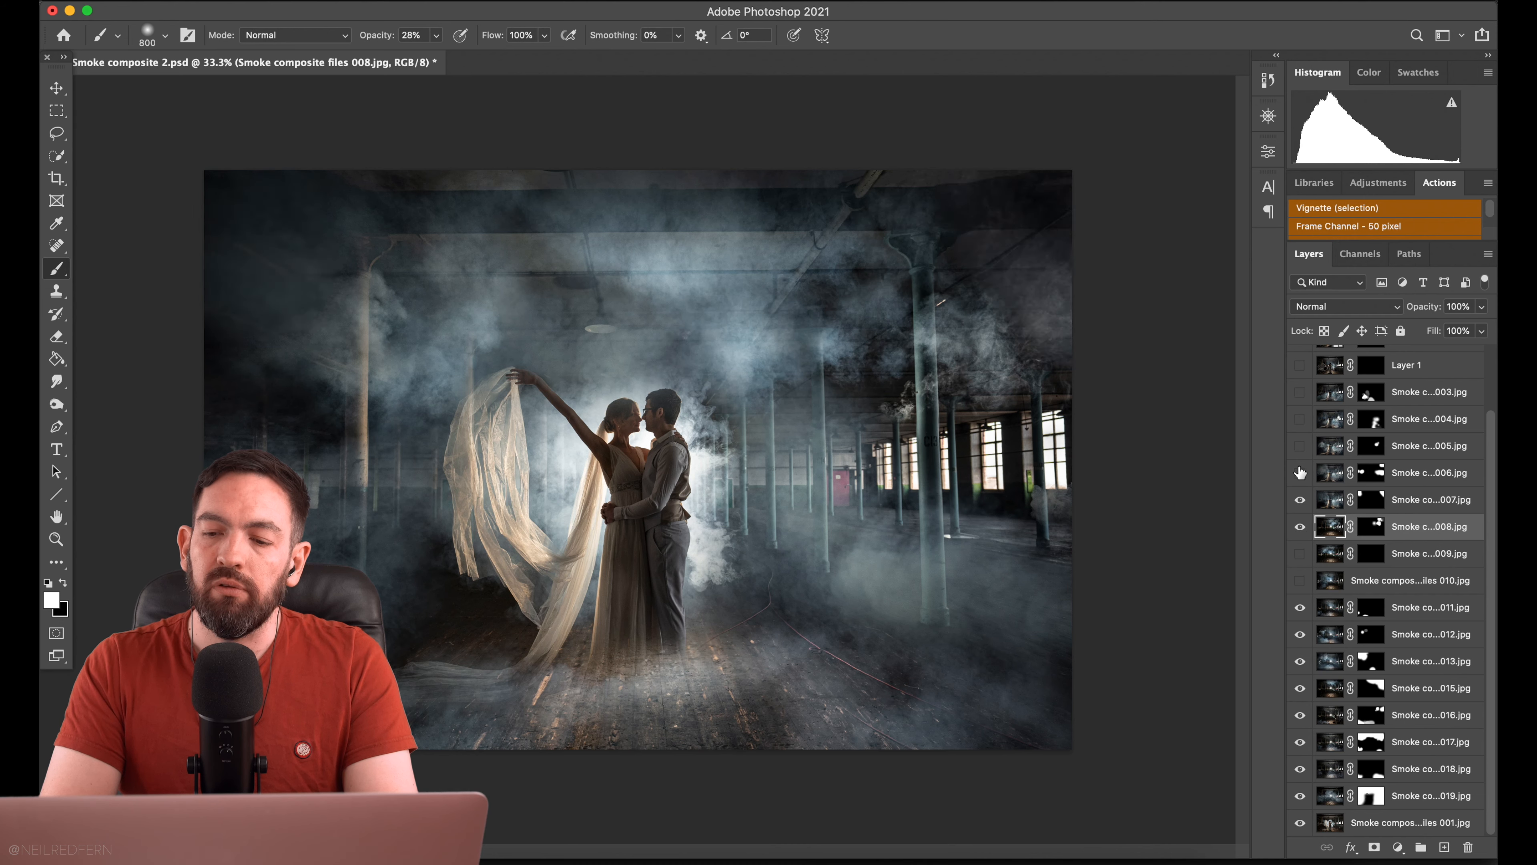
click(1300, 445)
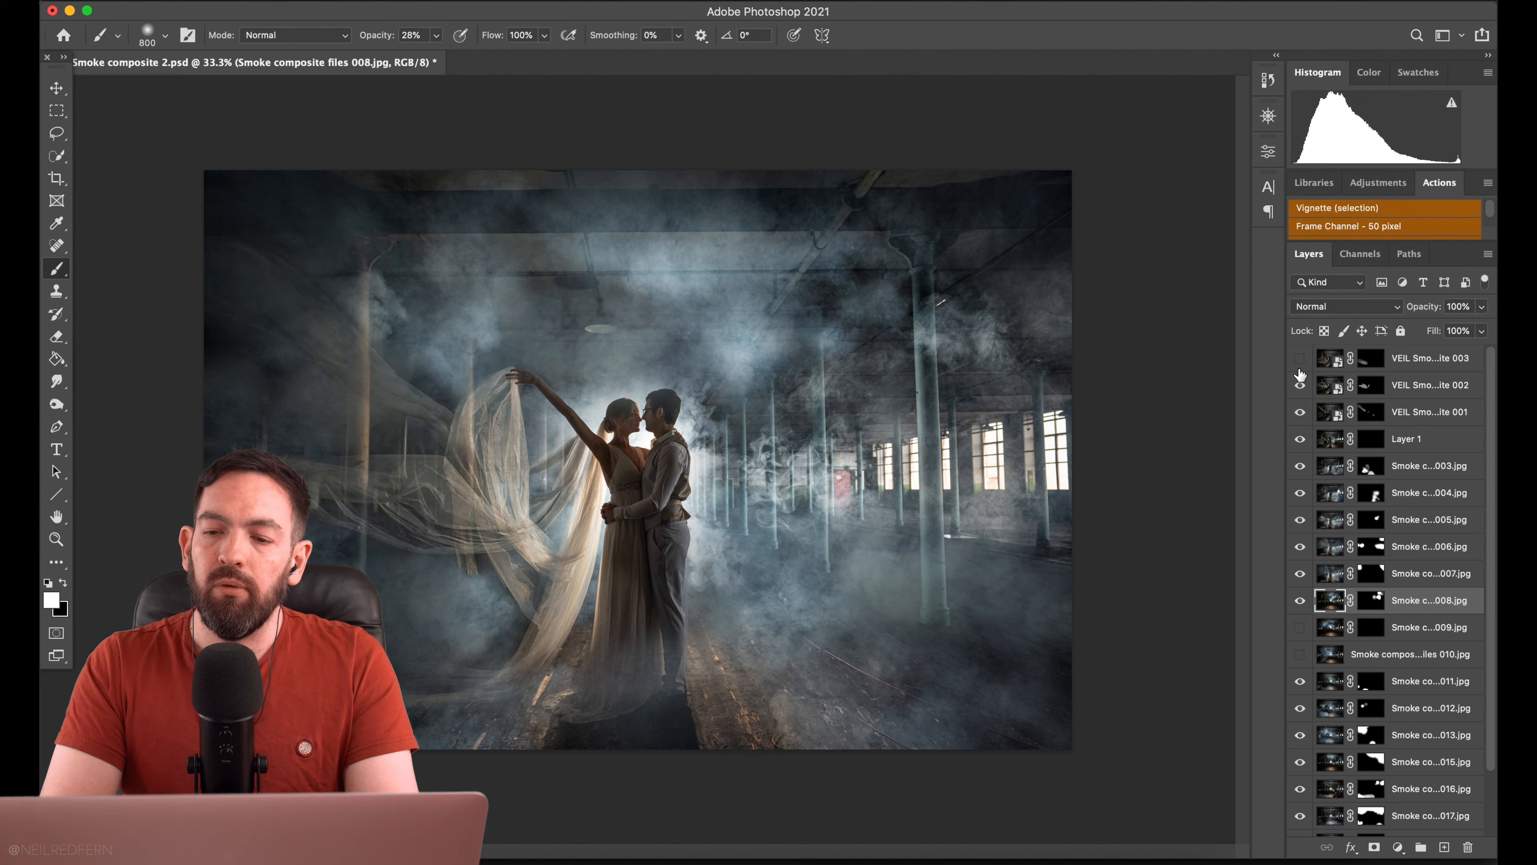
click(1300, 358)
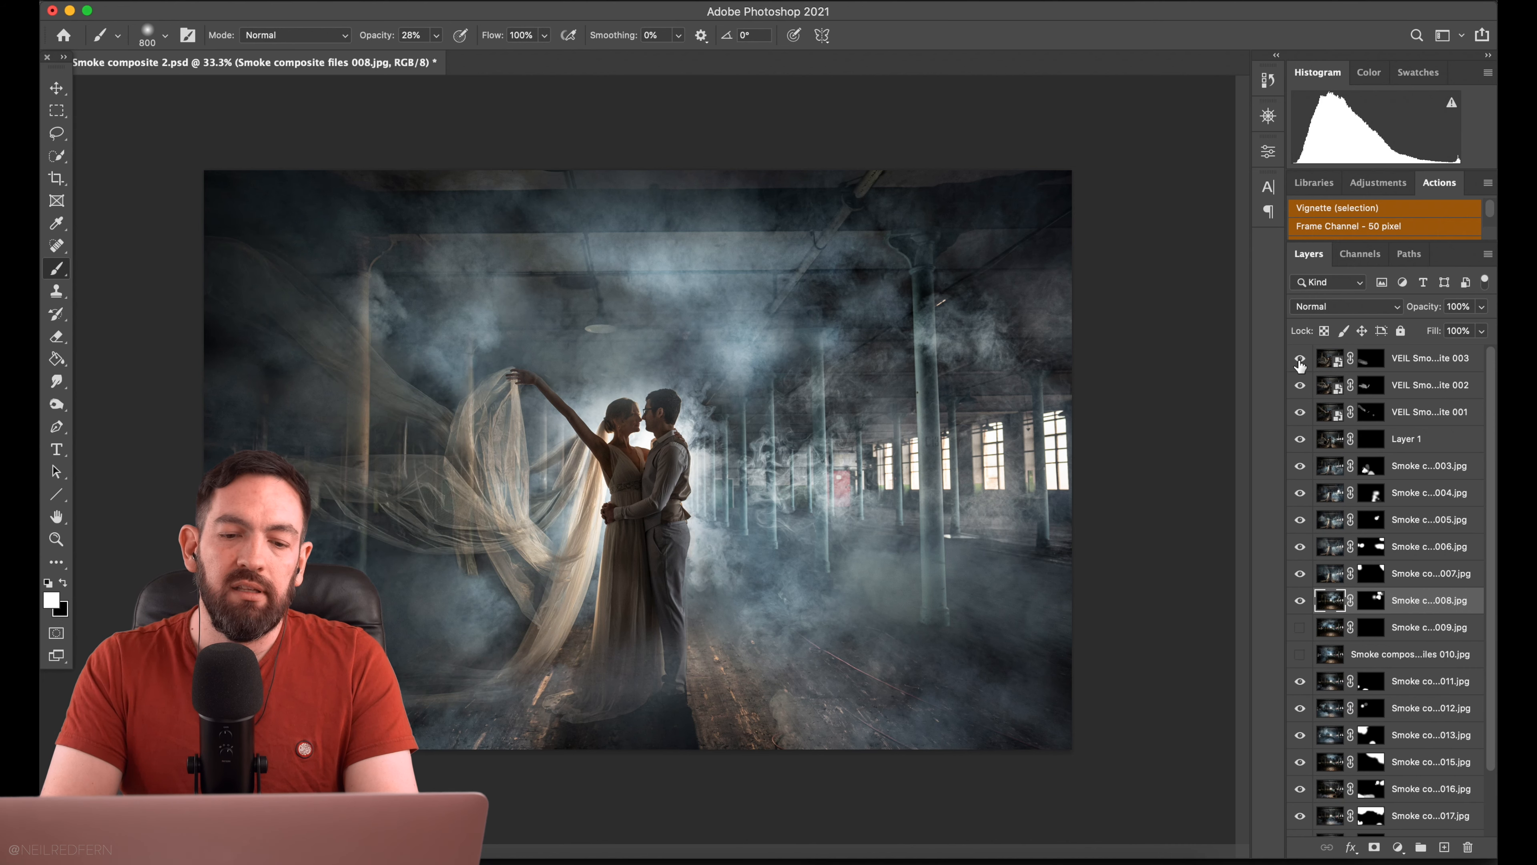
mouse_move(1149, 445)
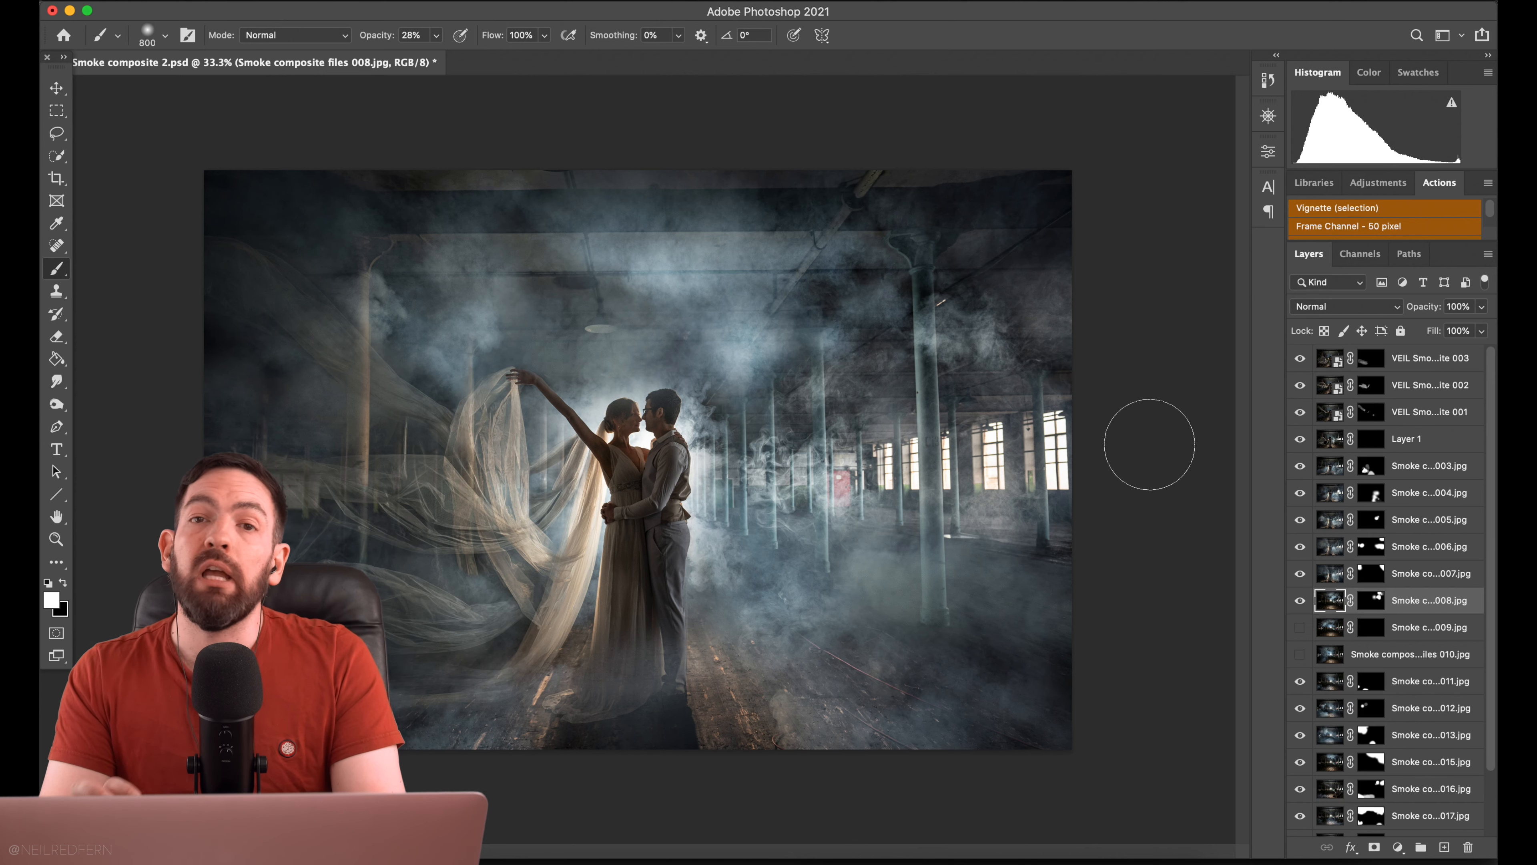
mouse_move(1044, 258)
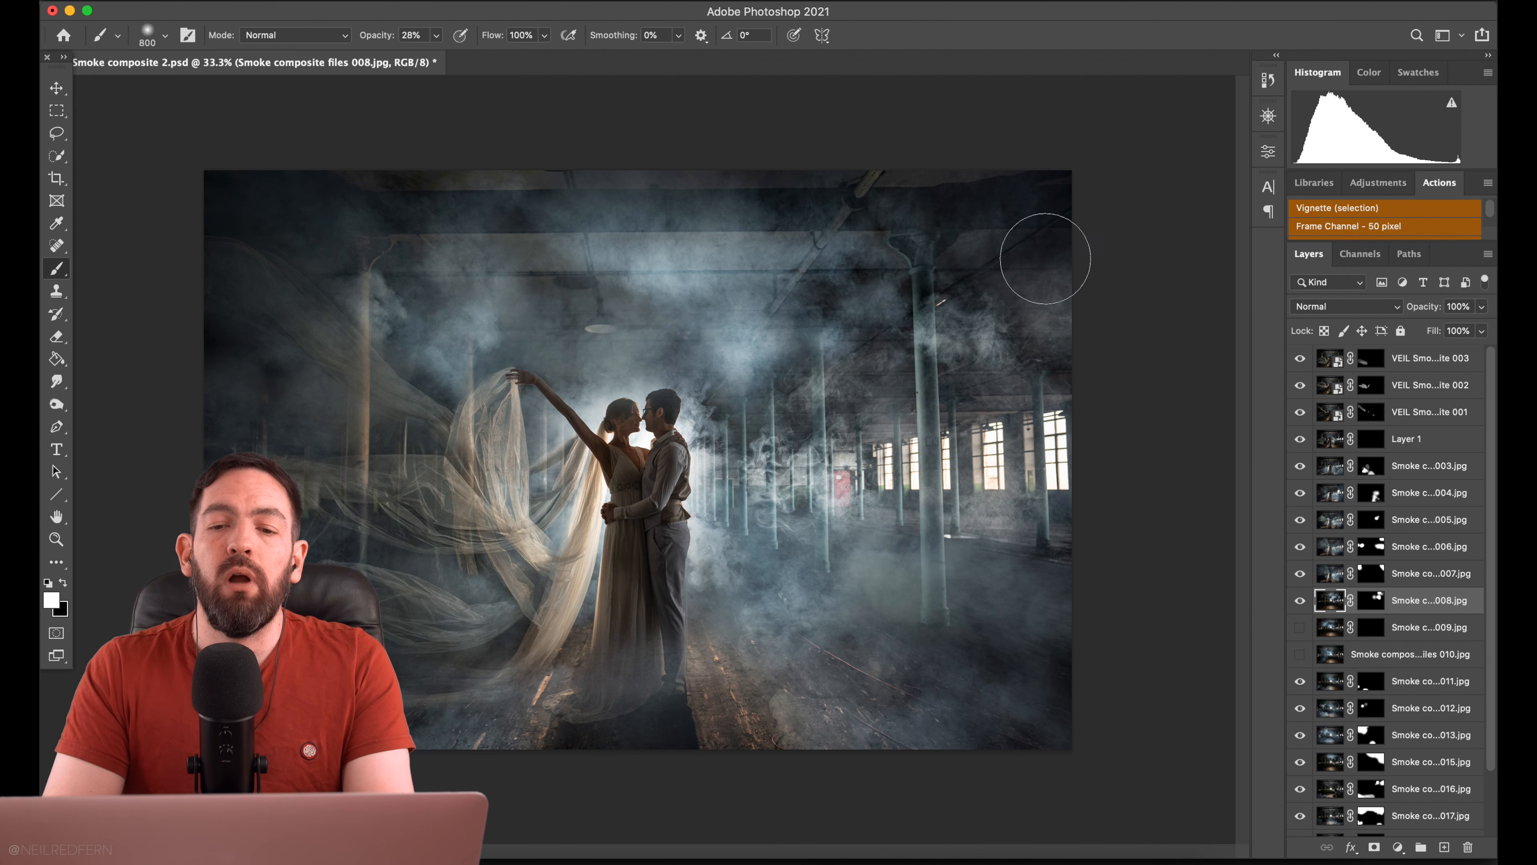
mouse_move(407, 105)
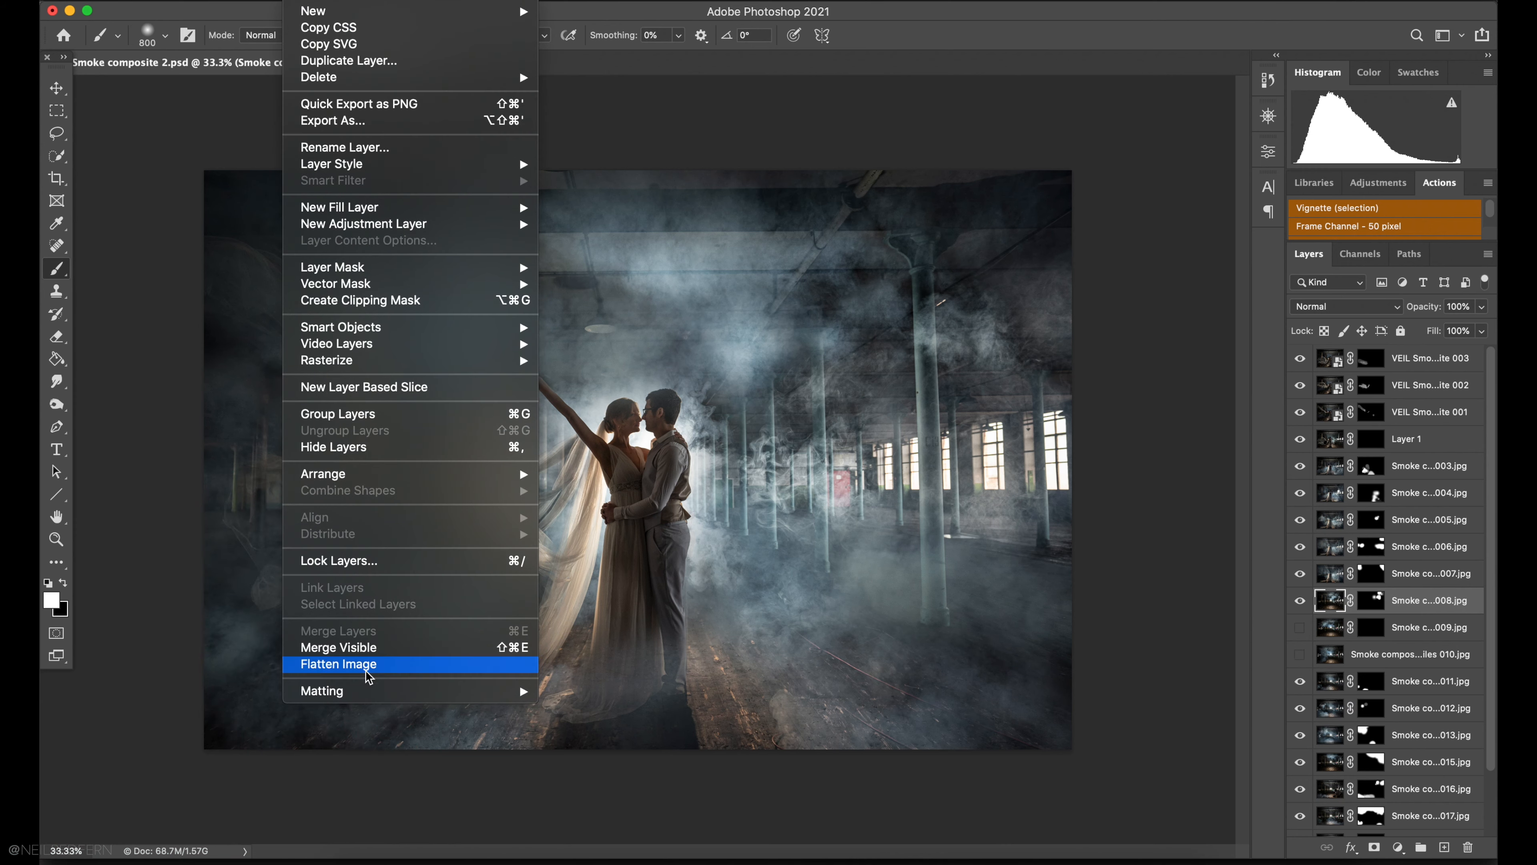
Flatten the composite to a single image, discarding the hidden layers.
click(338, 664)
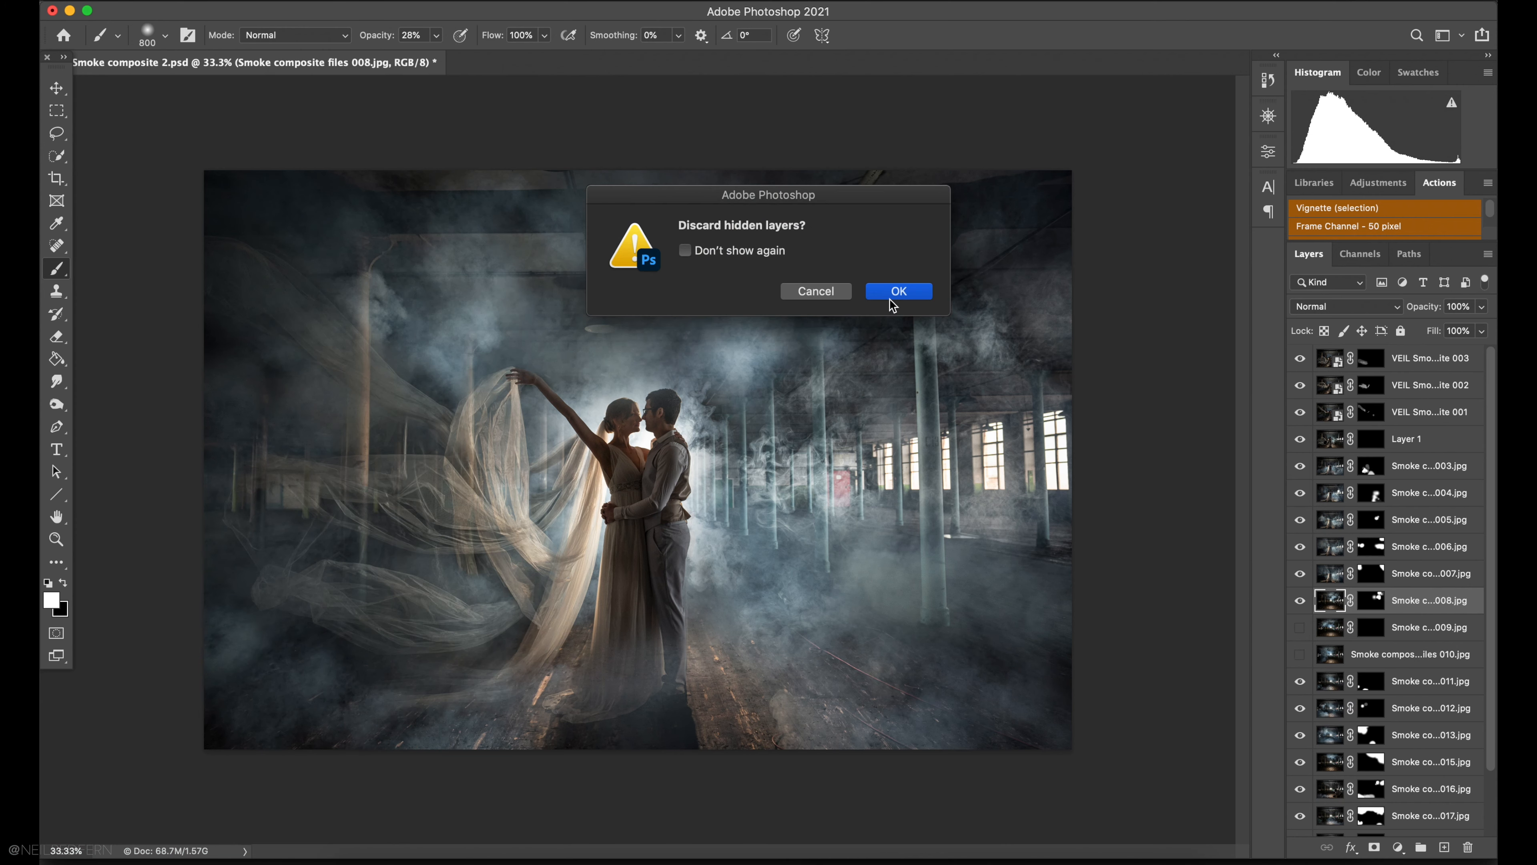
click(895, 290)
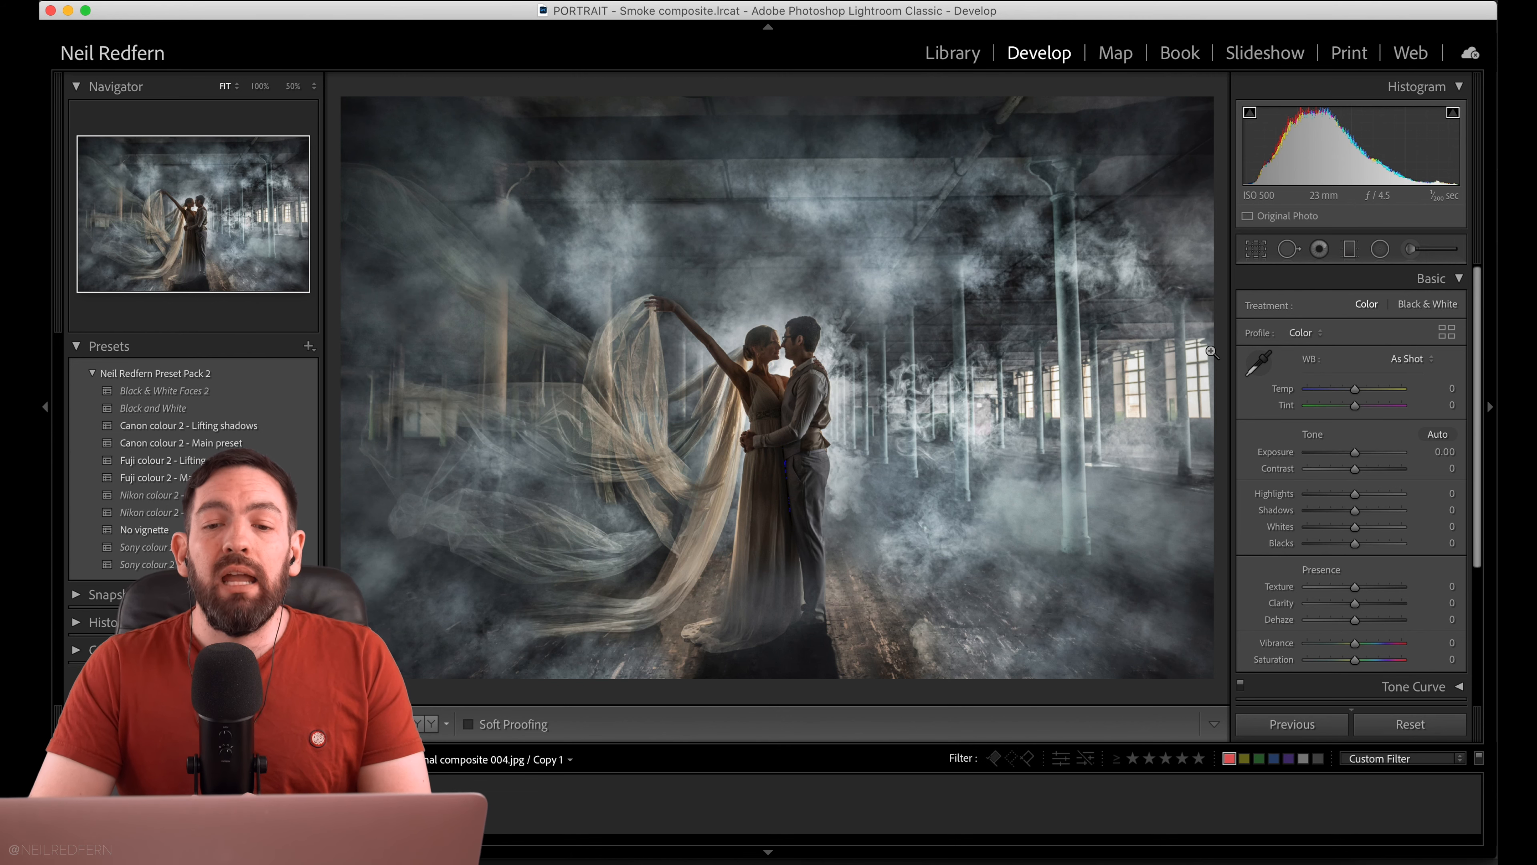
mouse_move(863, 398)
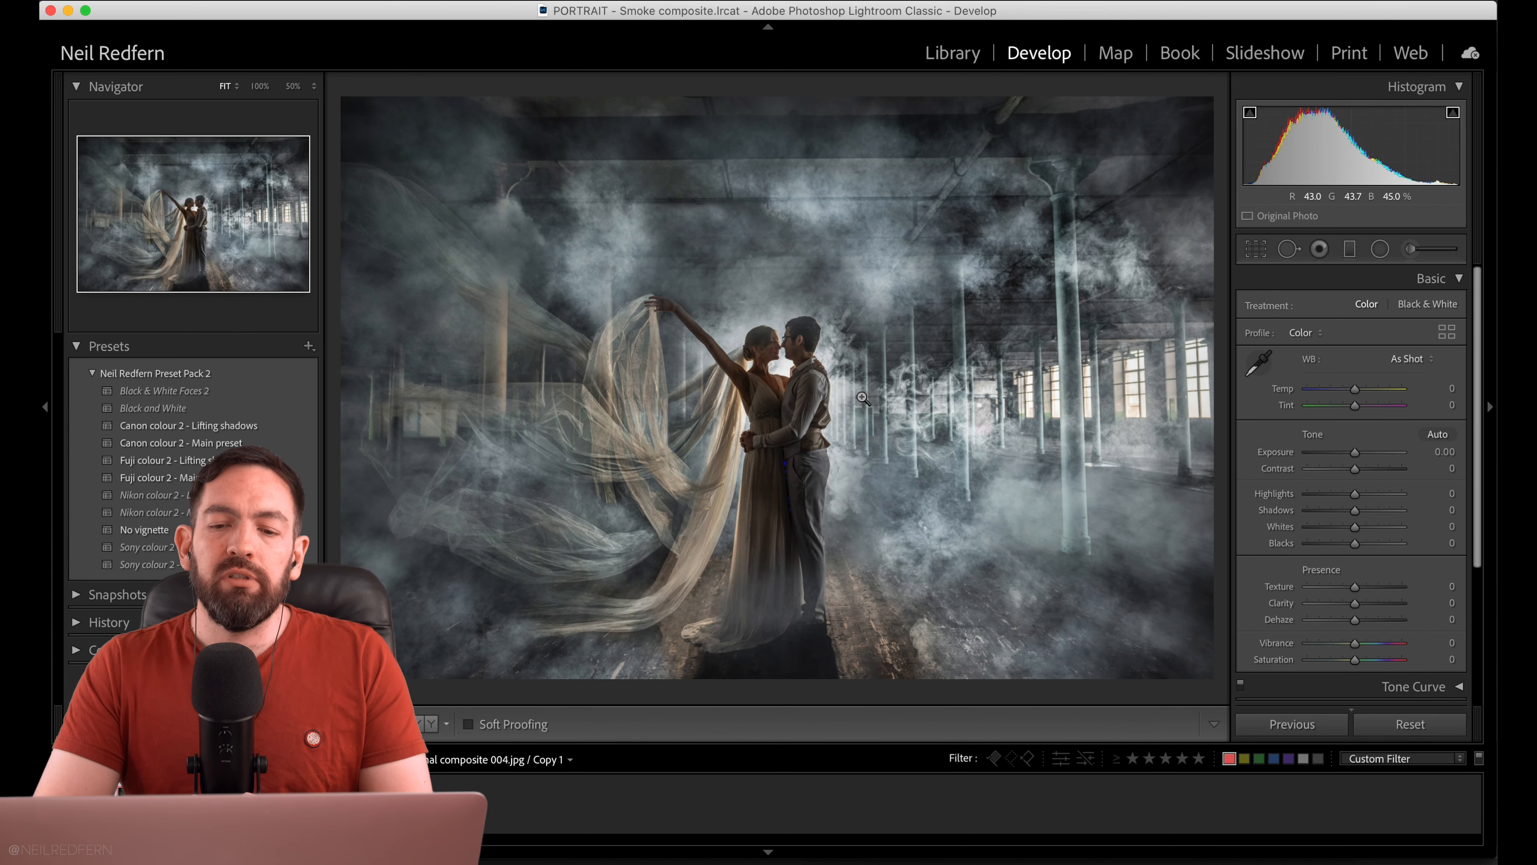
mouse_move(914, 383)
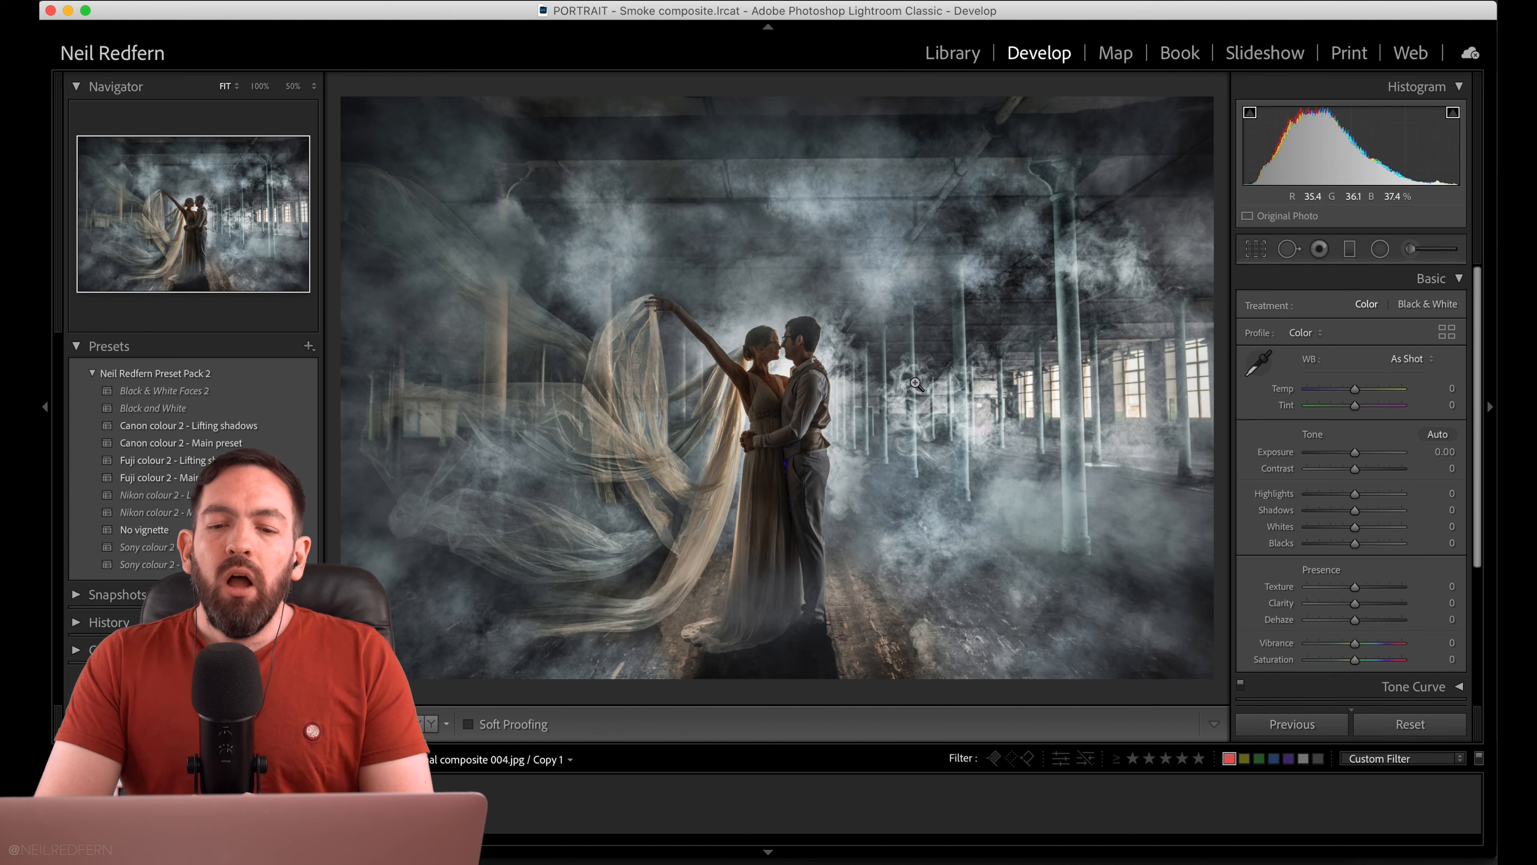
mouse_move(811, 418)
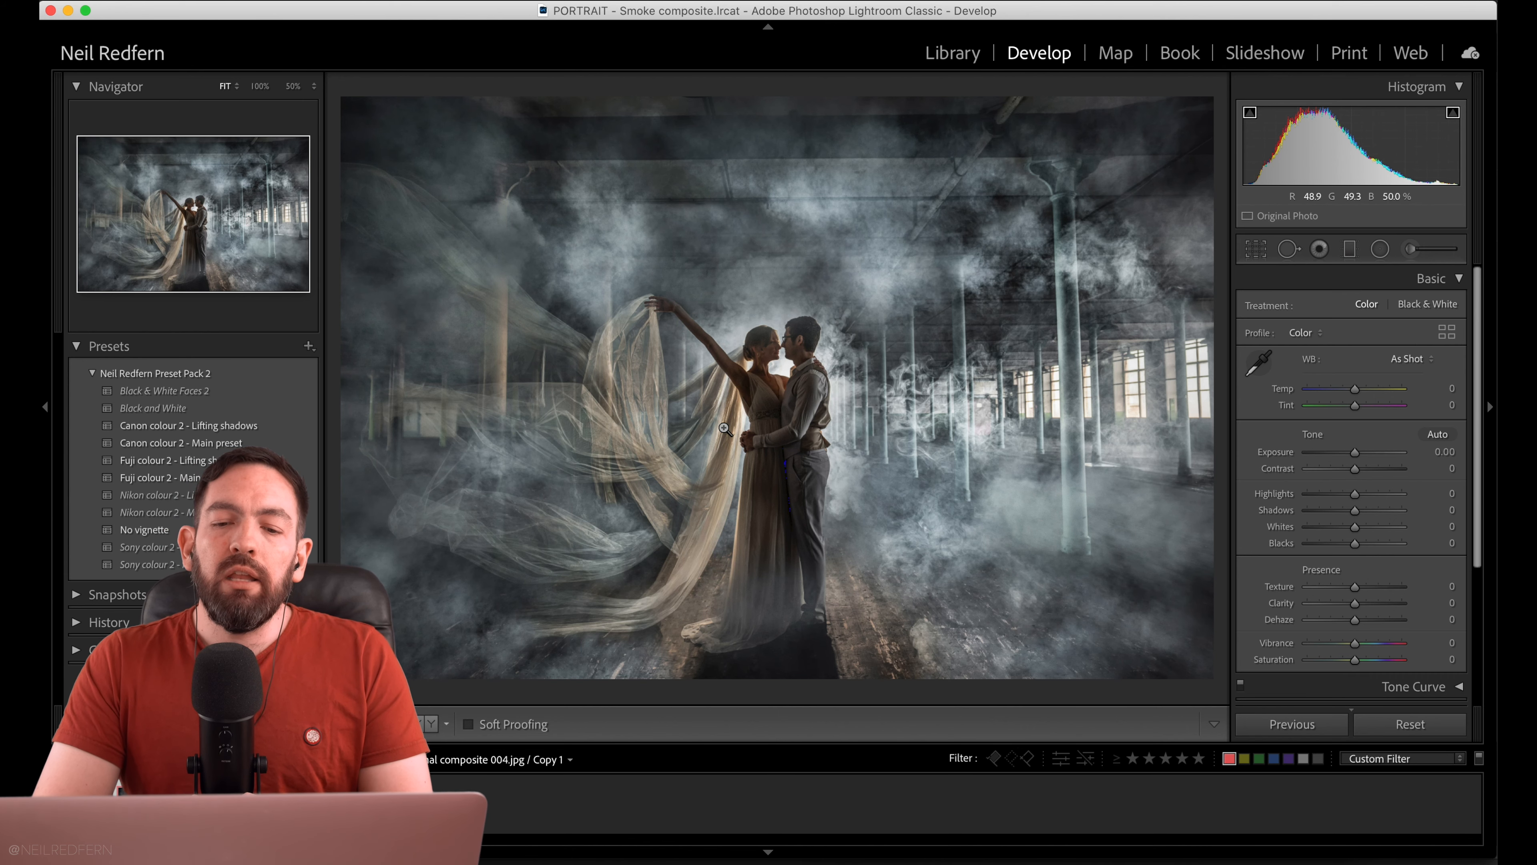
mouse_move(781, 392)
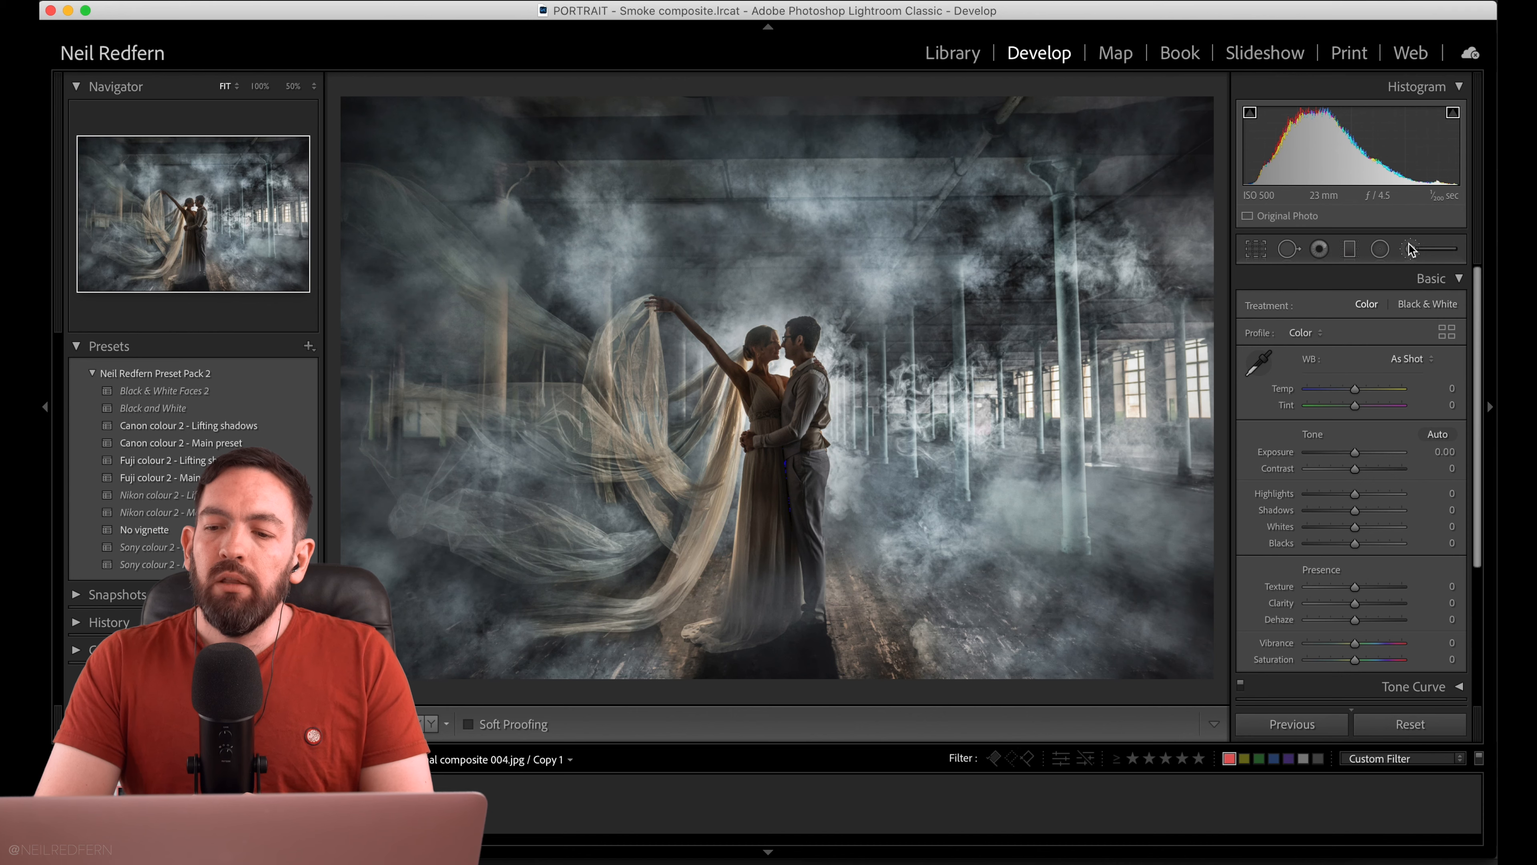
Start a new Radial Filter adjustment on the flattened smoke composite.
click(1409, 248)
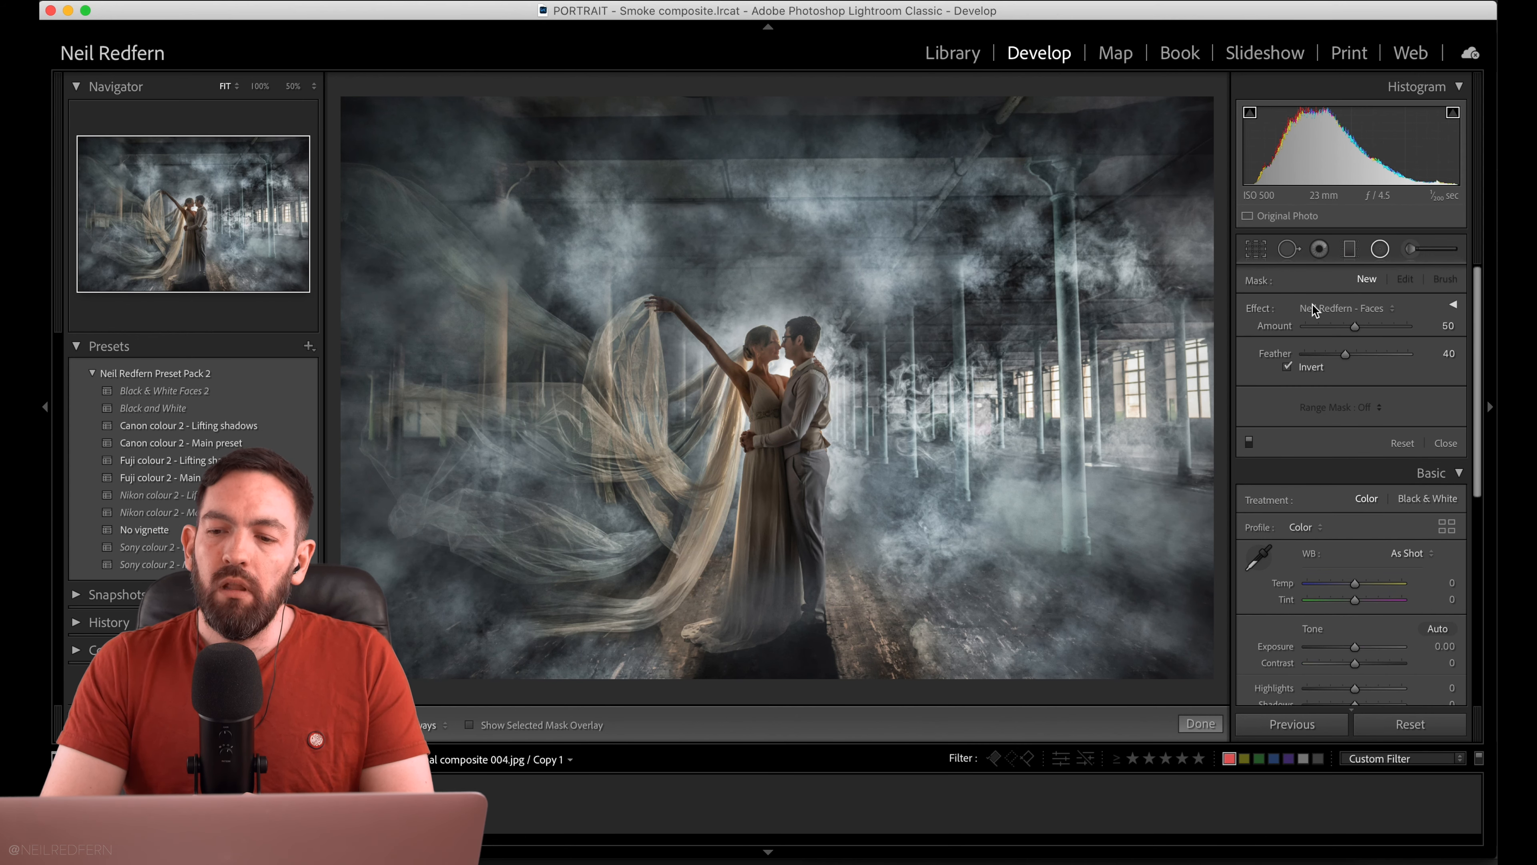
mouse_move(1259, 317)
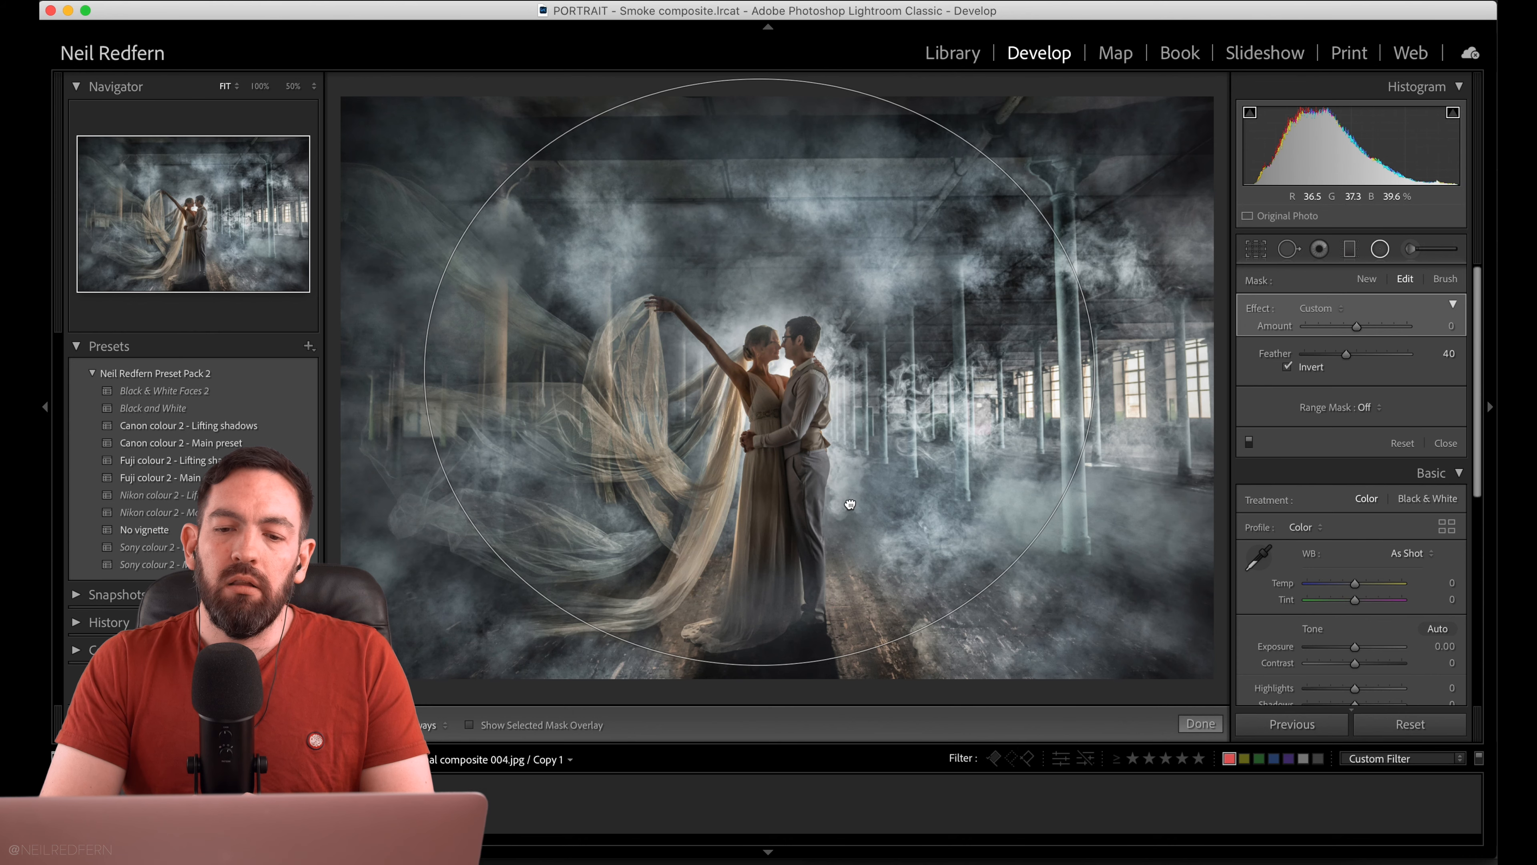
Apply a large inverted radial filter around the couple with Dehaze at -36.
click(1454, 307)
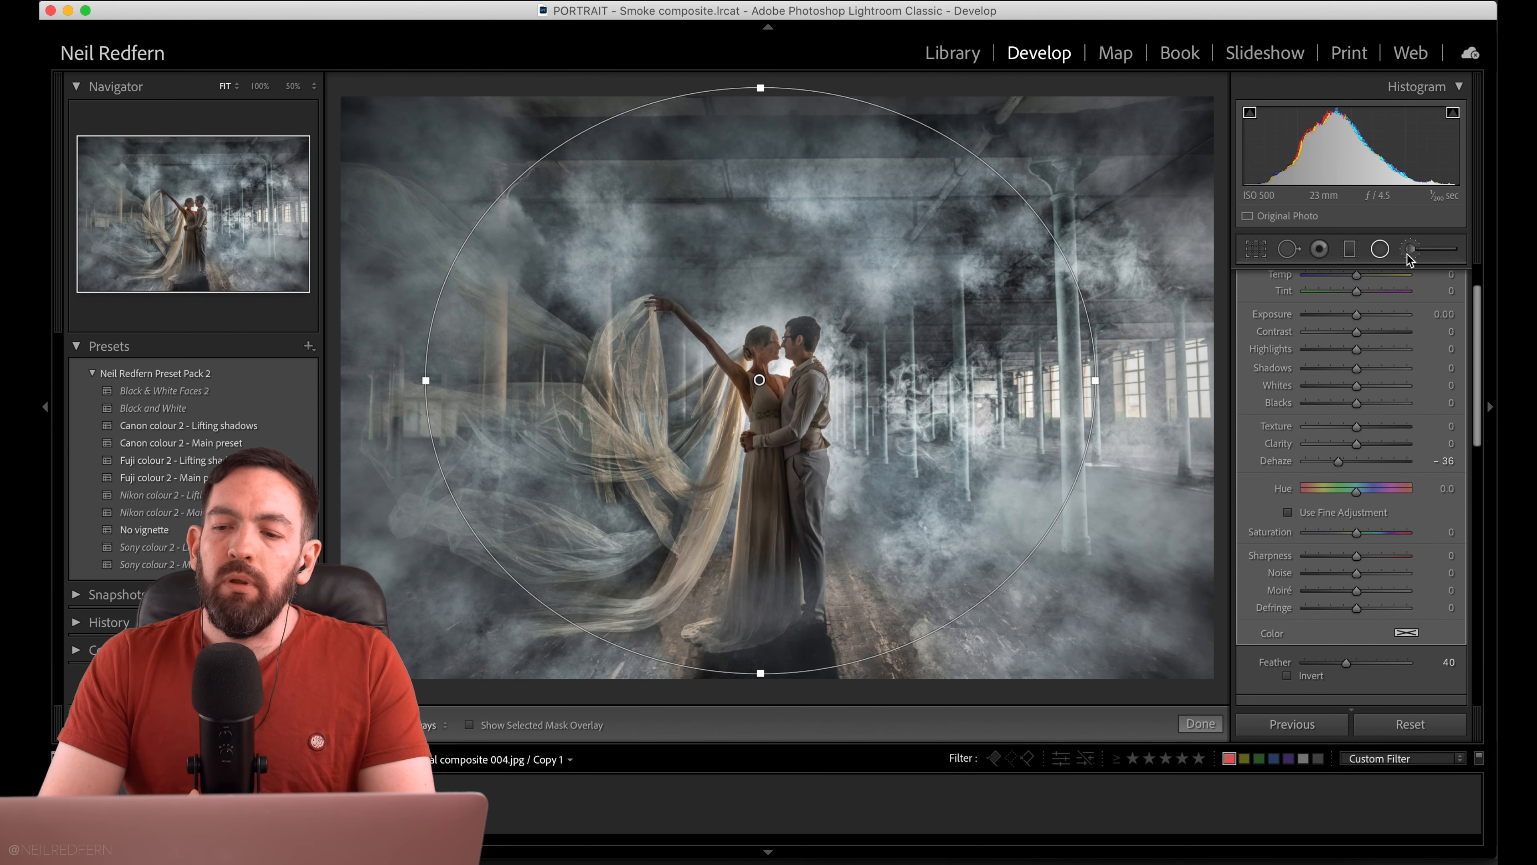
click(1379, 248)
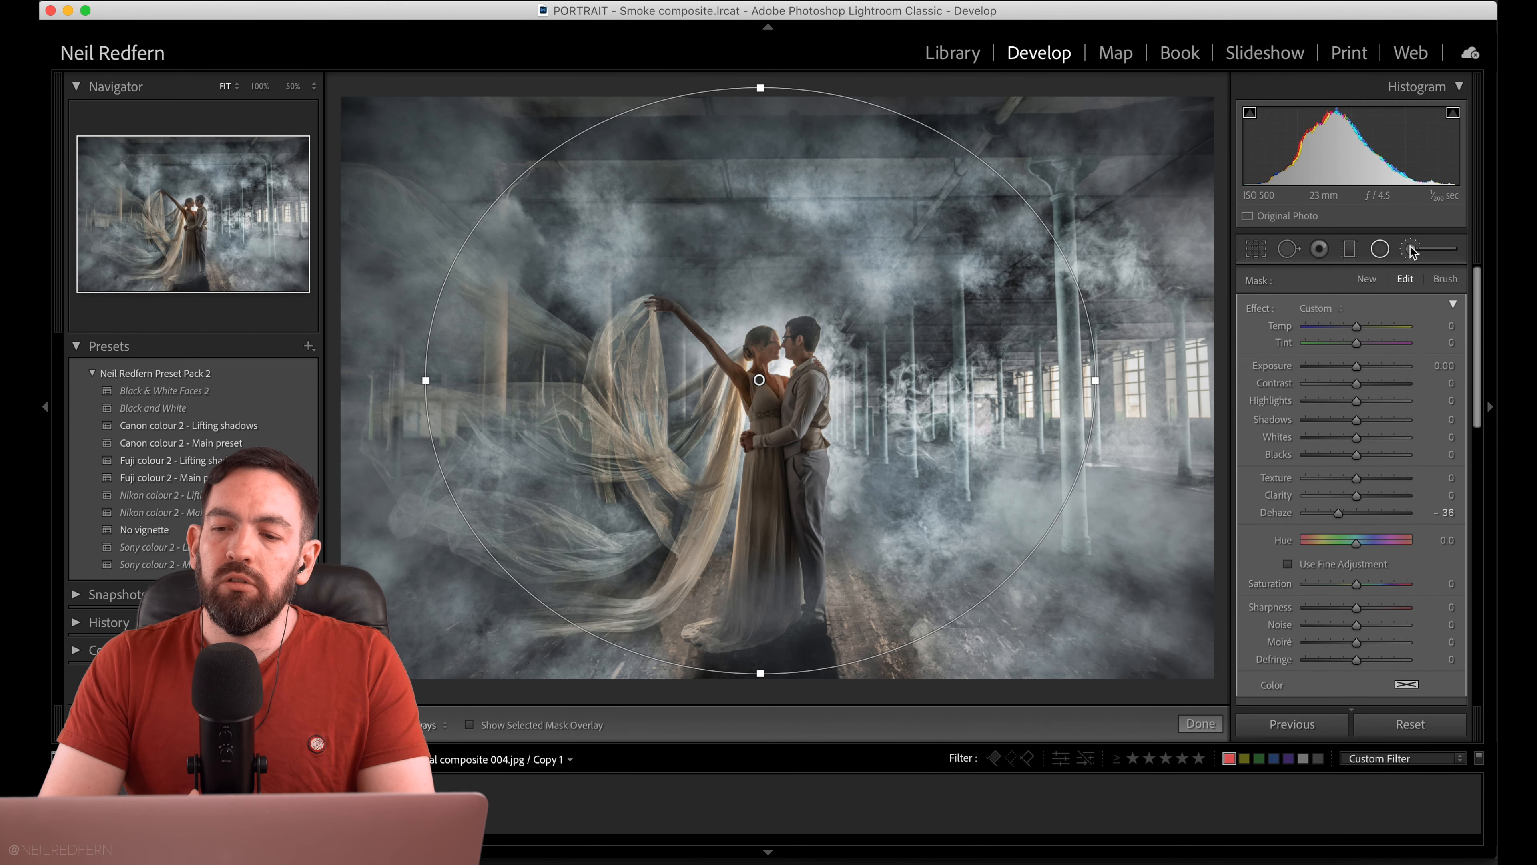
Set the Adjustment Brush to the BOKEH effect preset at amount 70.
click(1409, 248)
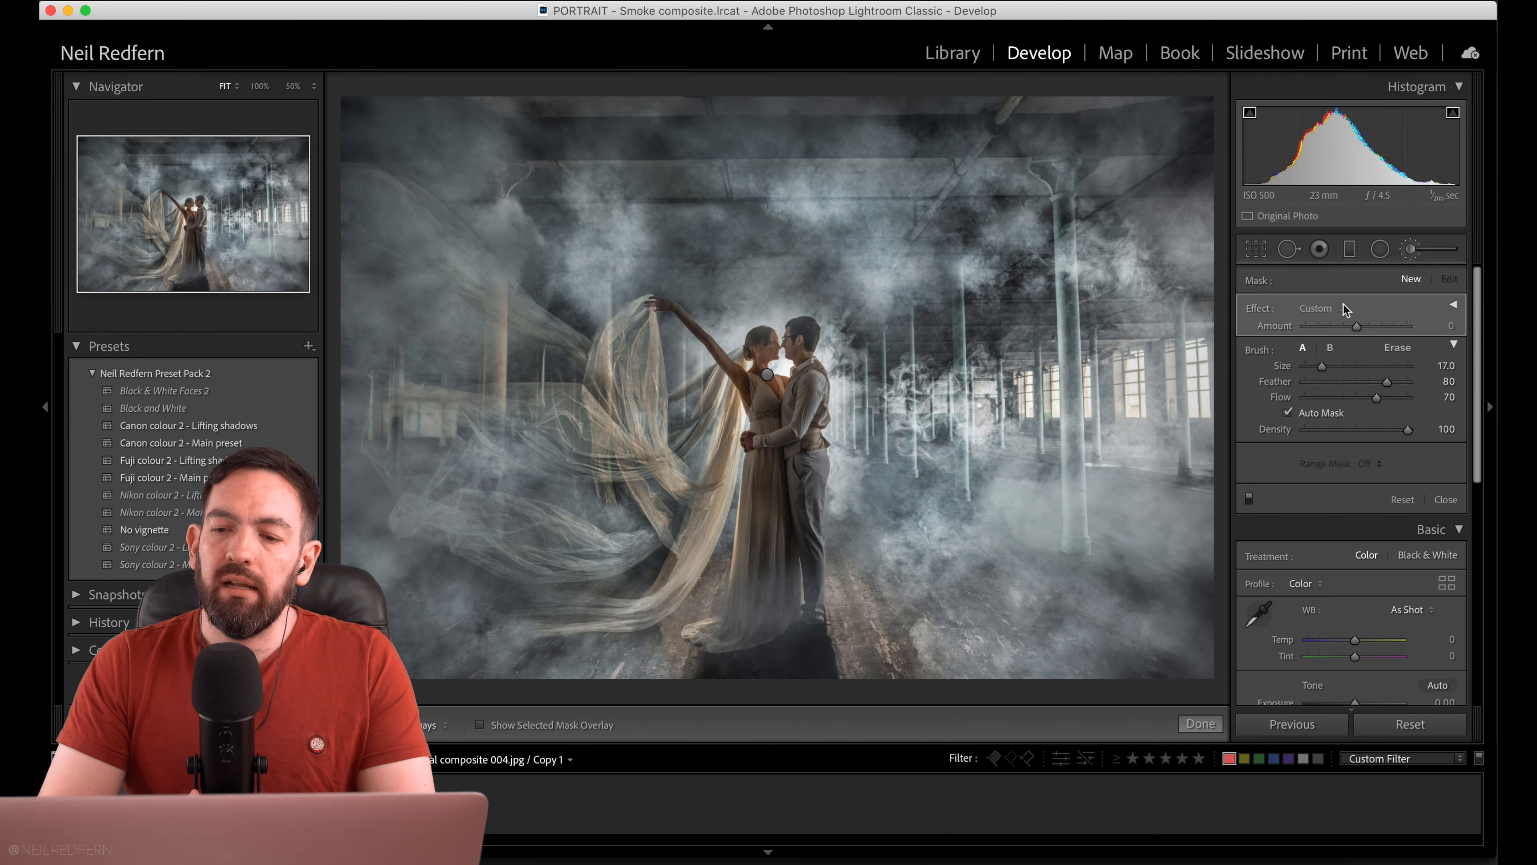
click(1315, 307)
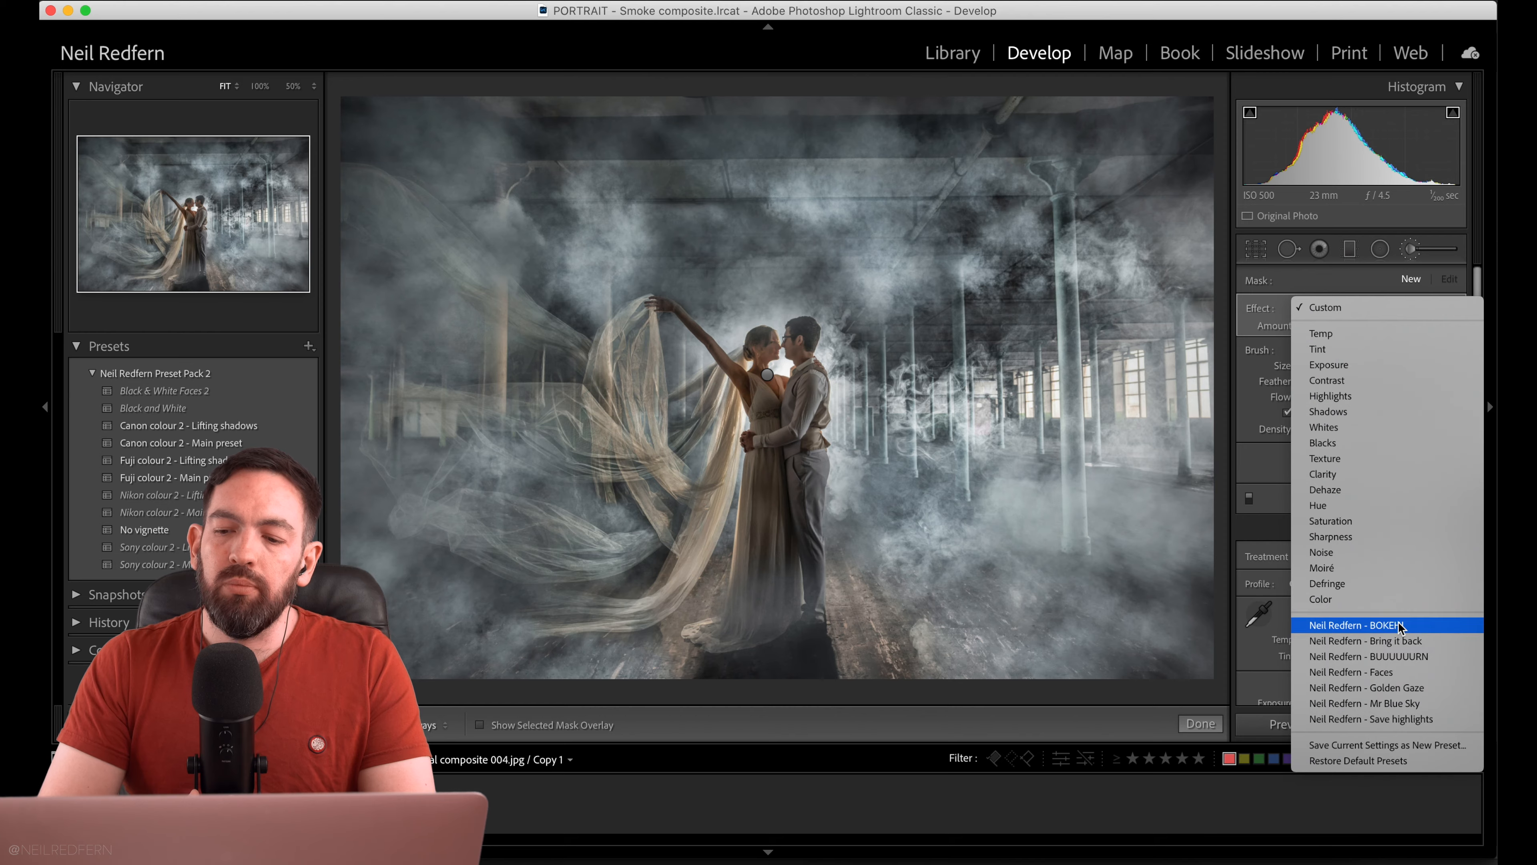
click(1362, 625)
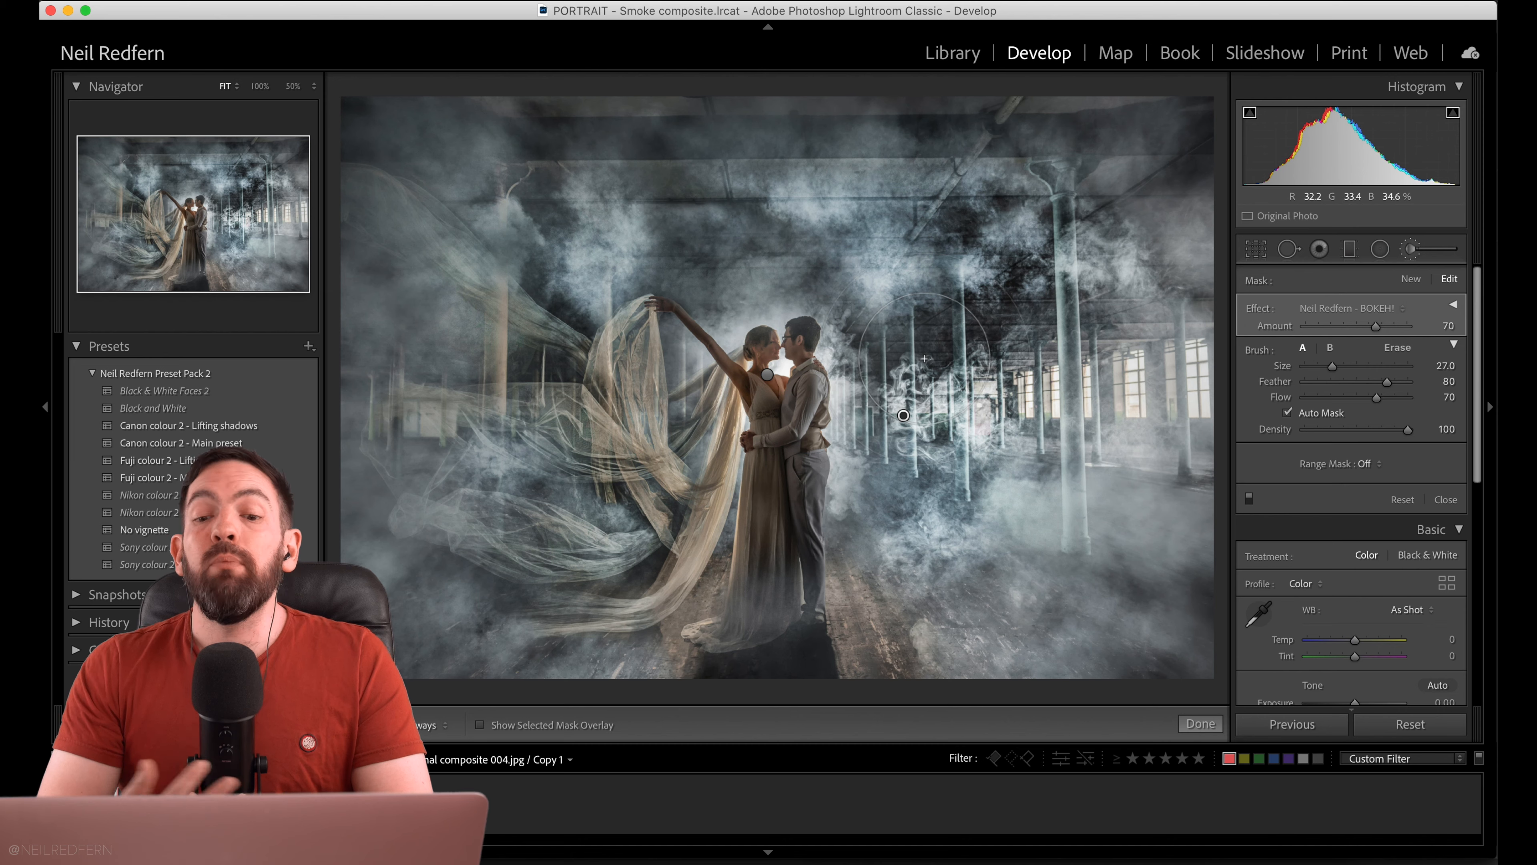